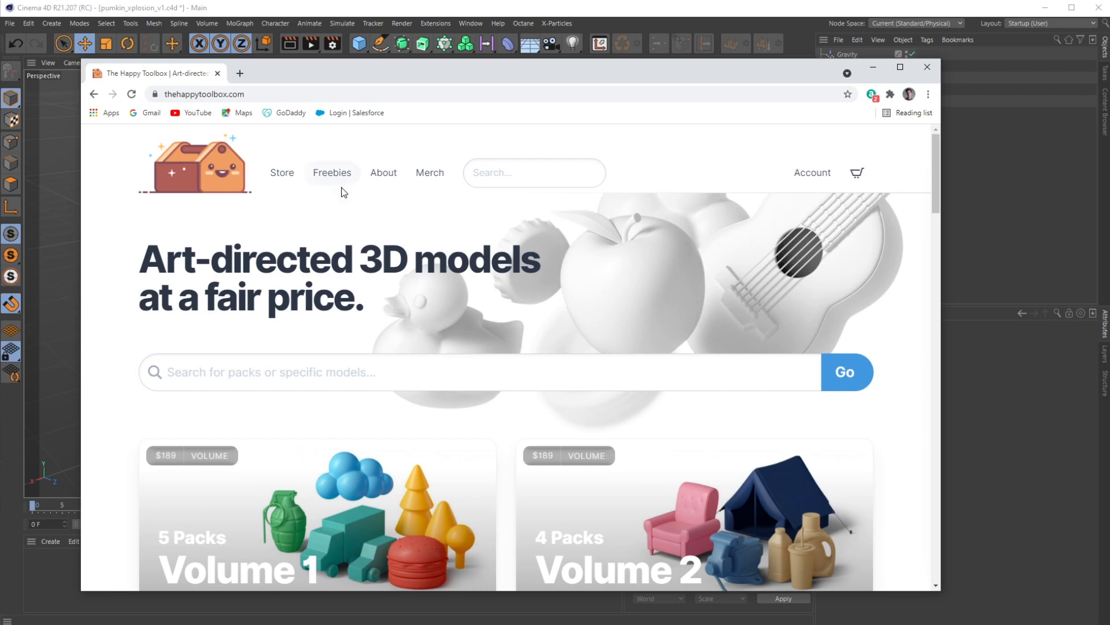
Show the free Pumpkin model's details from The Happy Toolbox freebies page.
click(332, 172)
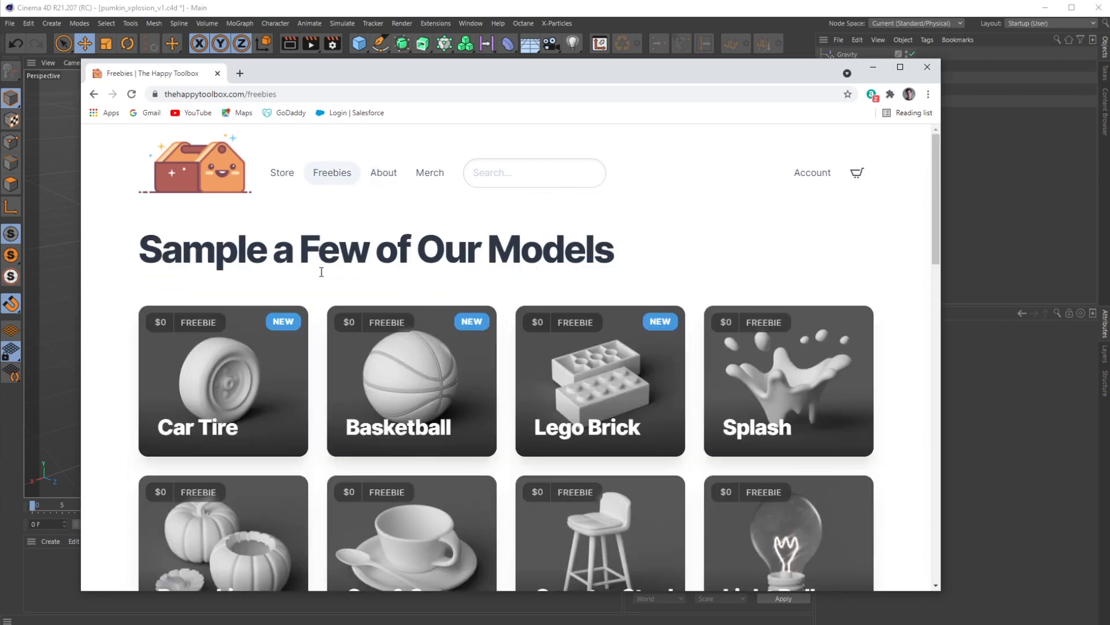
scroll(down, 3)
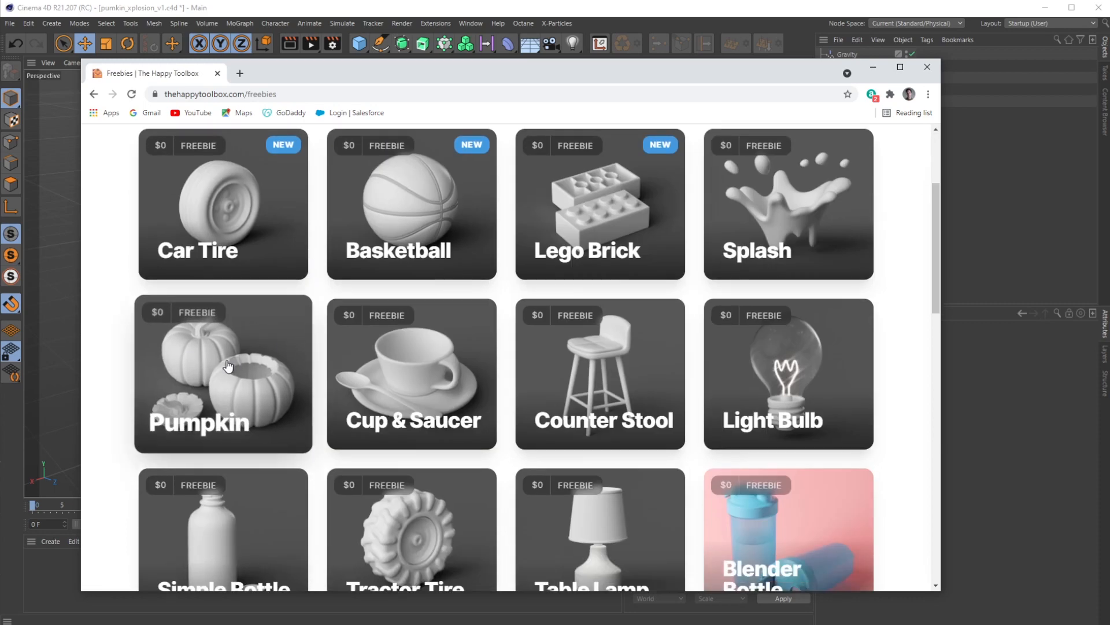
click(222, 367)
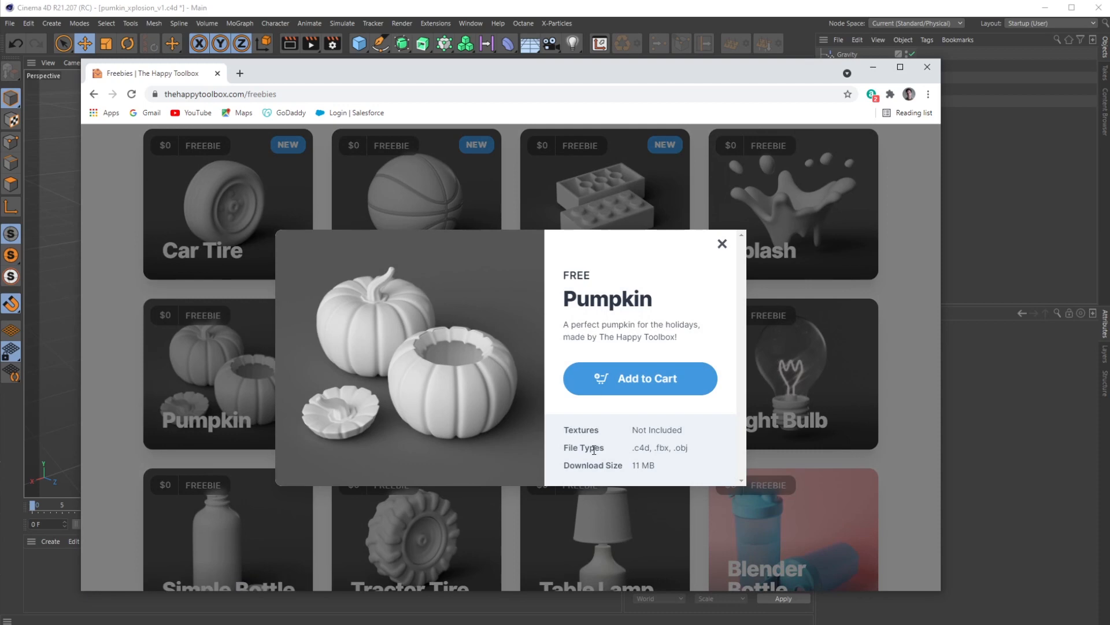
mouse_move(573, 440)
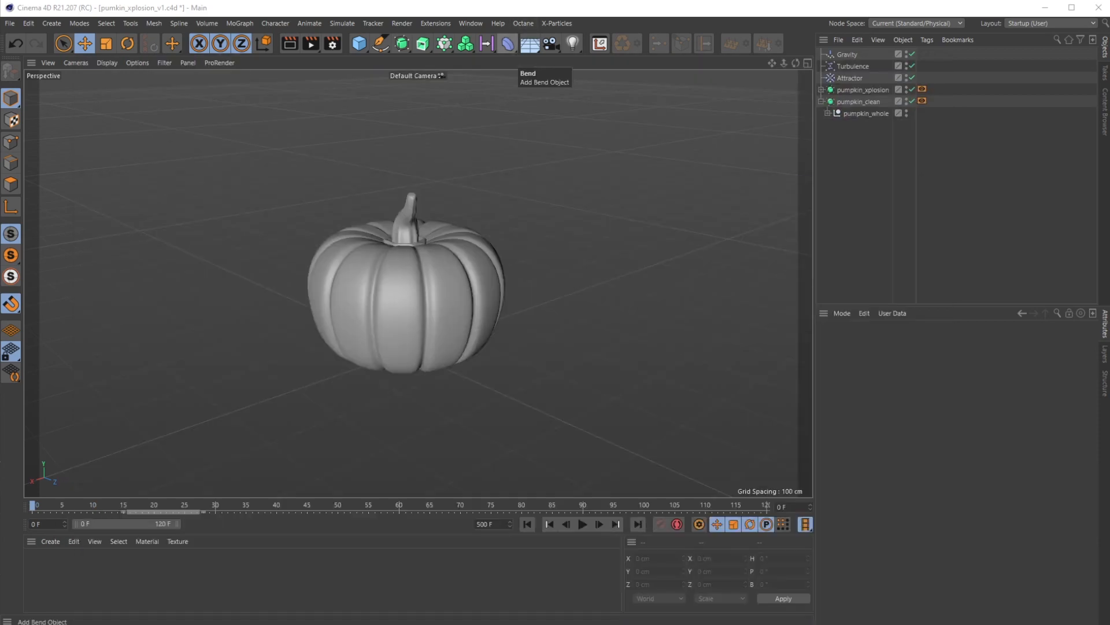
mouse_move(825, 536)
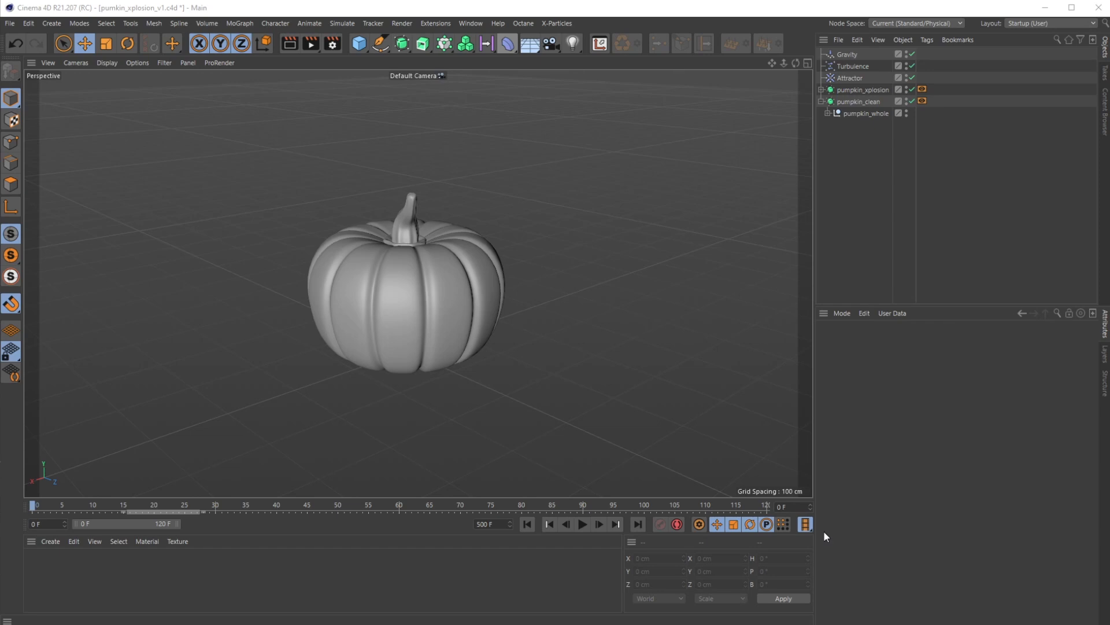
mouse_move(666, 512)
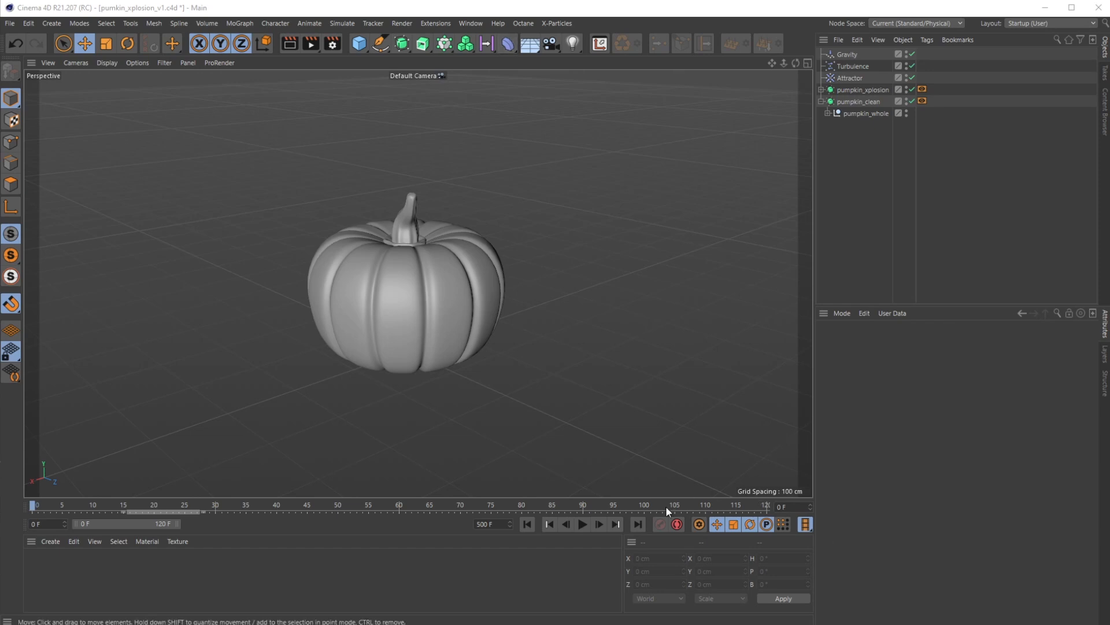
click(582, 524)
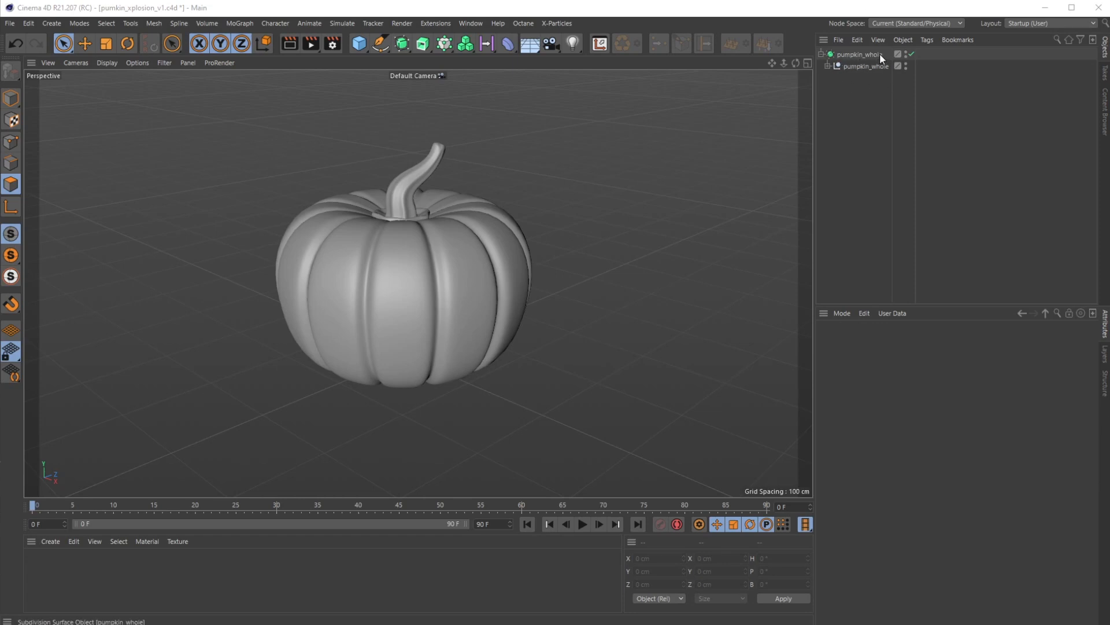
mouse_move(838, 83)
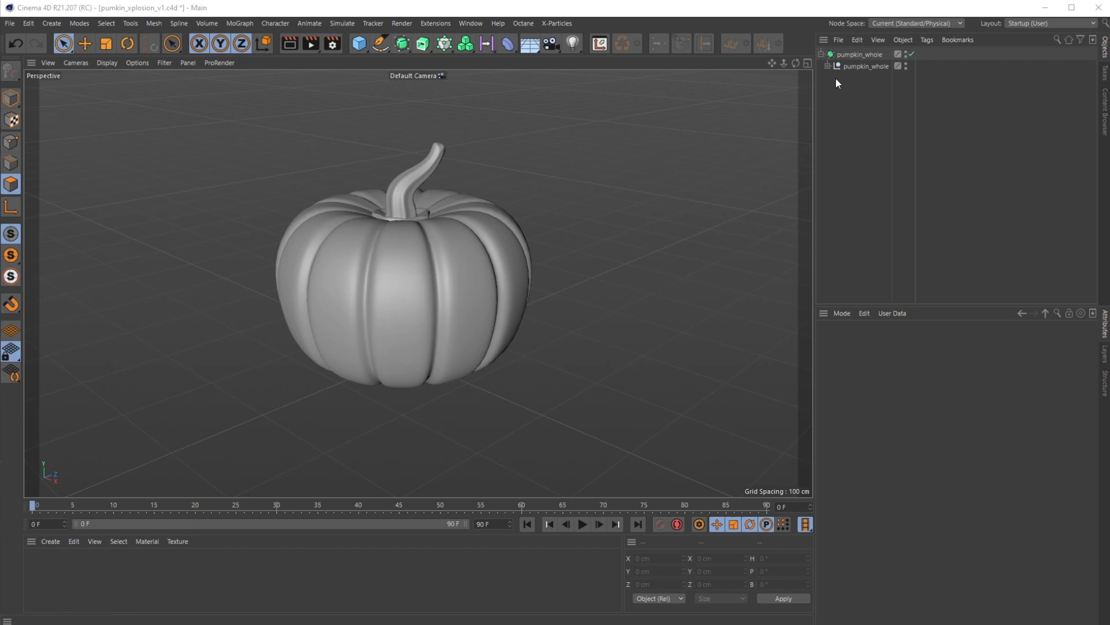
mouse_move(836, 66)
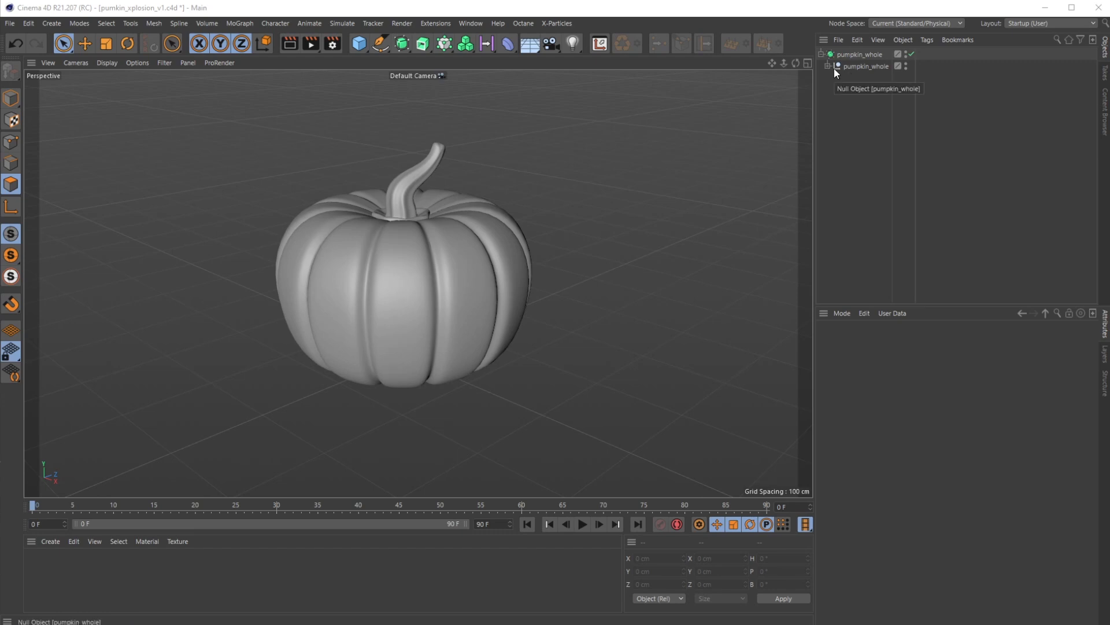
Duplicate pumpkin_whole and rename the copies pumpkin_xplosion and pumpkin_clean.
click(860, 54)
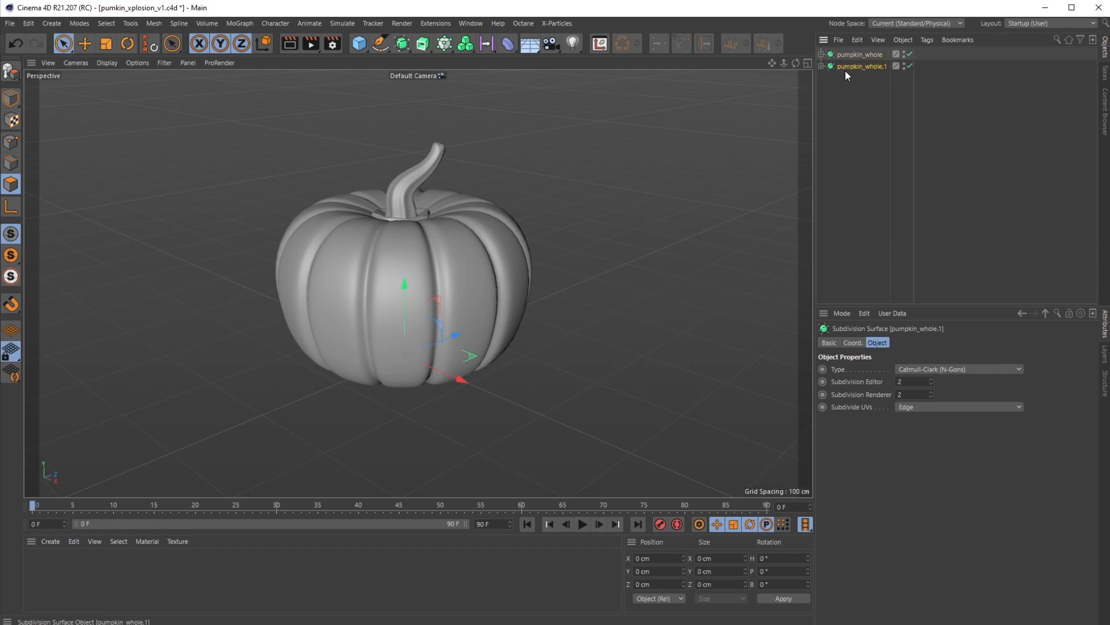
double_click(862, 66)
text(xplosion)
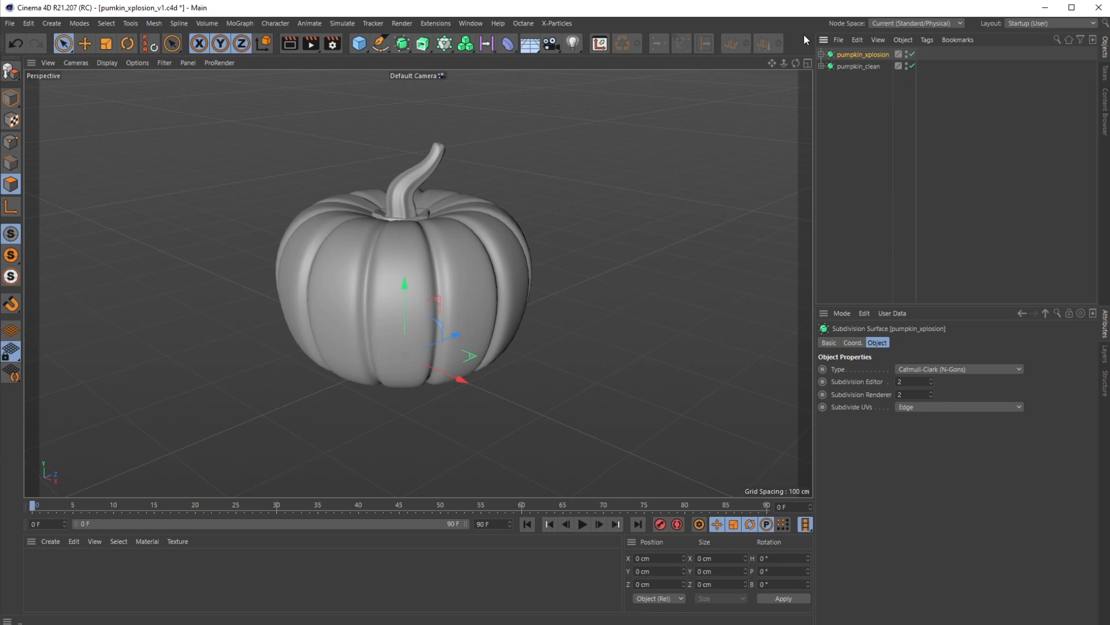
mouse_move(852, 67)
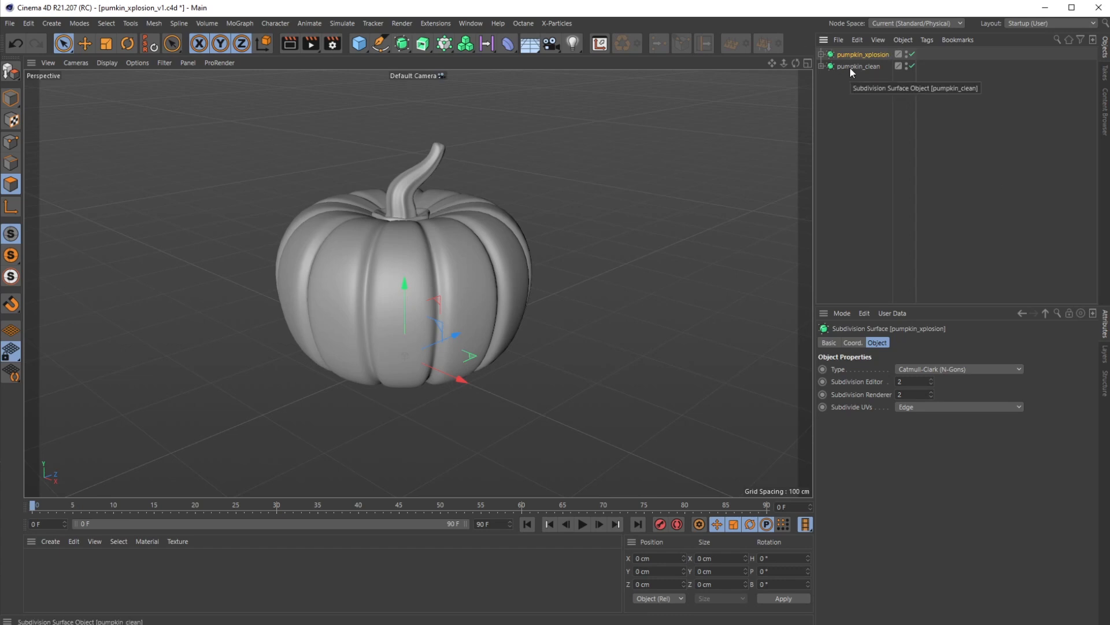
click(862, 54)
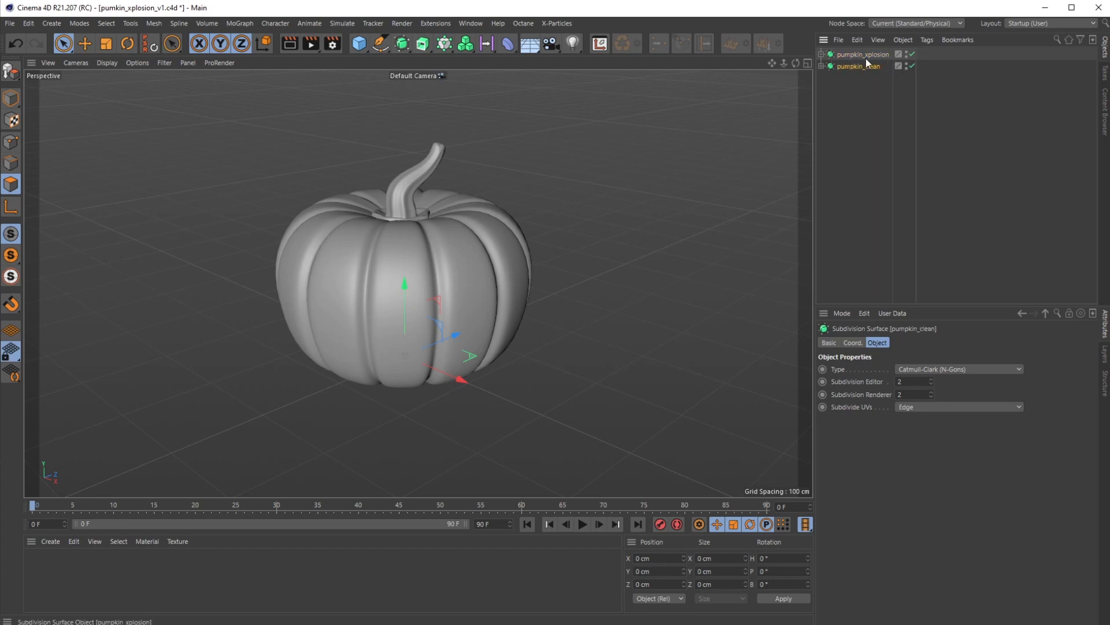
mouse_move(857, 66)
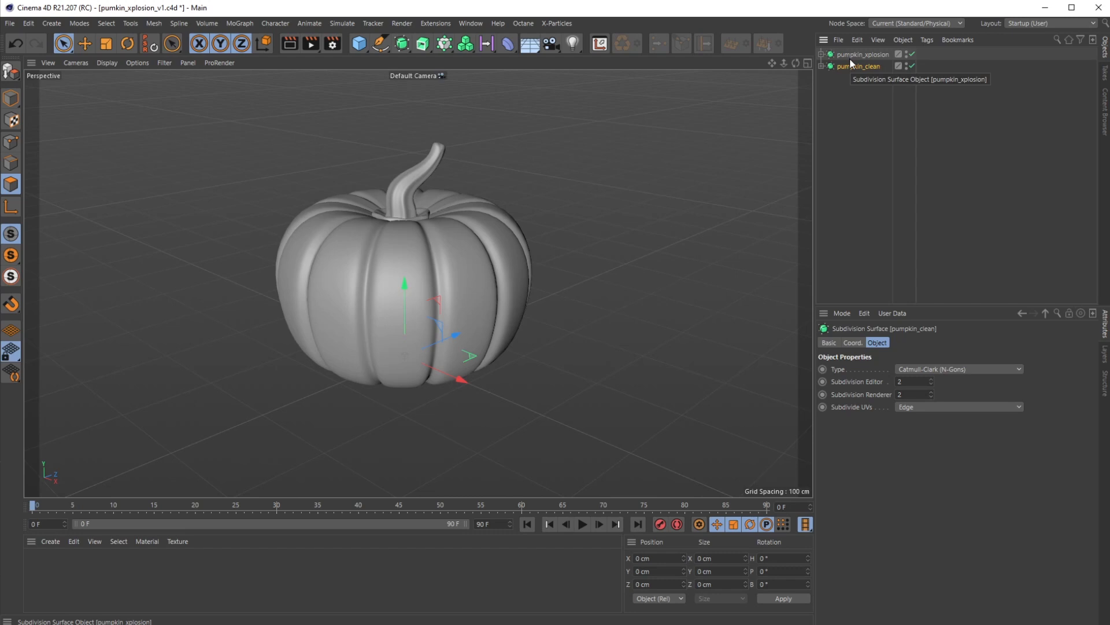
mouse_move(914, 83)
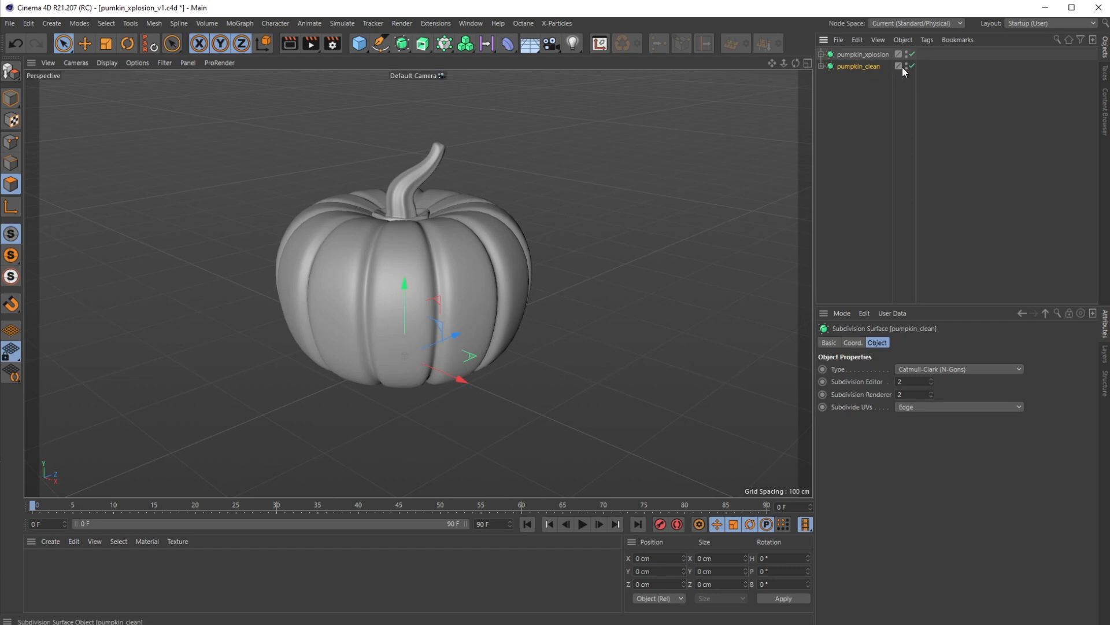
mouse_move(847, 80)
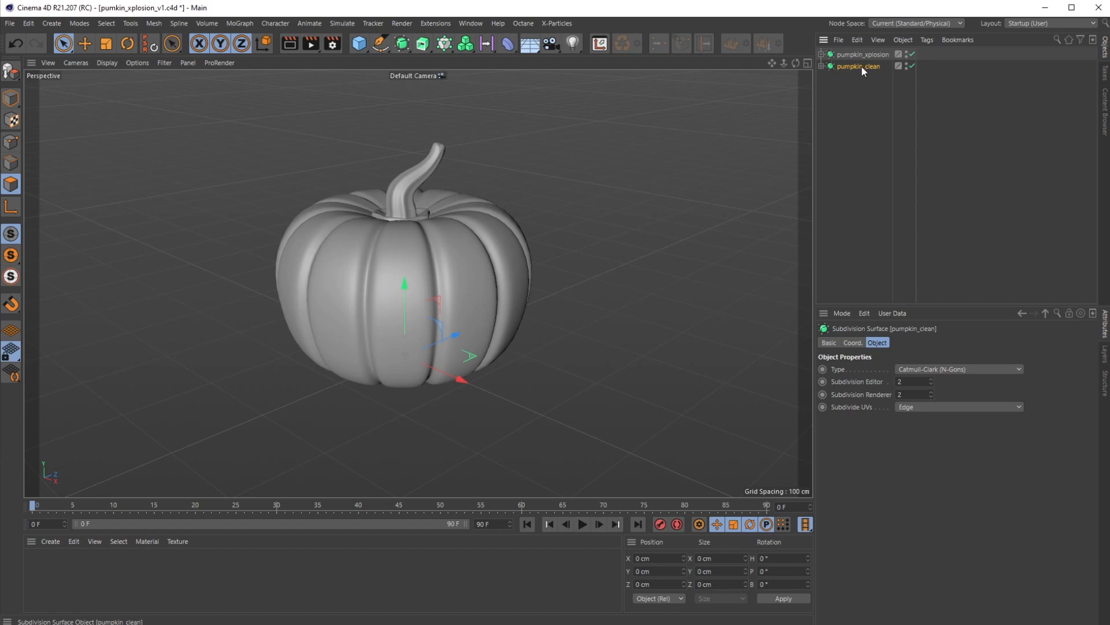
click(860, 55)
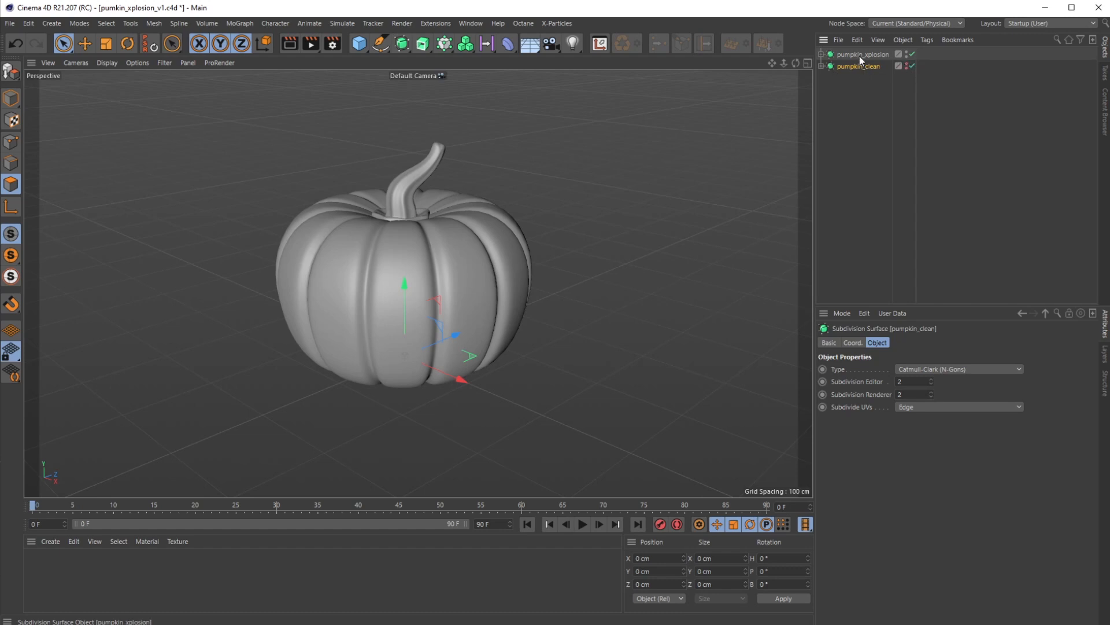
click(823, 65)
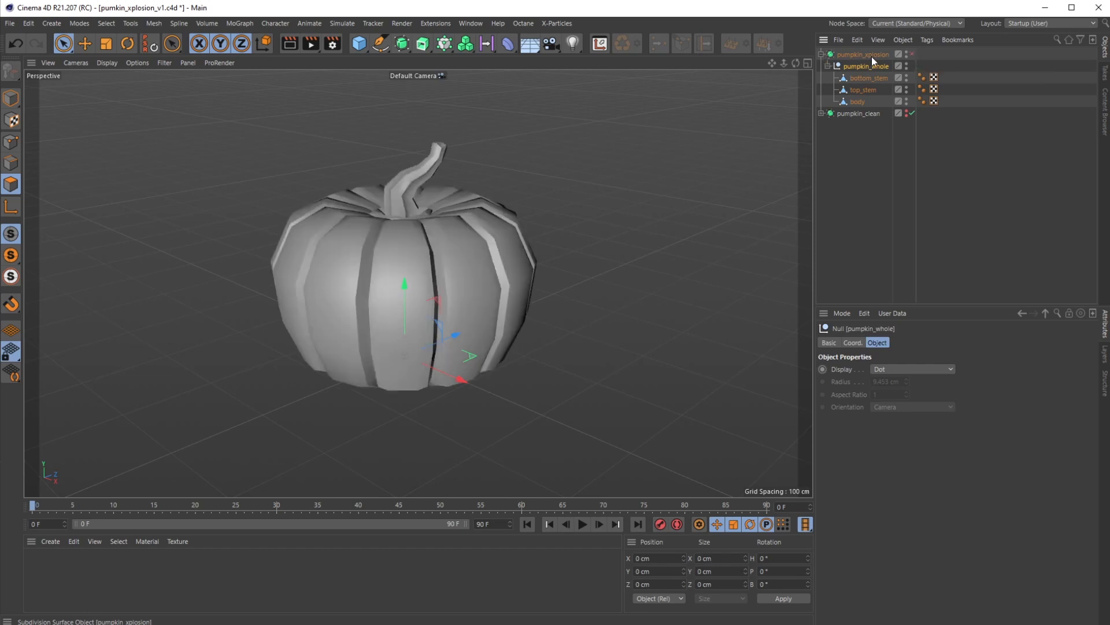
Convert the pumpkin_whole null inside pumpkin_xplosion into editable polygons and re-enable smoothing.
click(107, 63)
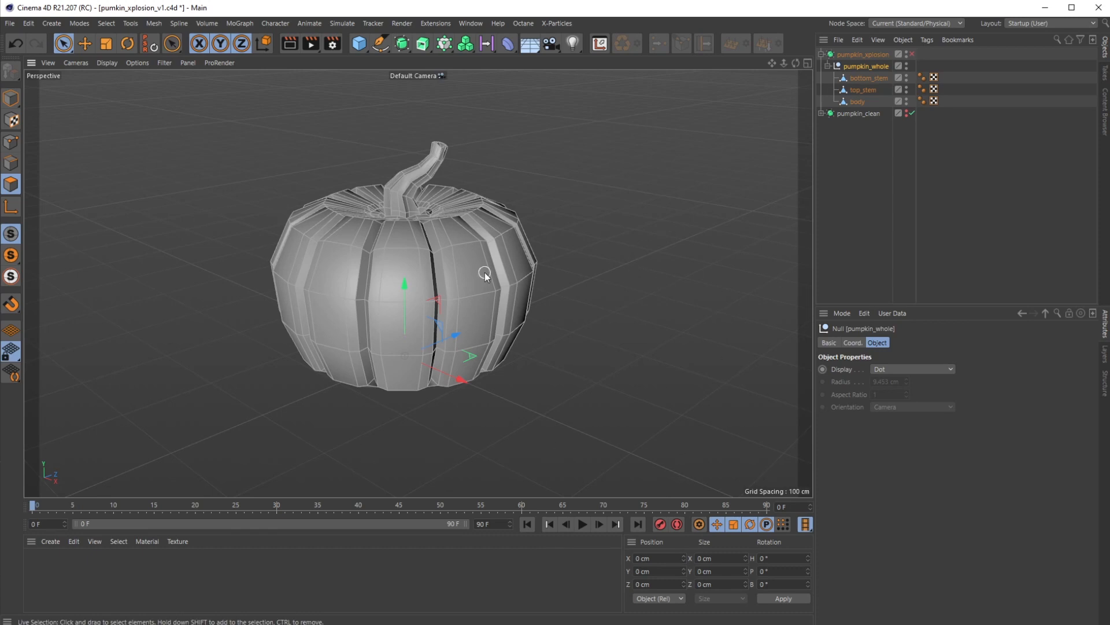
mouse_move(914, 58)
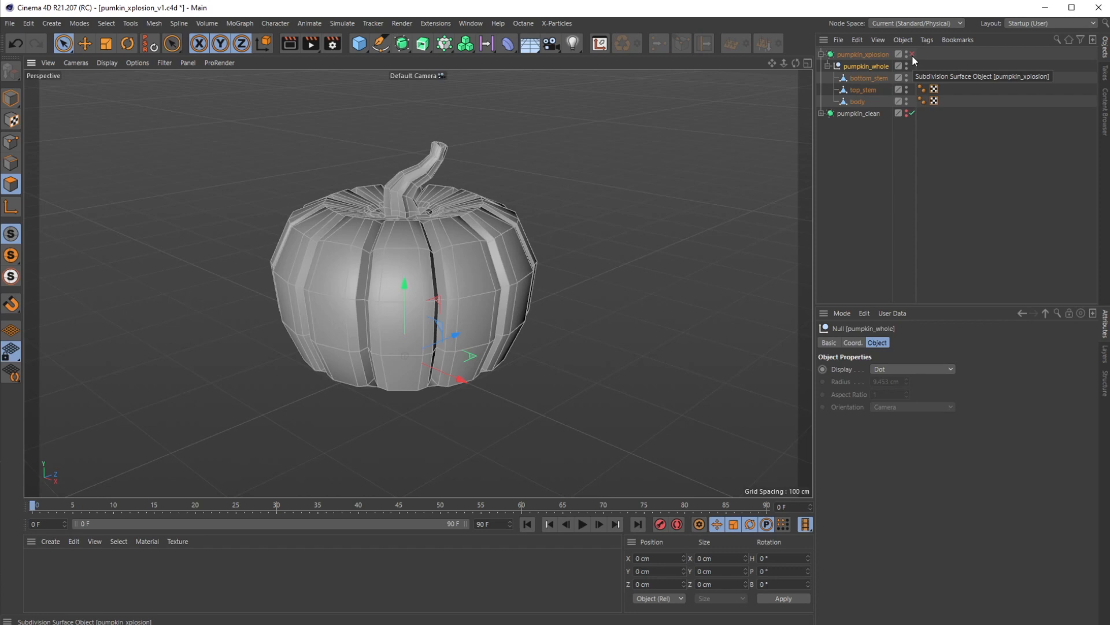
click(857, 102)
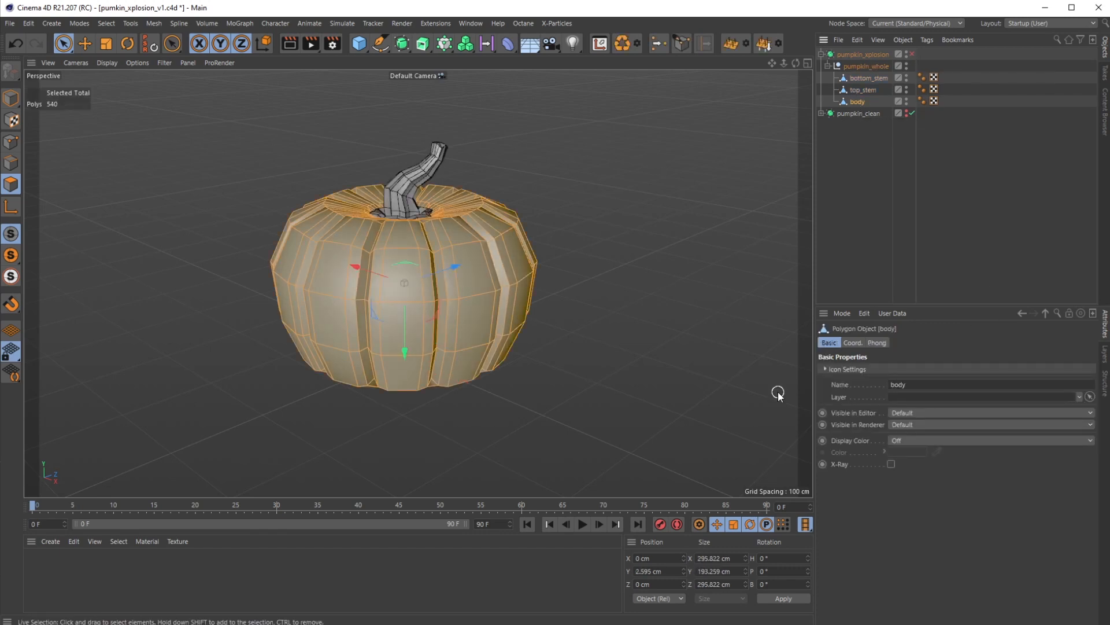
mouse_move(562, 296)
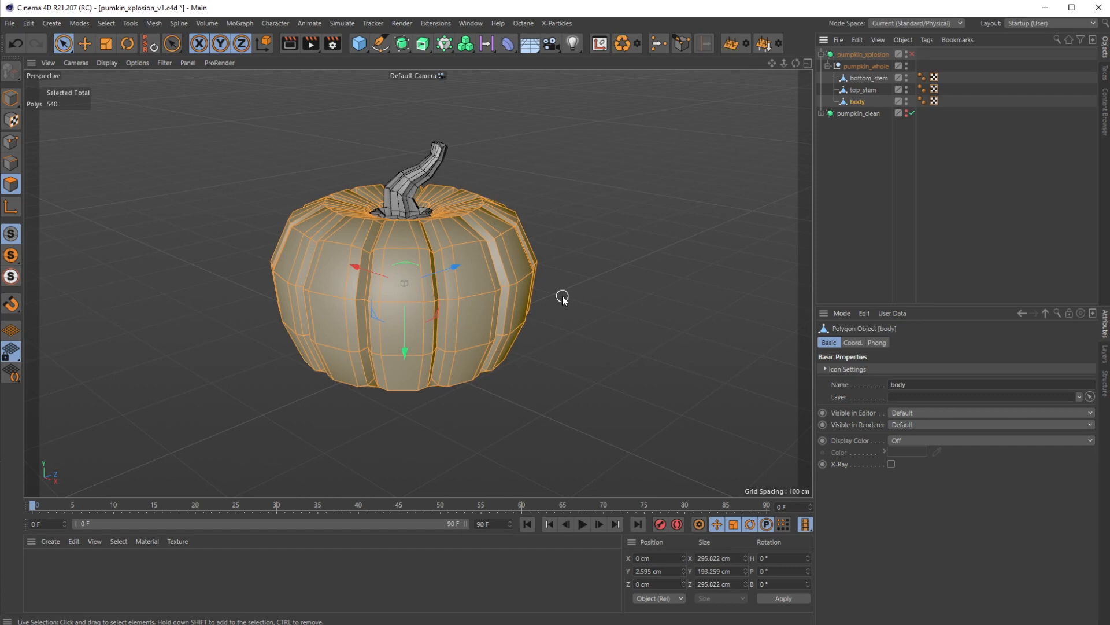
mouse_move(568, 295)
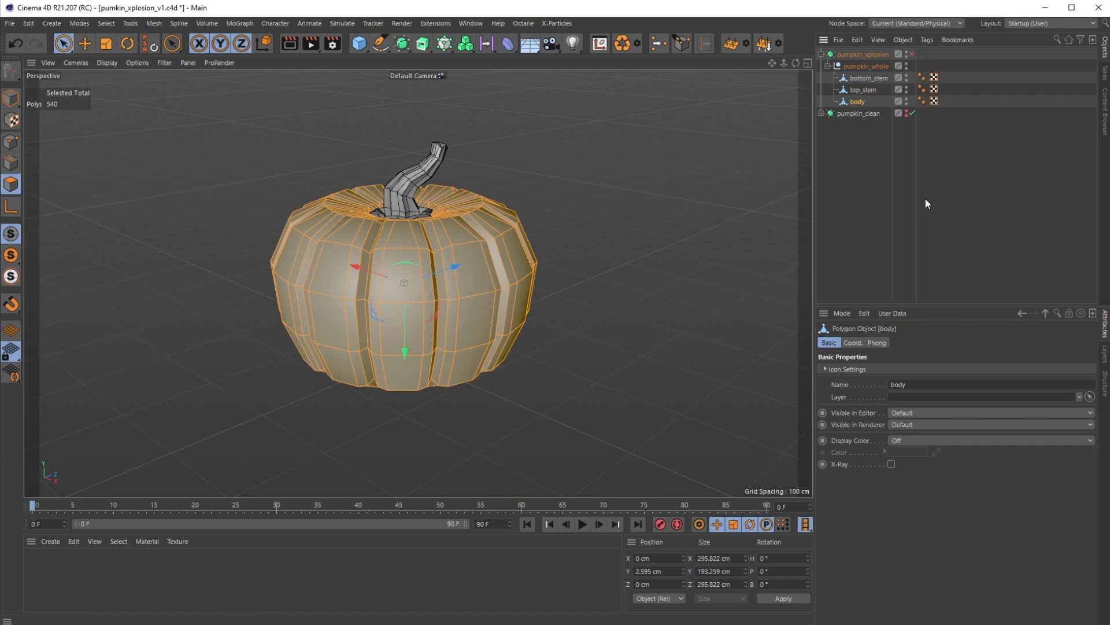
mouse_move(859, 54)
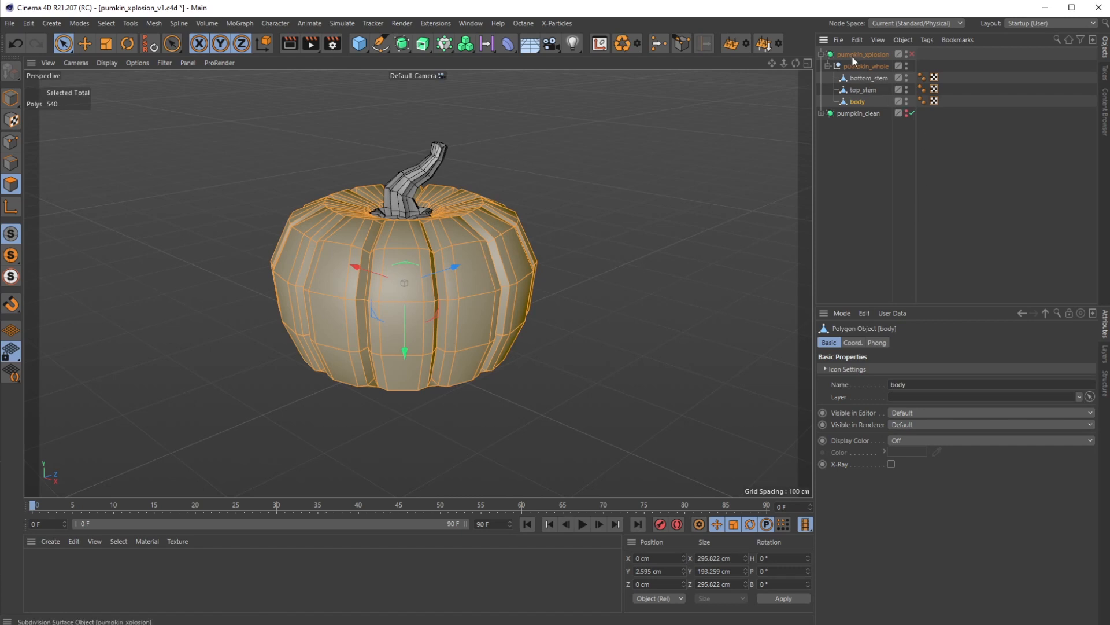
click(863, 54)
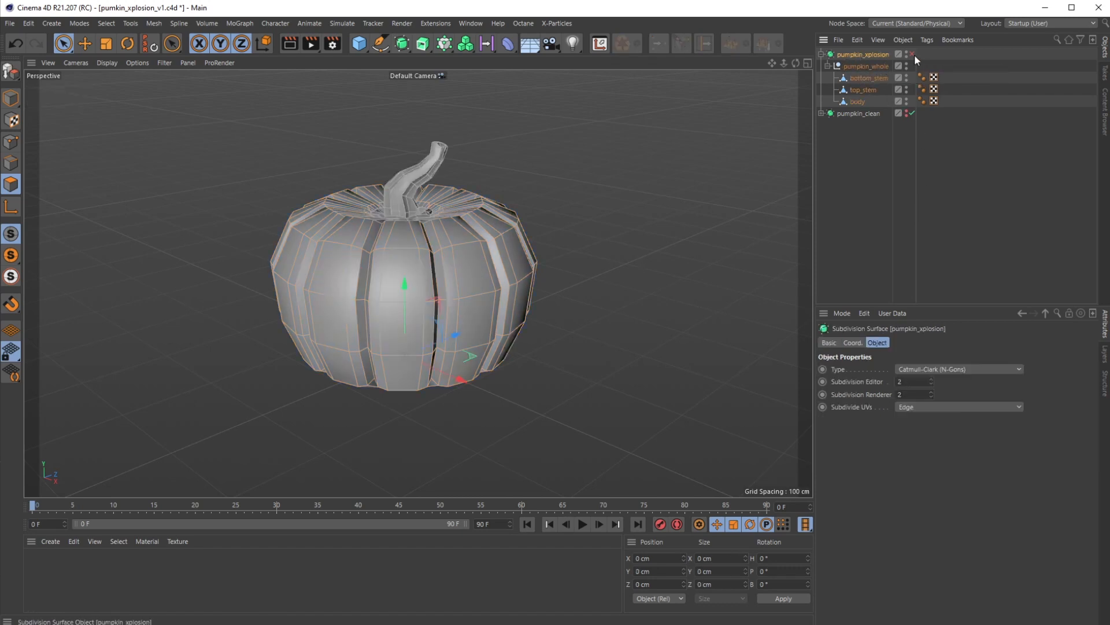
click(914, 54)
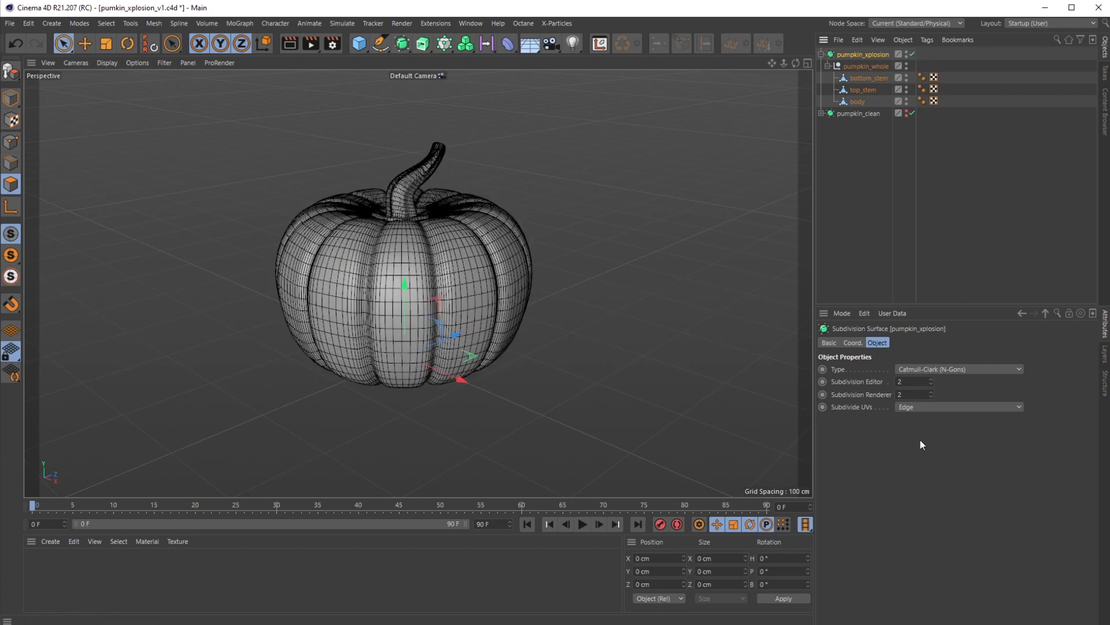
mouse_move(931, 398)
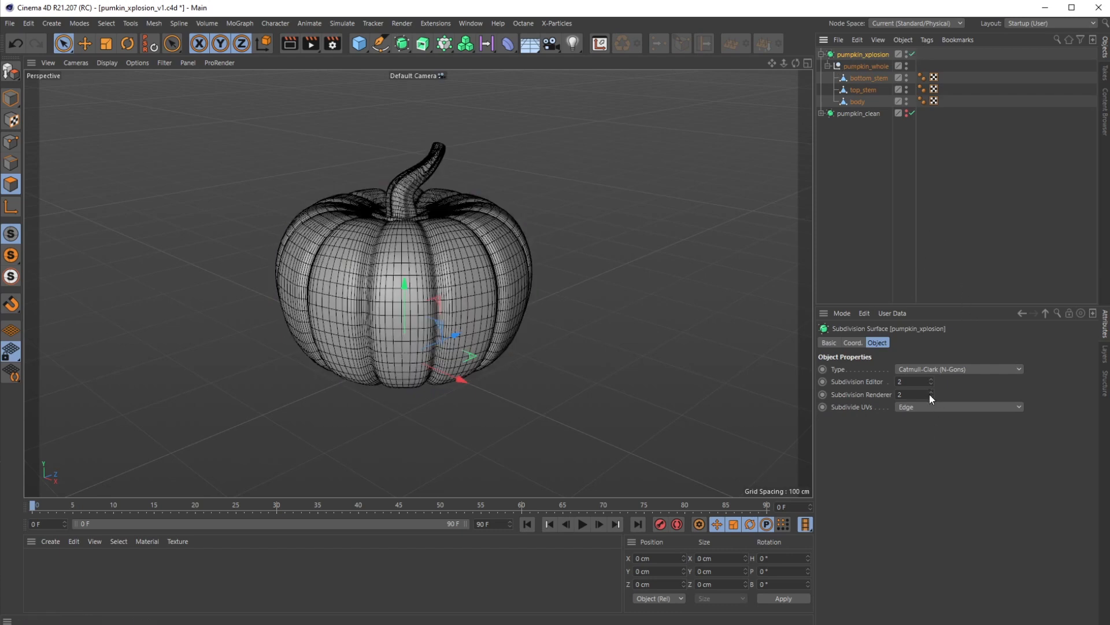
Drop pumpkin_xplosion's render subdivision level to 1 to match the editor.
click(932, 384)
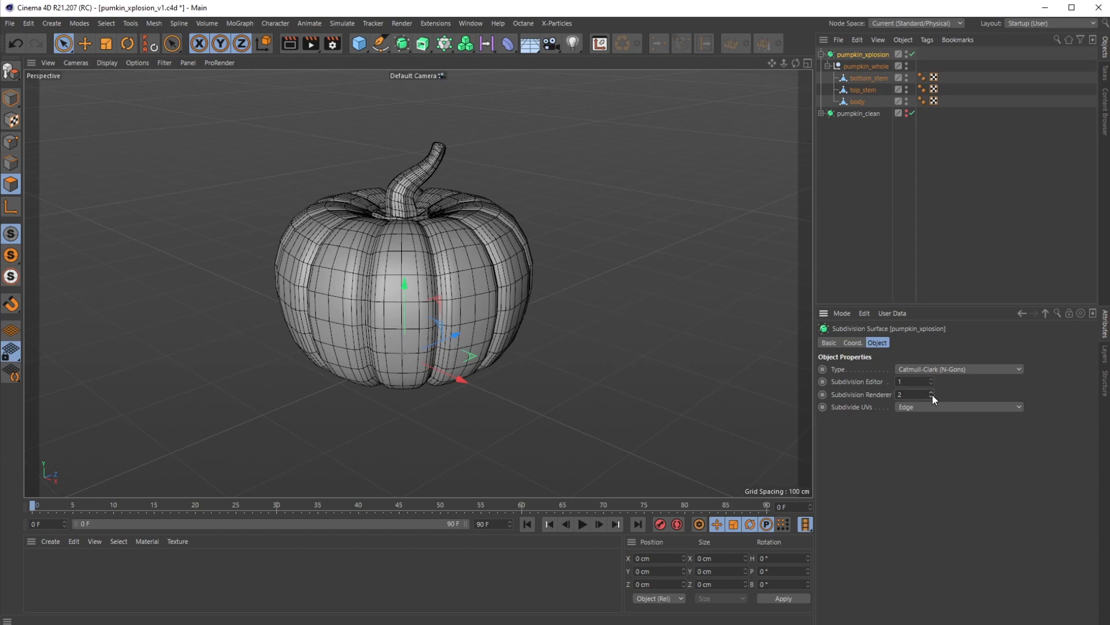
click(932, 395)
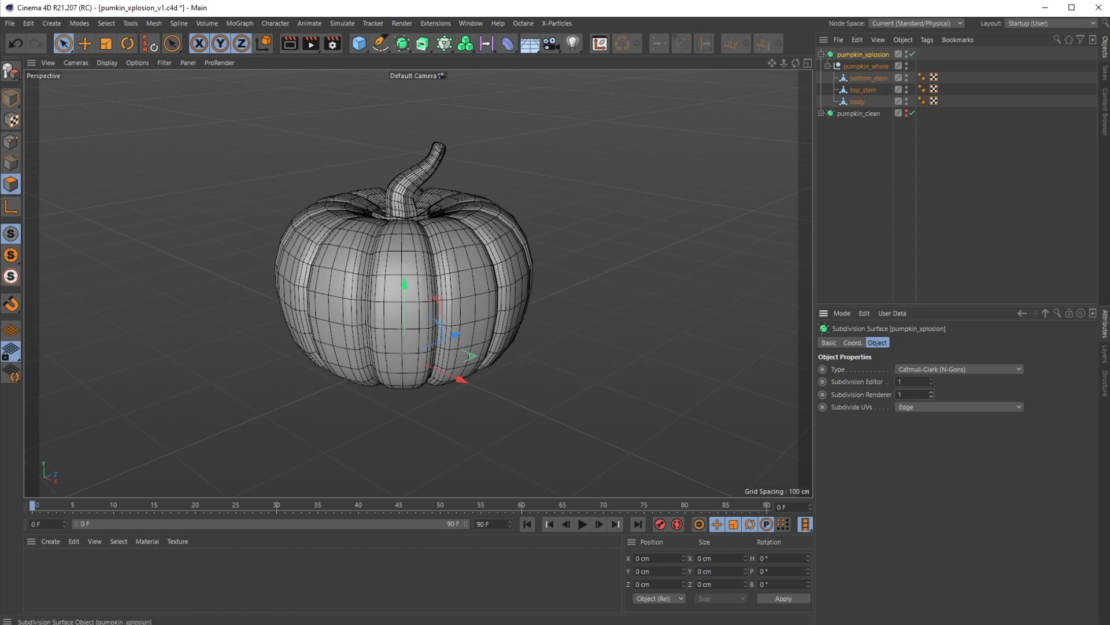
mouse_move(875, 58)
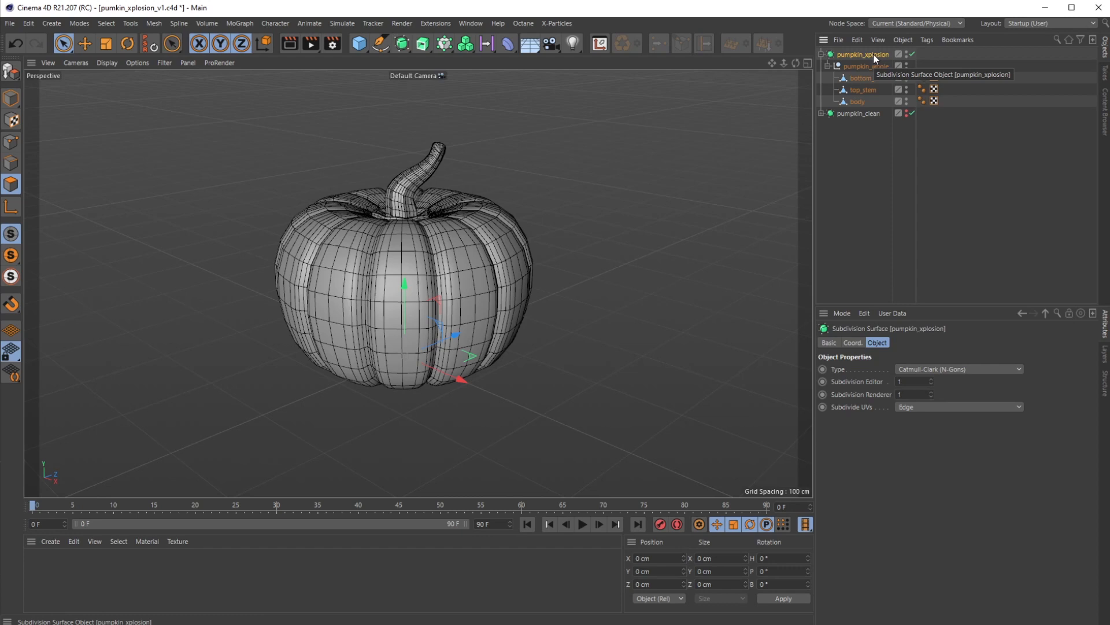
click(861, 78)
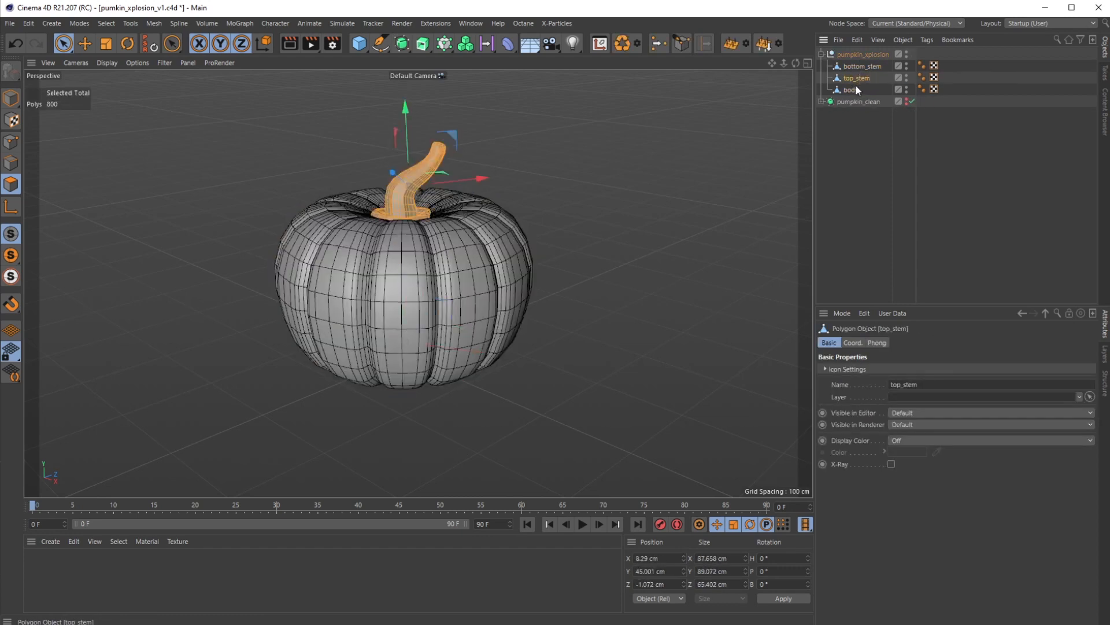
Delete the bottom_stem piece, leaving top_stem and body under pumpkin_xplosion.
click(861, 66)
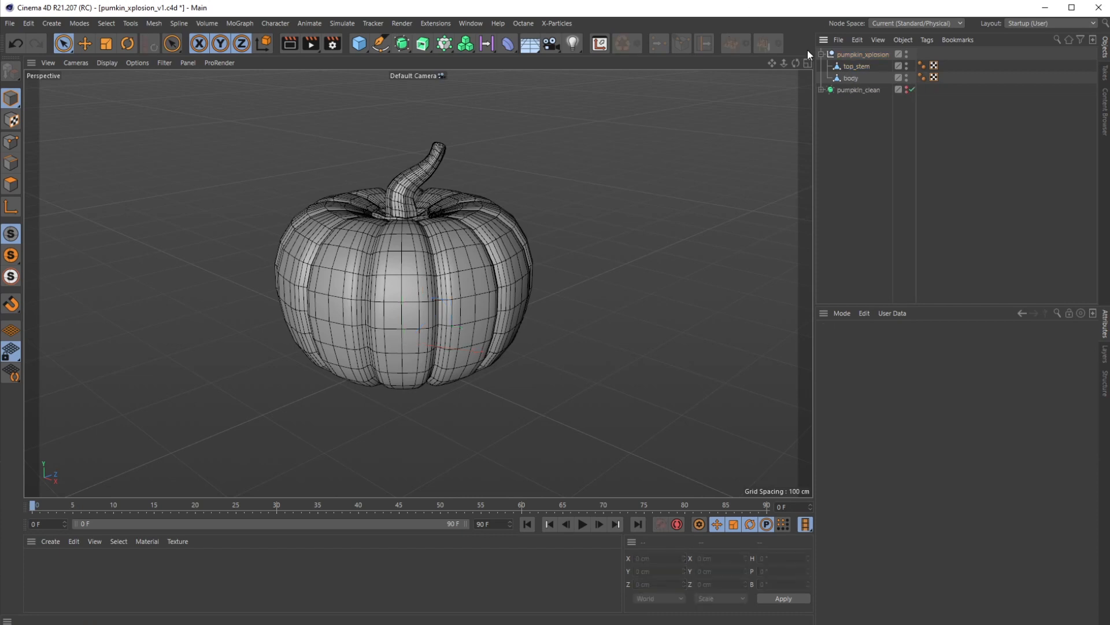
Paint several random patches of polygons on the pumpkin body, about 111 so far.
click(850, 77)
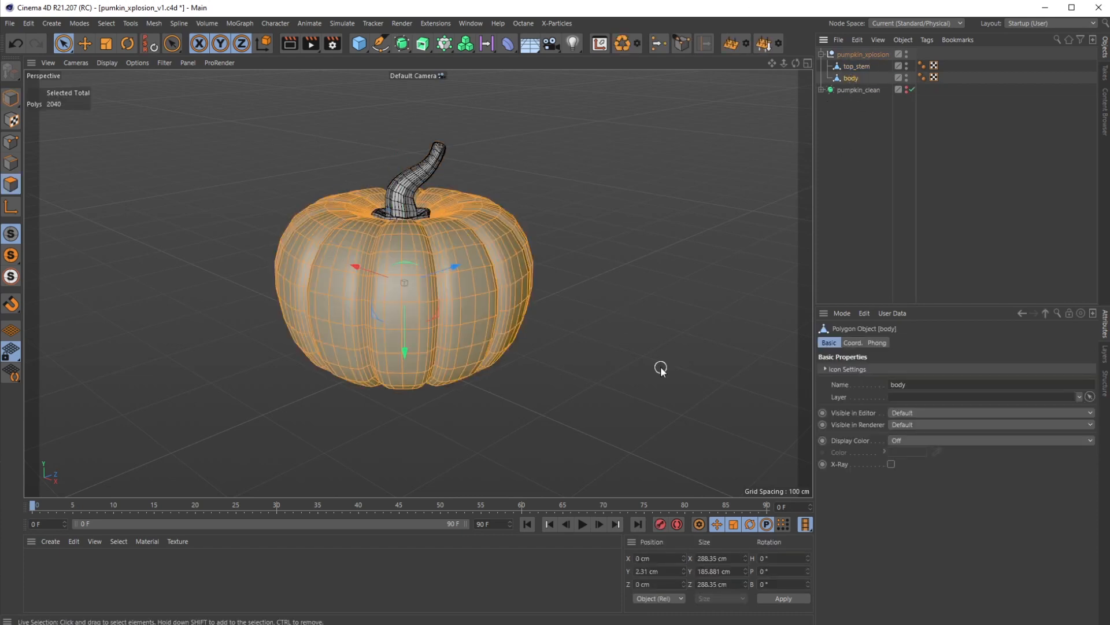
mouse_move(470, 263)
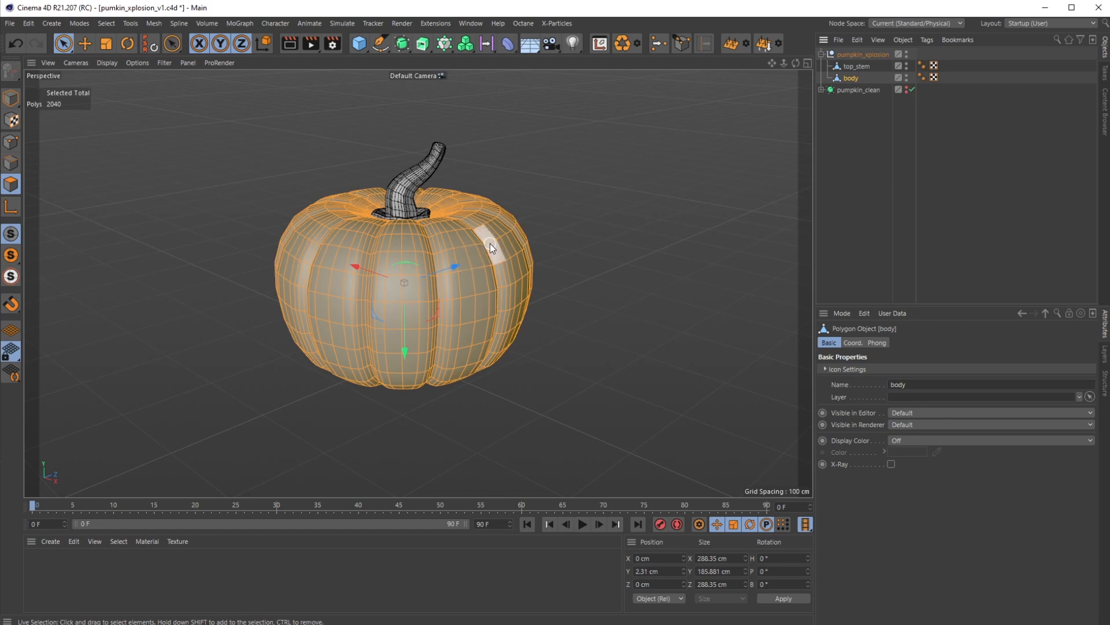
click(488, 244)
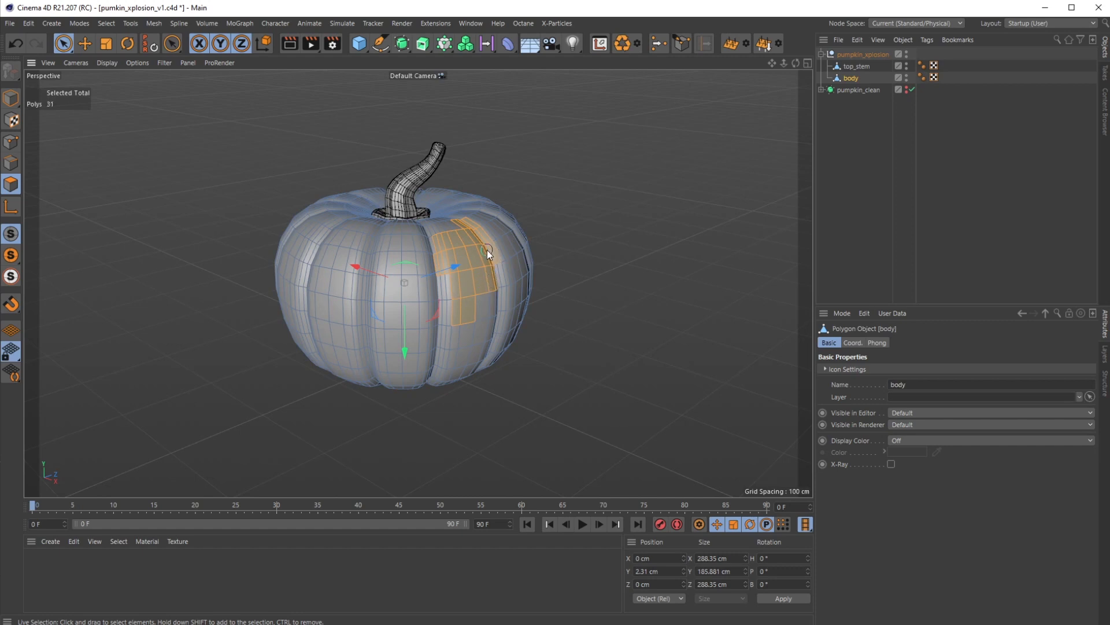
click(392, 283)
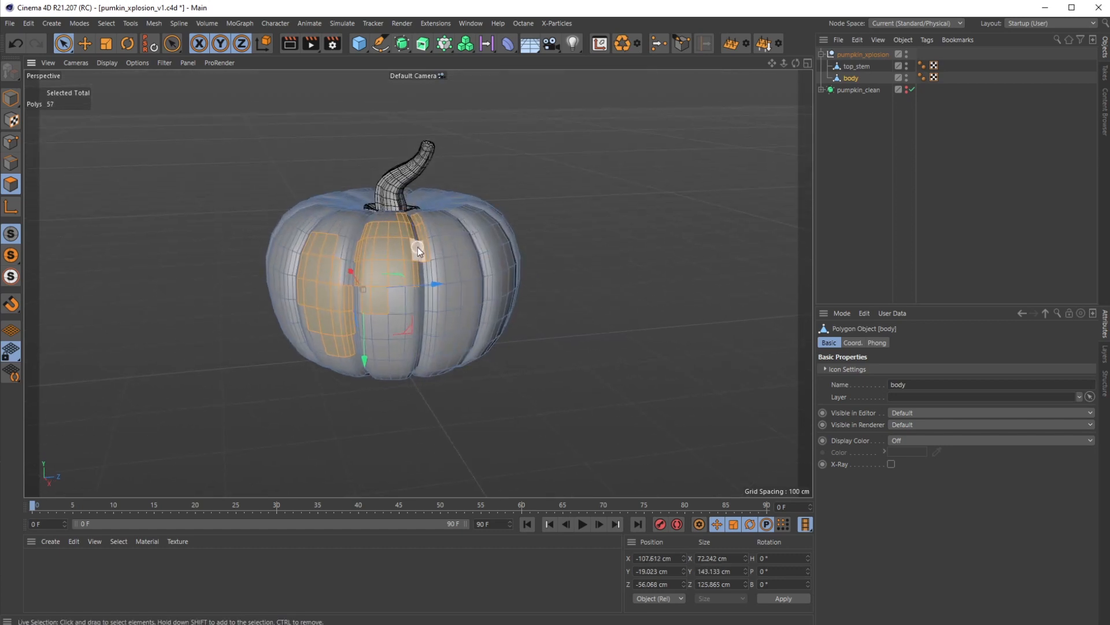
click(436, 310)
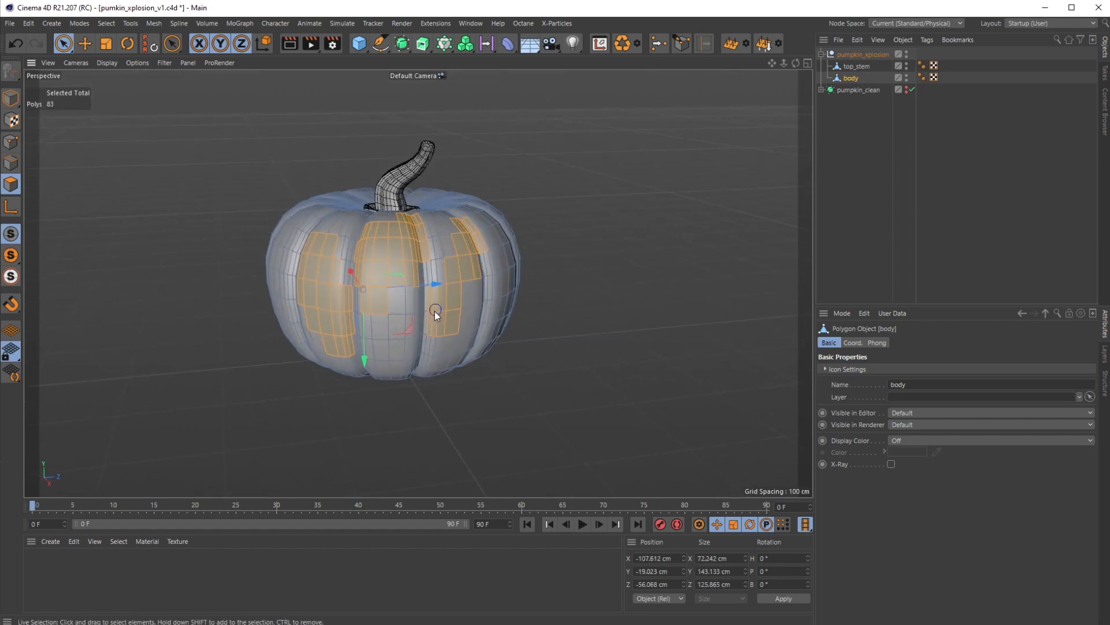
click(431, 344)
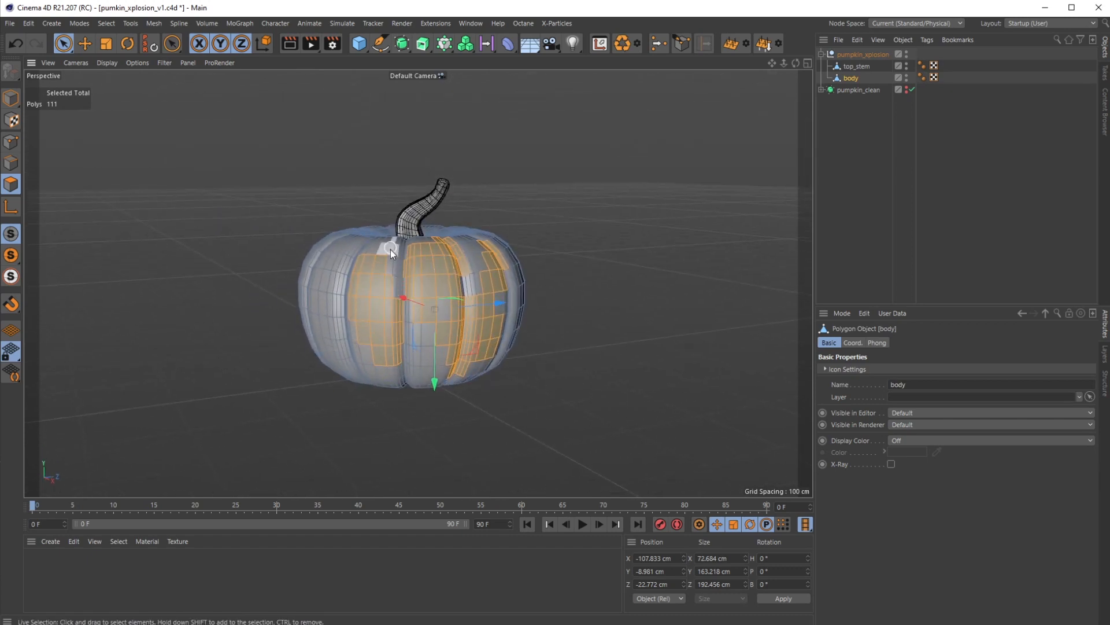
mouse_move(514, 276)
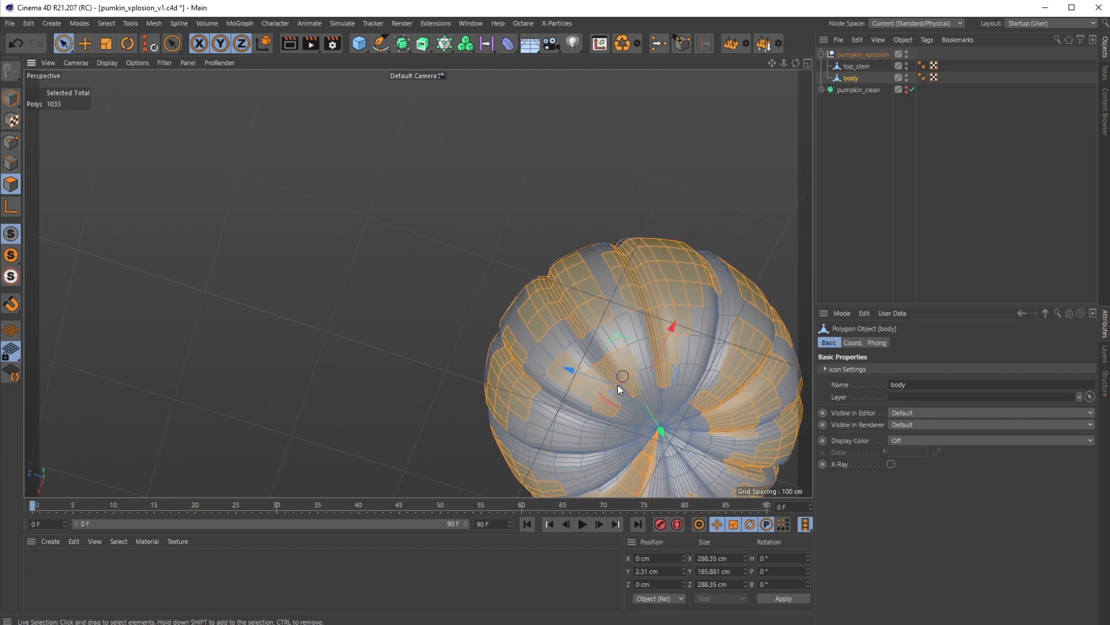
Disconnect roughly 1131 selected body polygons into separate patches and view them in Gouraud Shading.
click(857, 66)
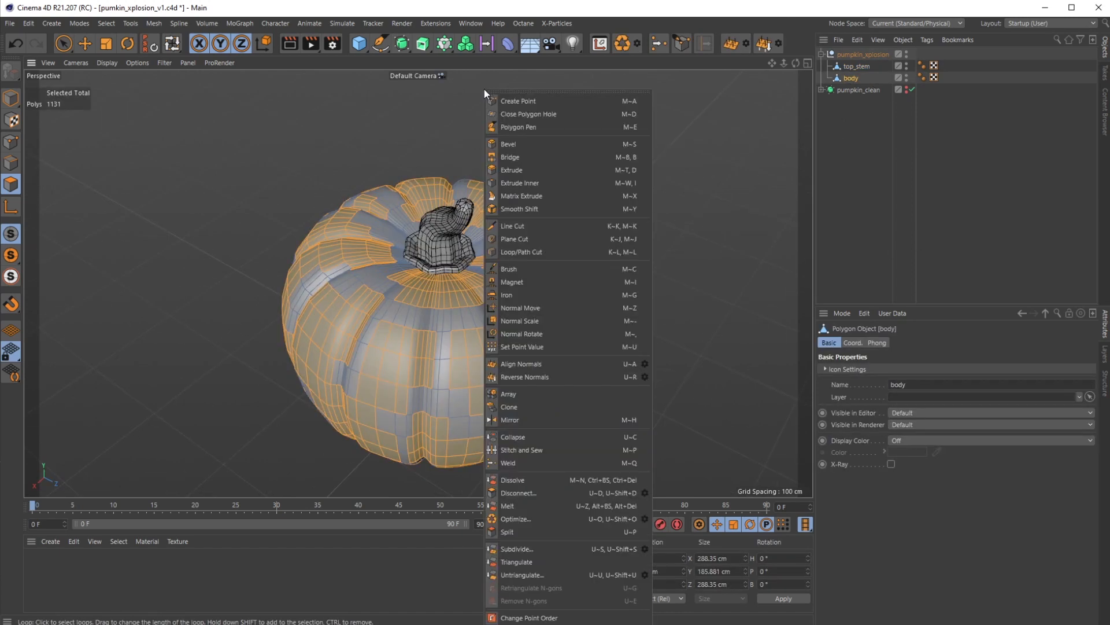
mouse_move(534, 497)
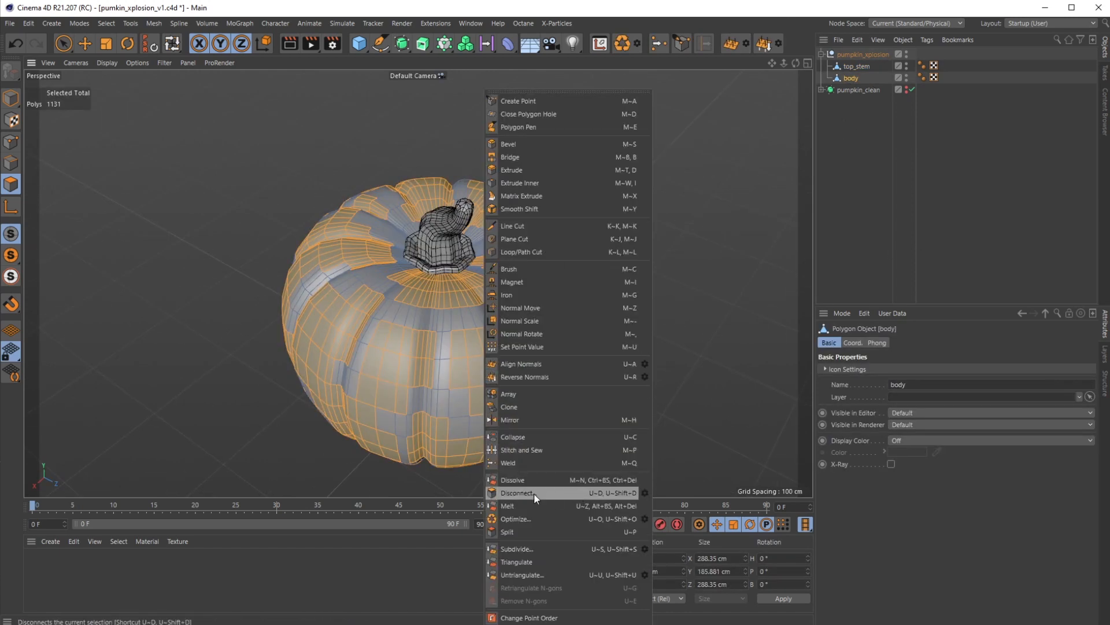
click(108, 63)
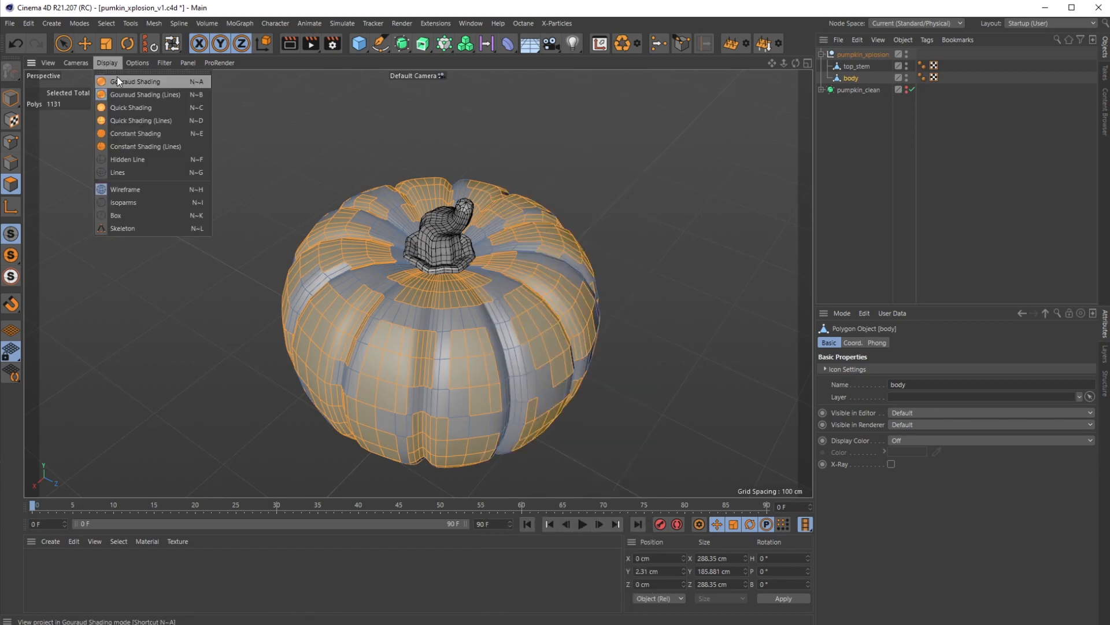
click(138, 81)
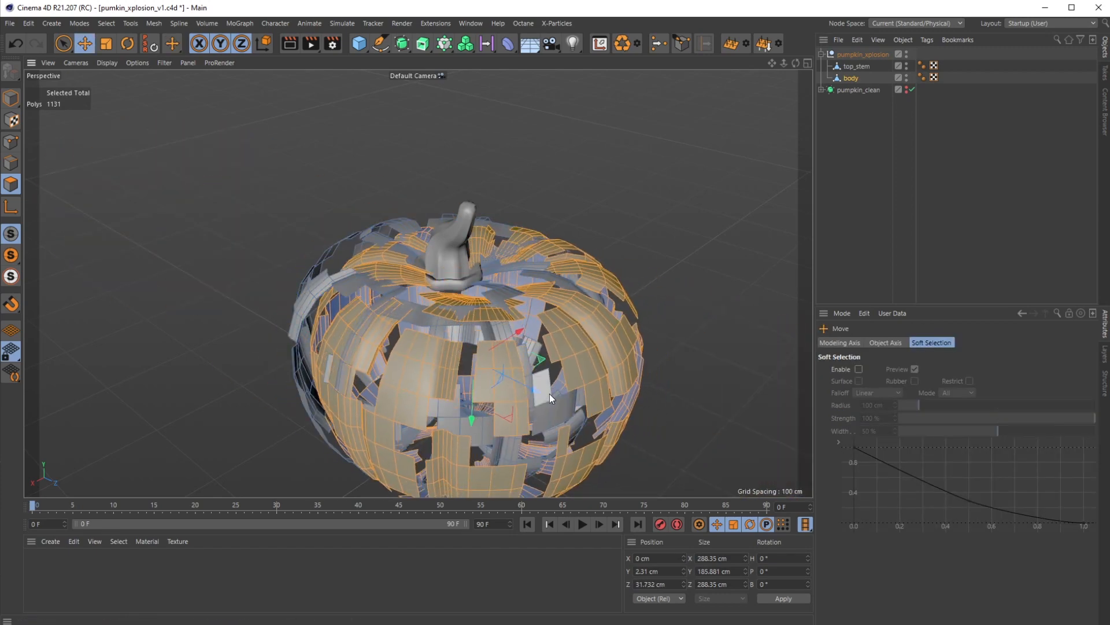
click(856, 66)
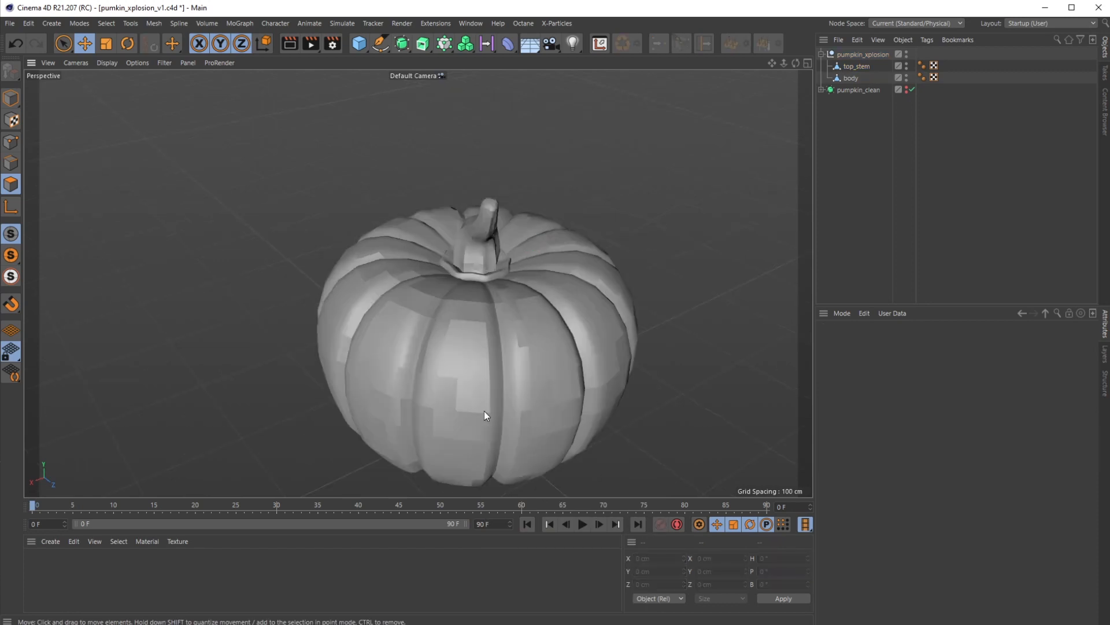
mouse_move(639, 500)
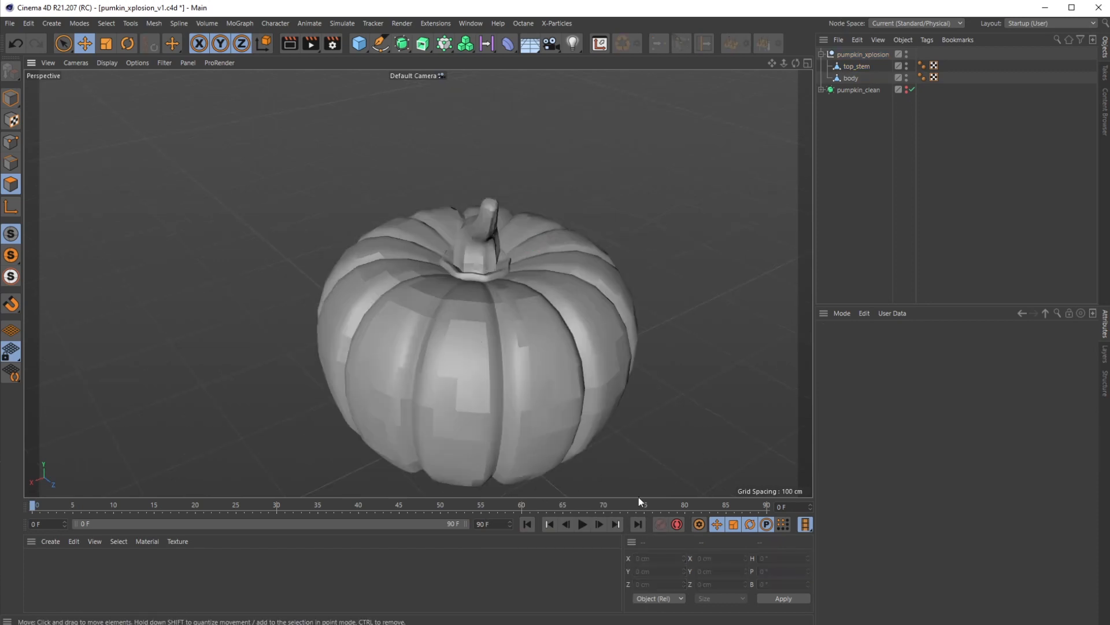
Wrap the pumpkin_xplosion group in a new Subdivision Surface renamed pumpkin_xplosion.
click(863, 54)
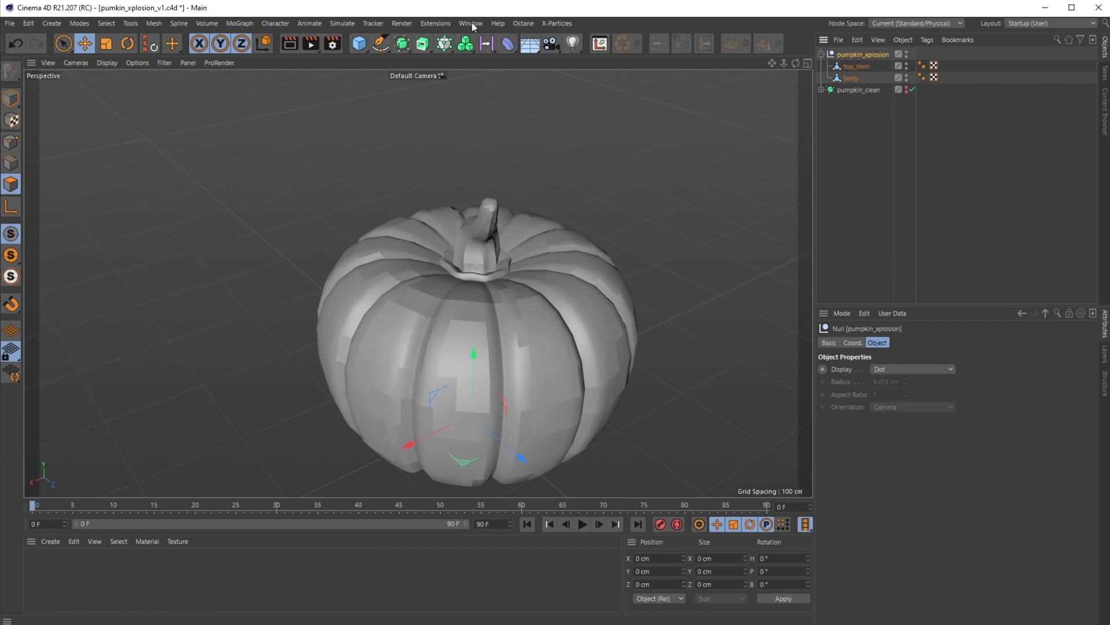
mouse_move(400, 44)
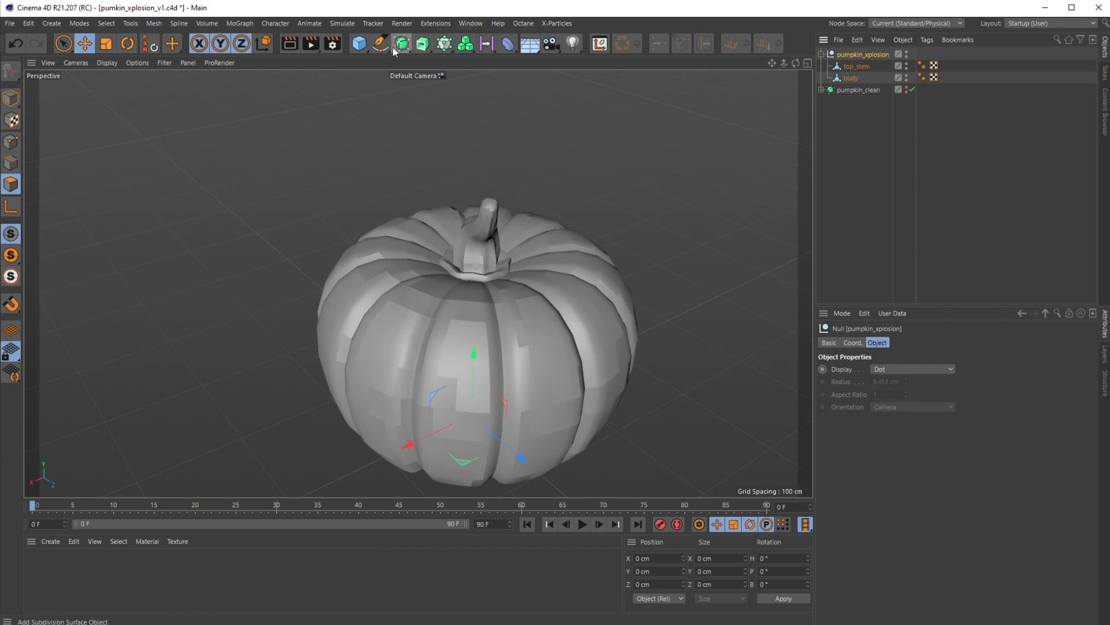
click(379, 42)
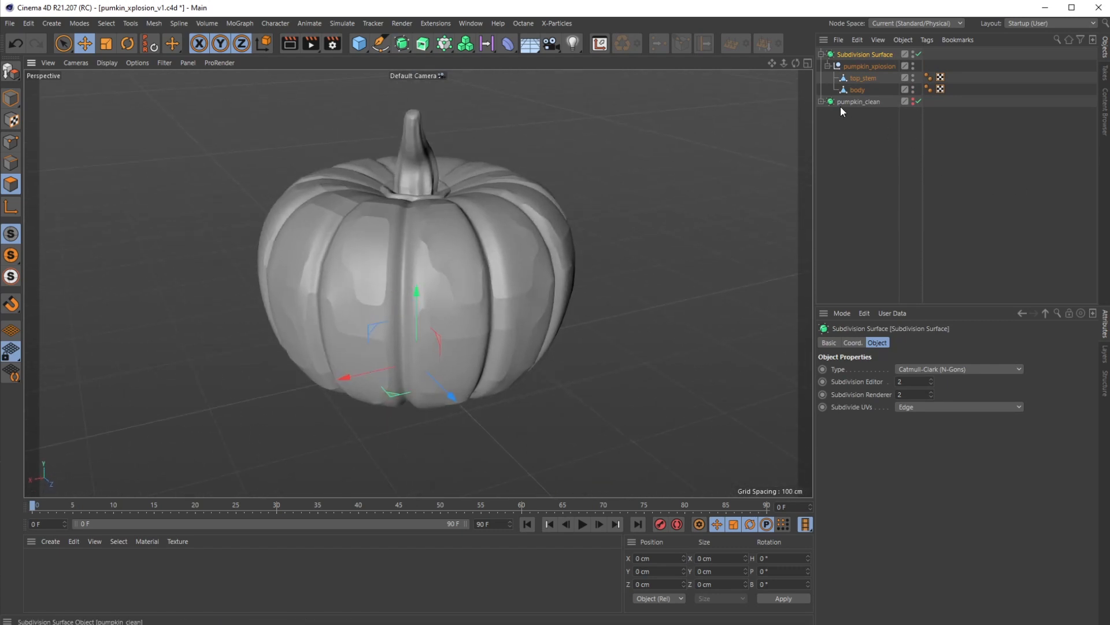
click(857, 91)
text(pumpkin_xplosion)
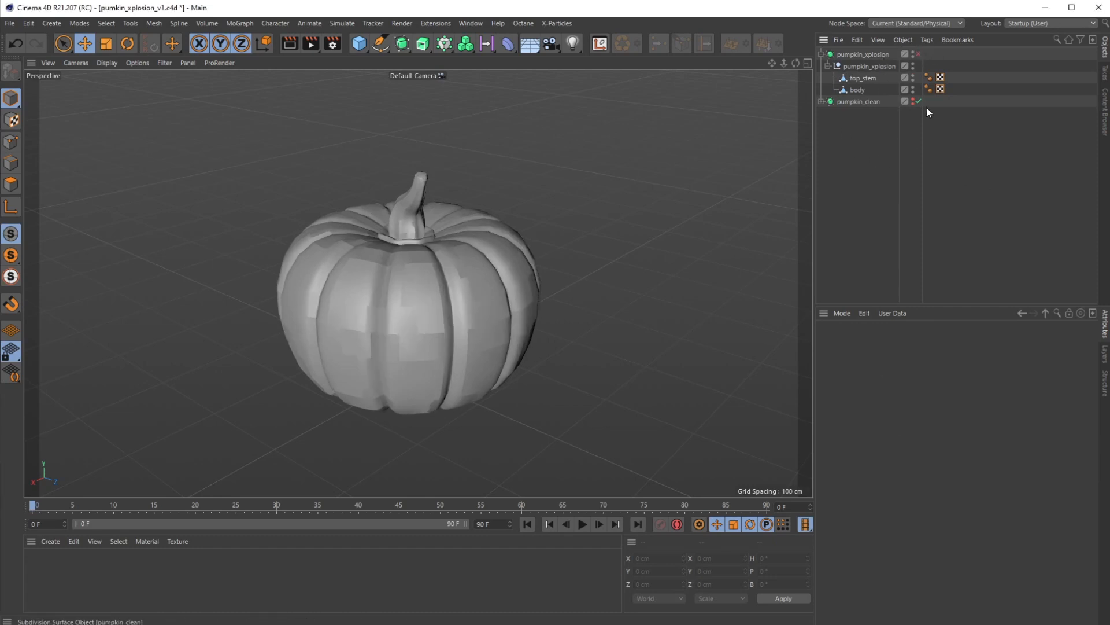
Add a Jiggle deformer as a child of body and hide top_stem in the viewport.
click(857, 90)
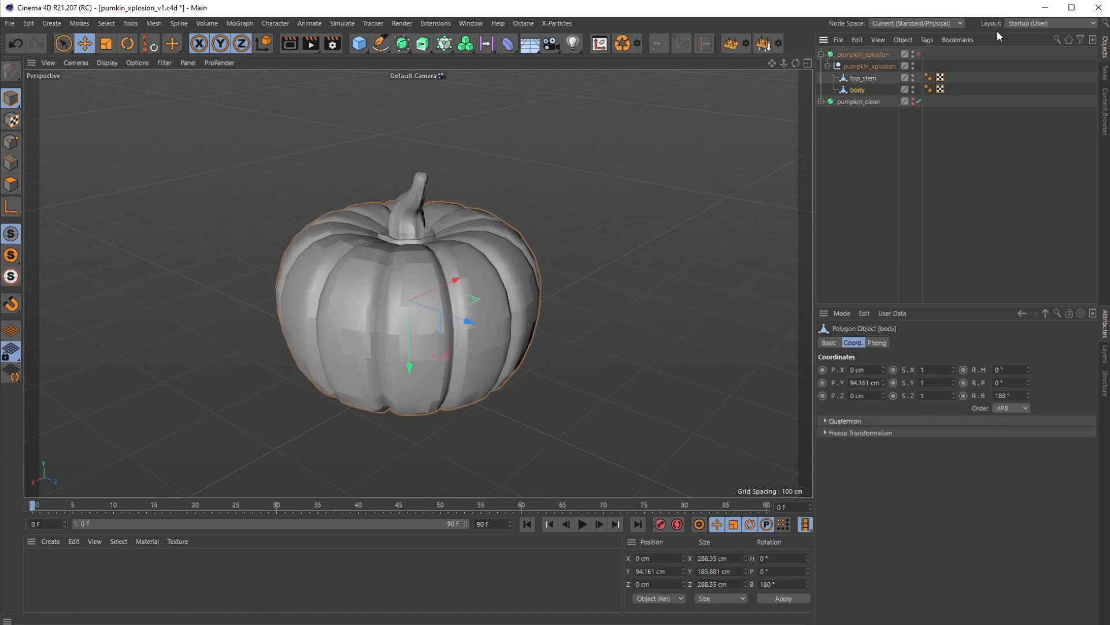
mouse_move(838, 43)
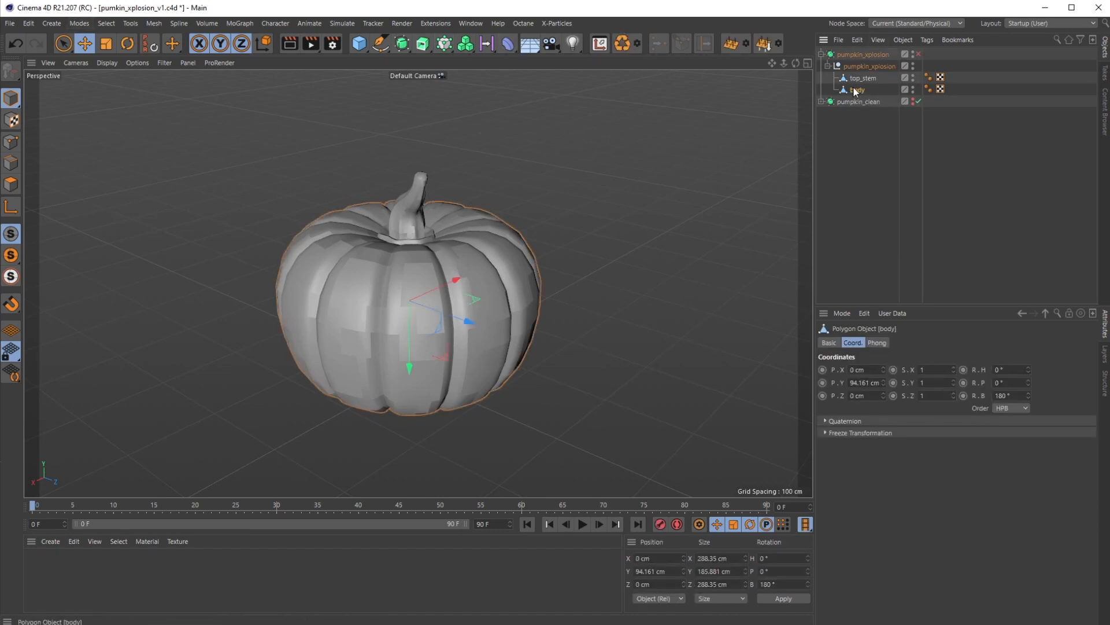
mouse_move(856, 90)
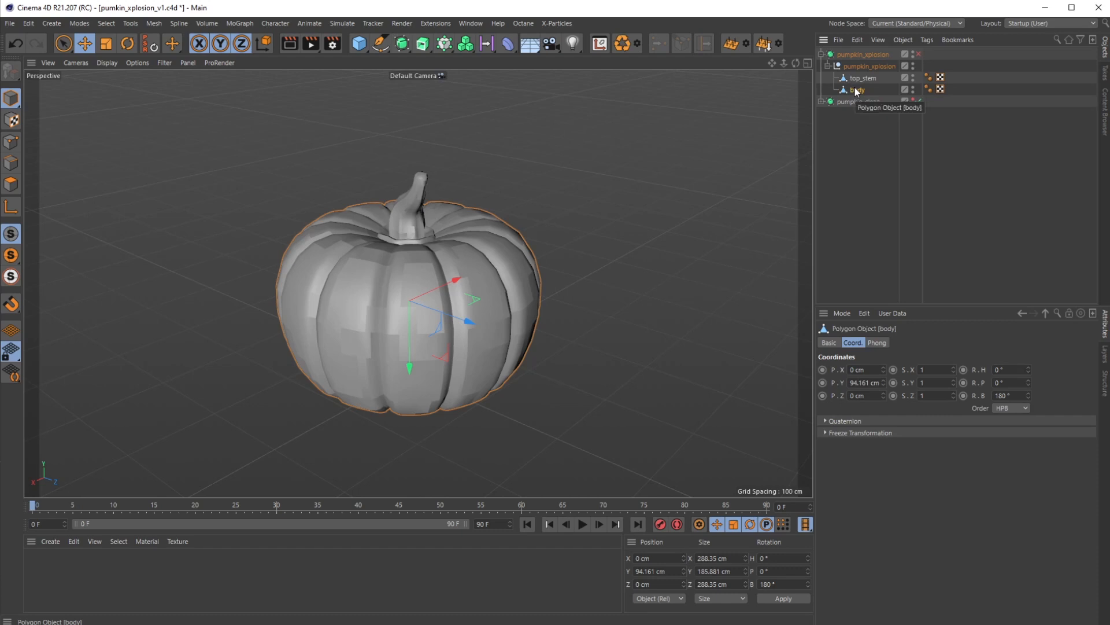
mouse_move(666, 68)
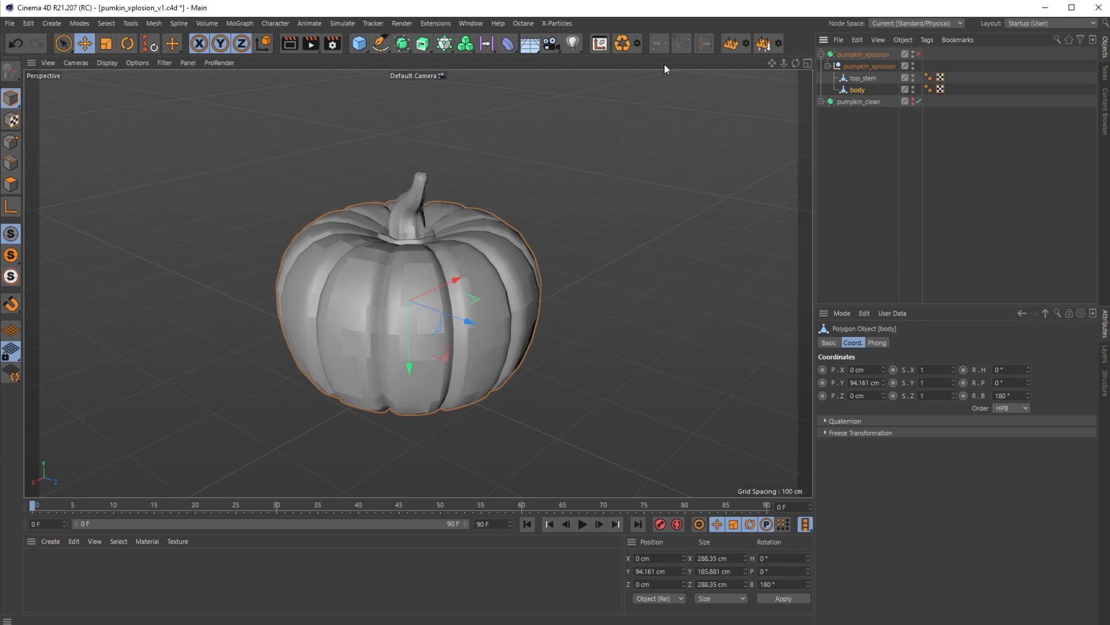
mouse_move(507, 44)
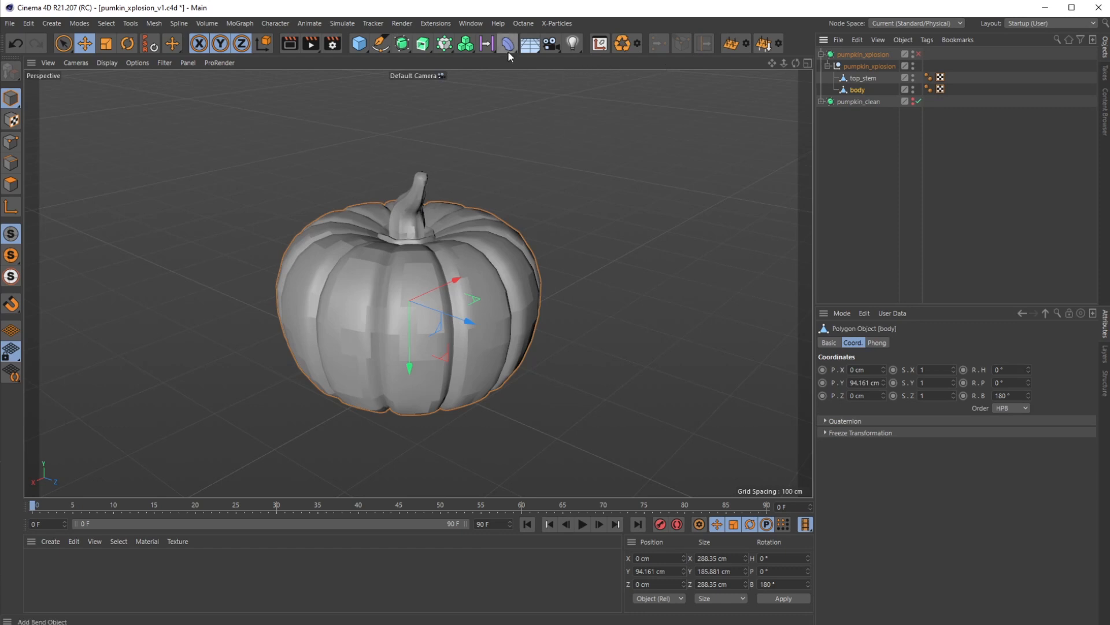
click(507, 43)
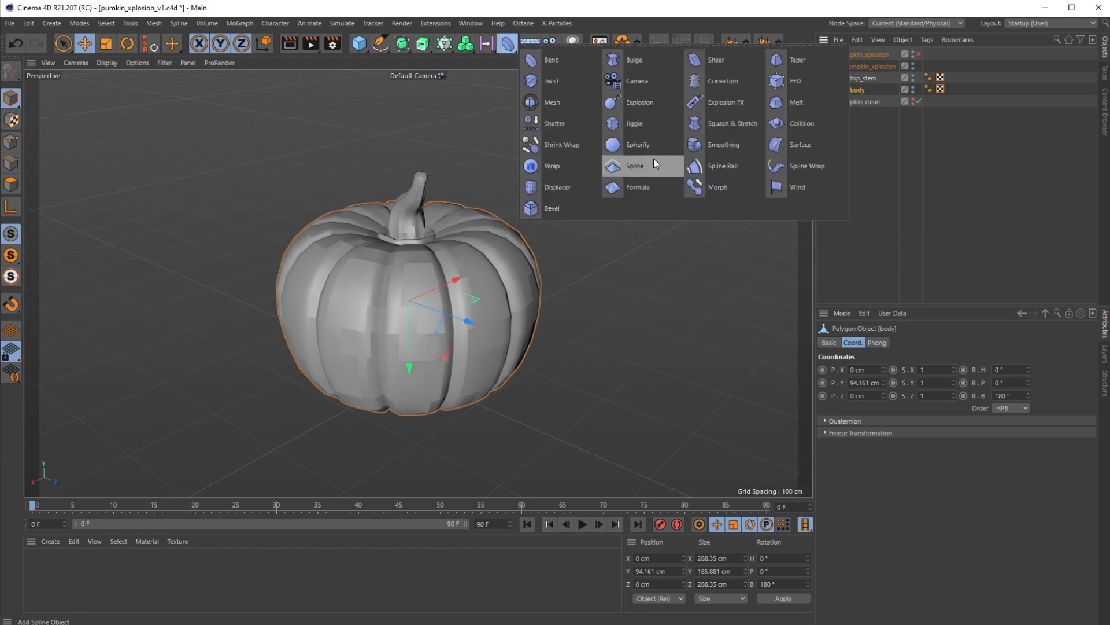
click(635, 124)
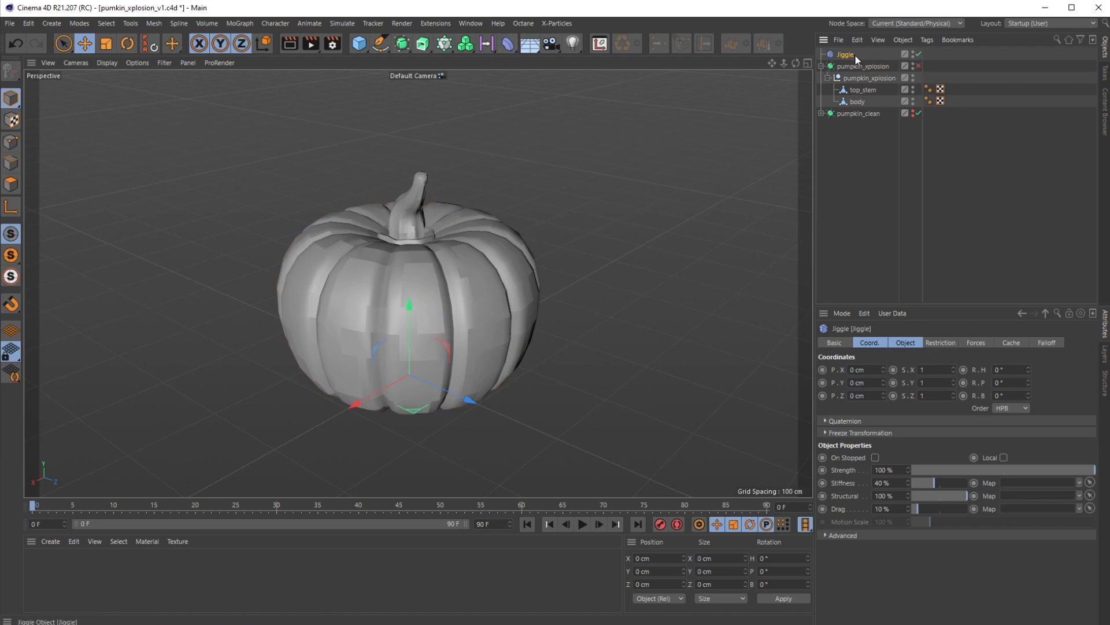
mouse_move(853, 103)
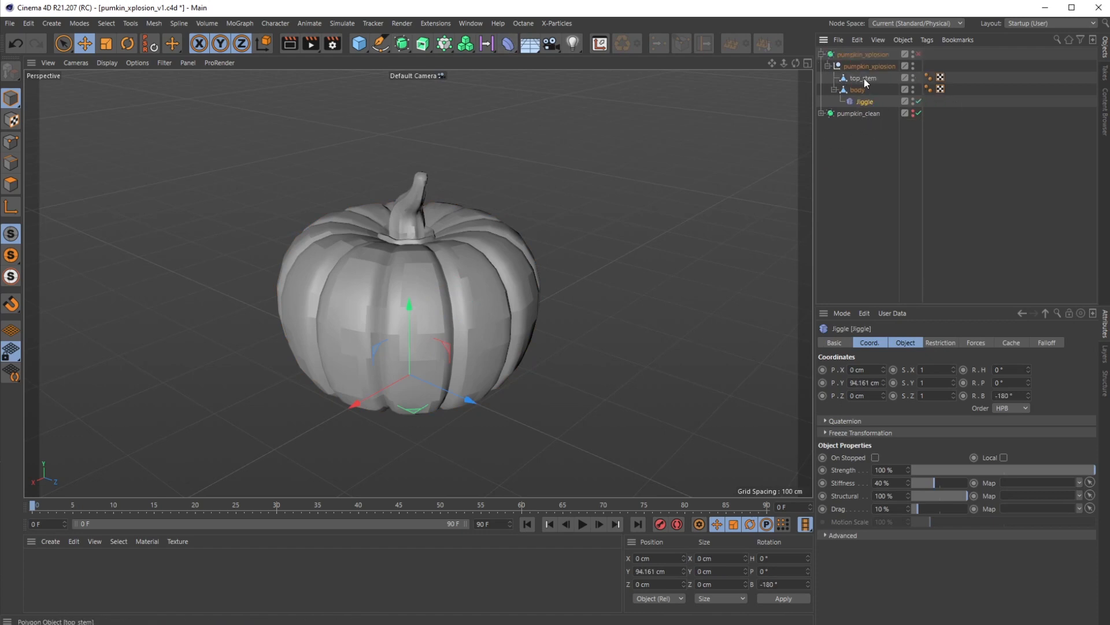
click(919, 78)
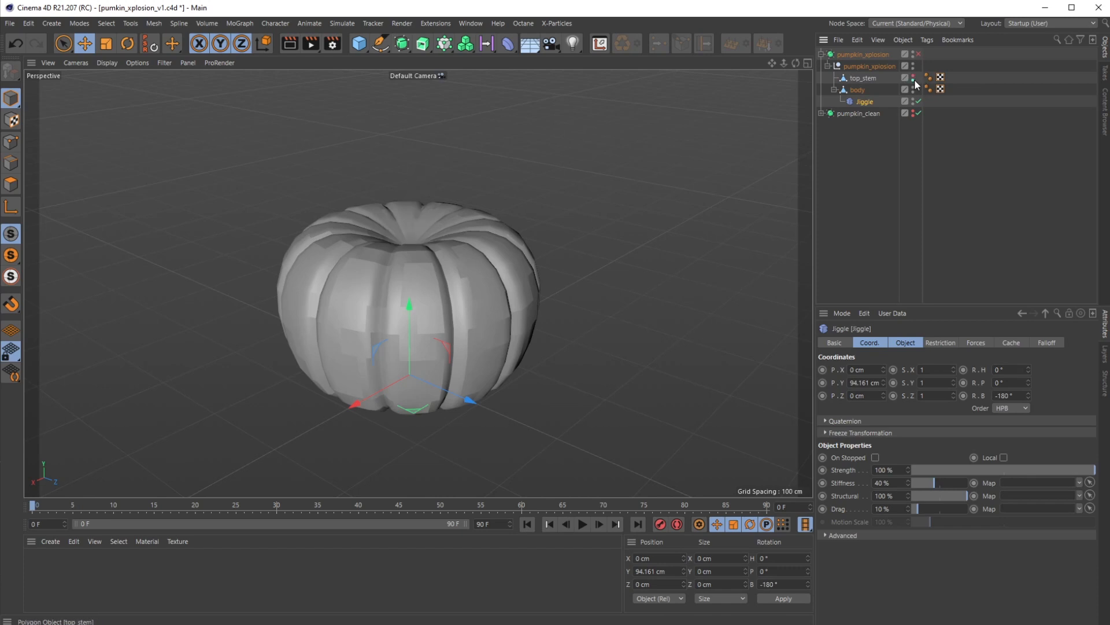
click(857, 89)
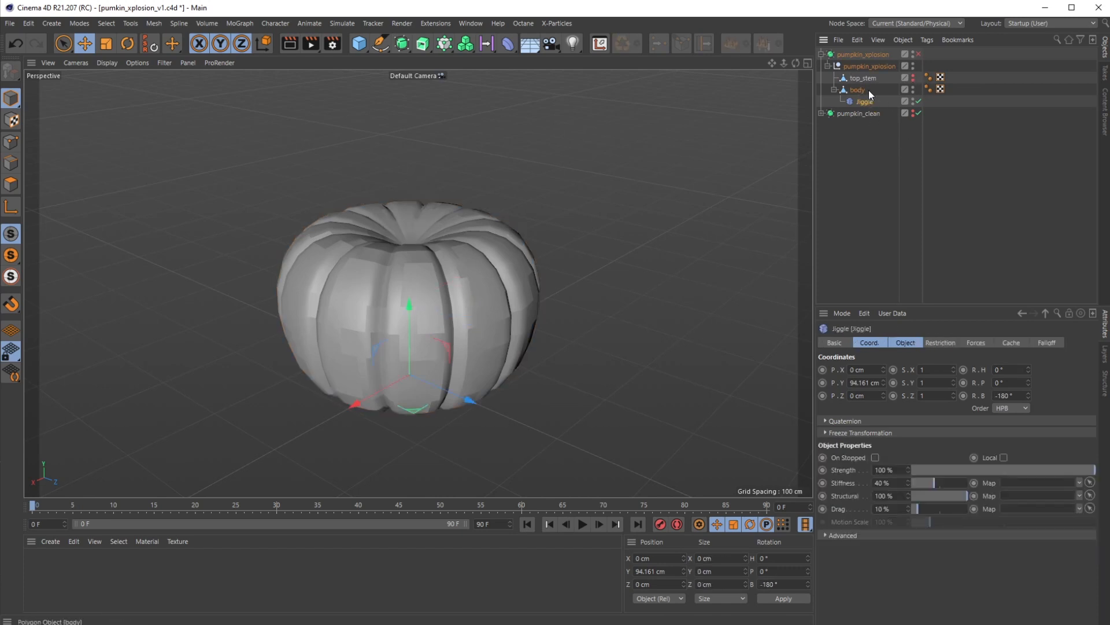
click(857, 90)
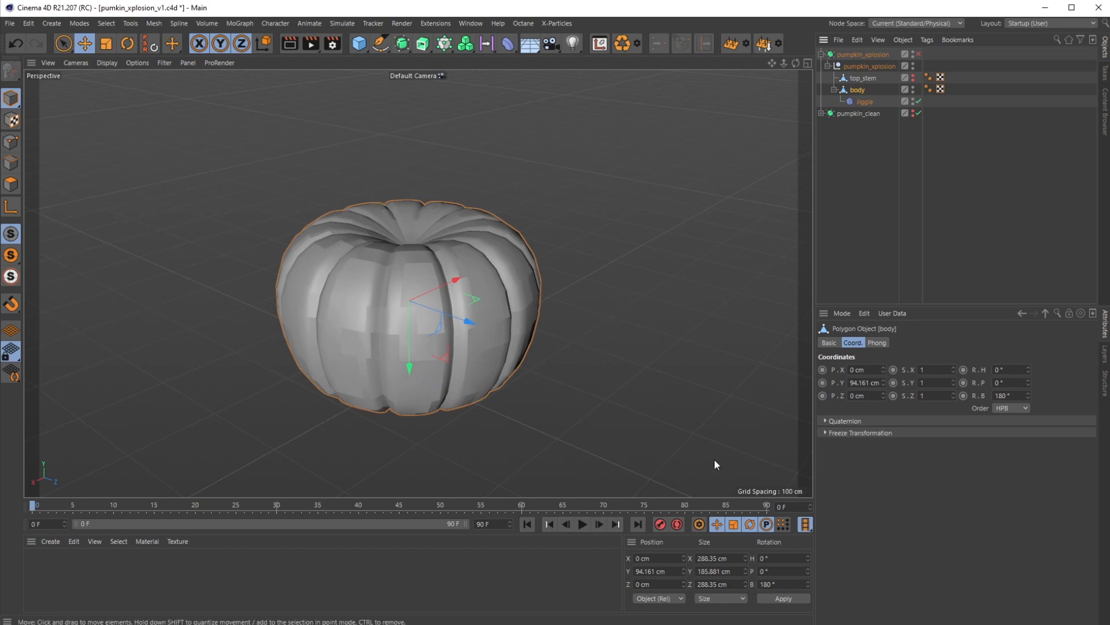
mouse_move(177, 531)
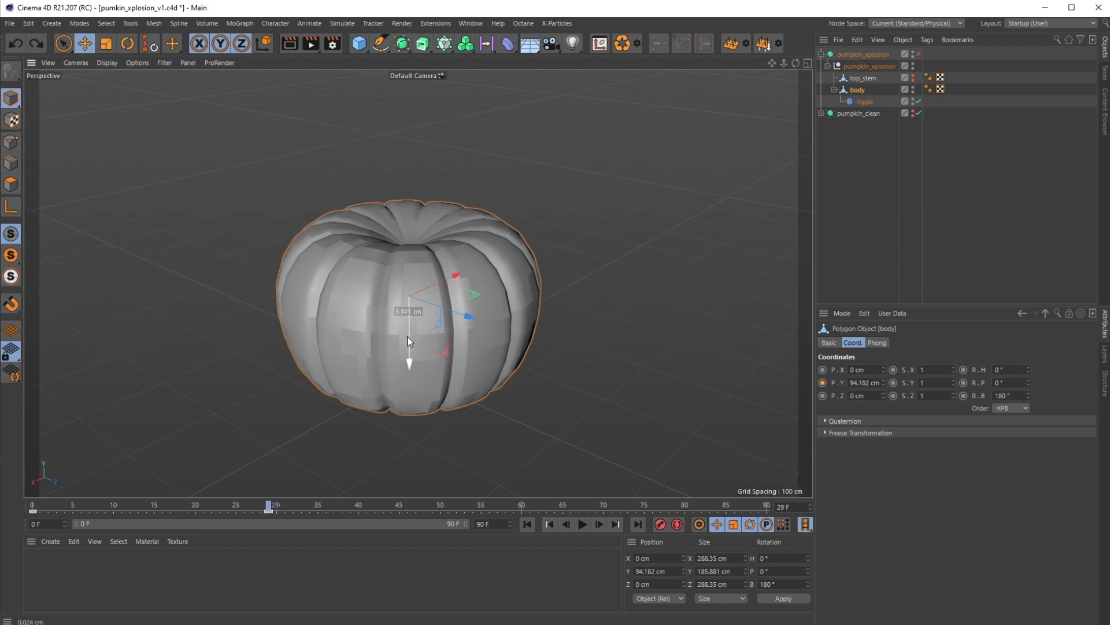
Key the body's height raised at frame 29 and play back from the start to watch it wobble.
drag(409, 319, 409, 205)
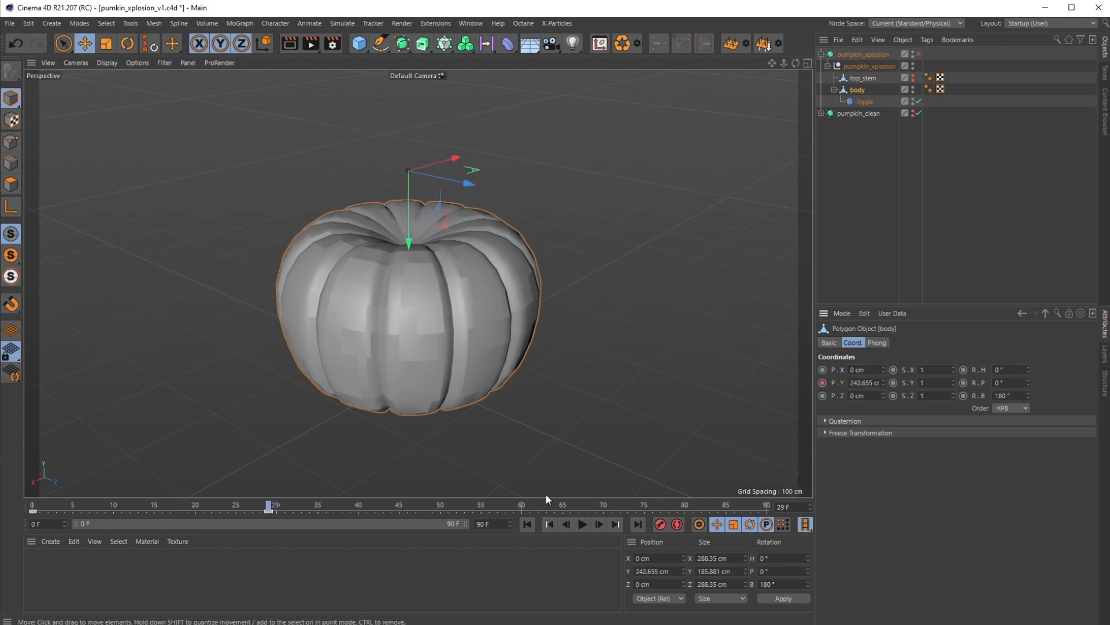
click(583, 524)
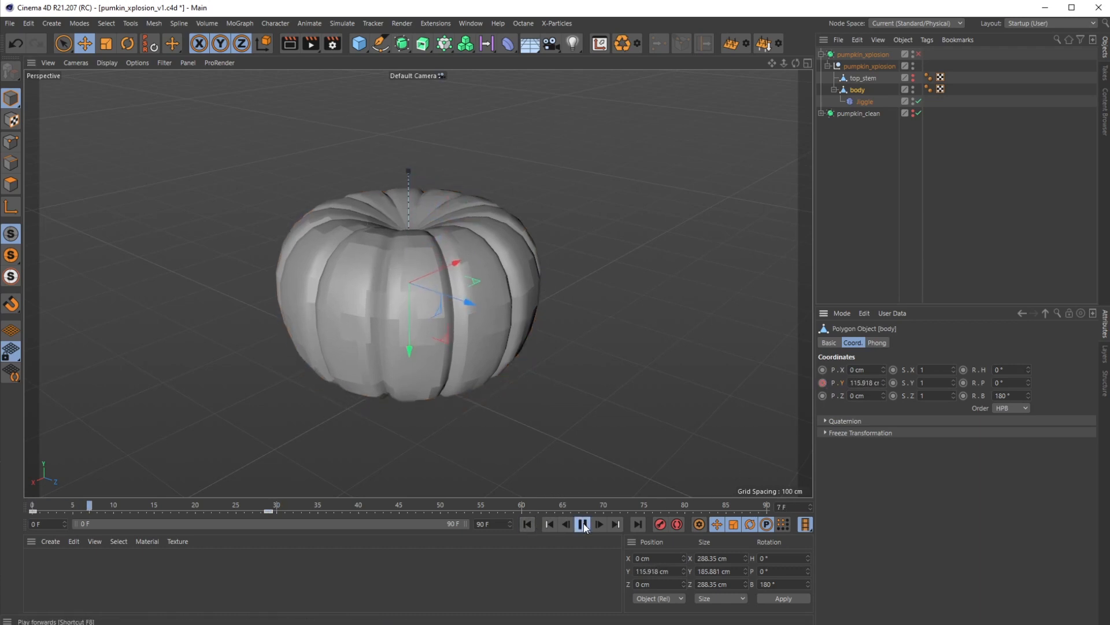
click(582, 524)
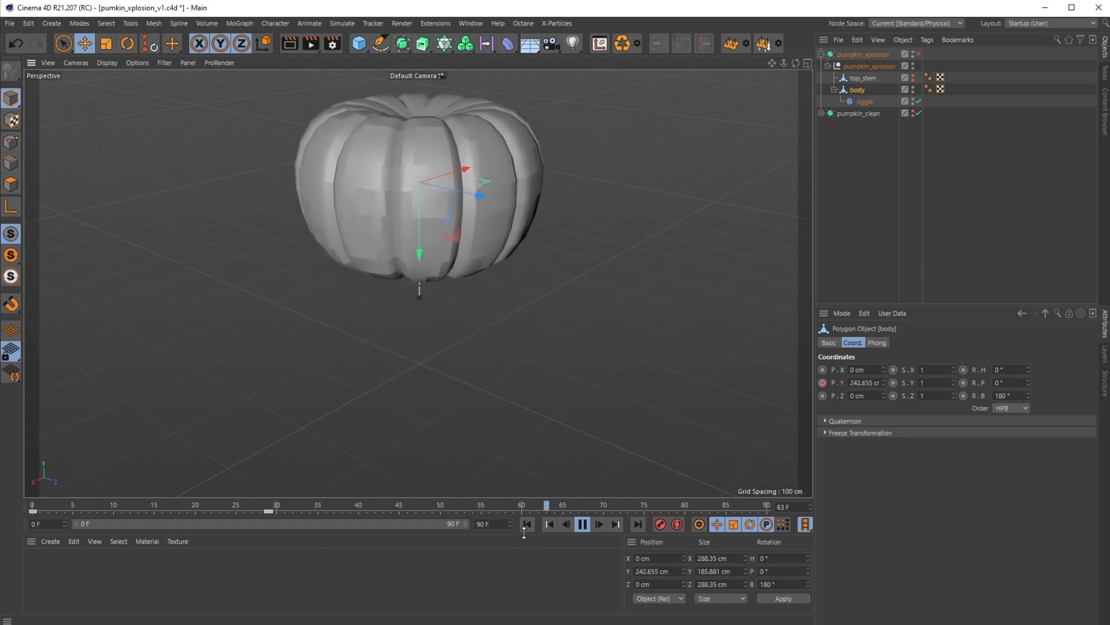
click(548, 524)
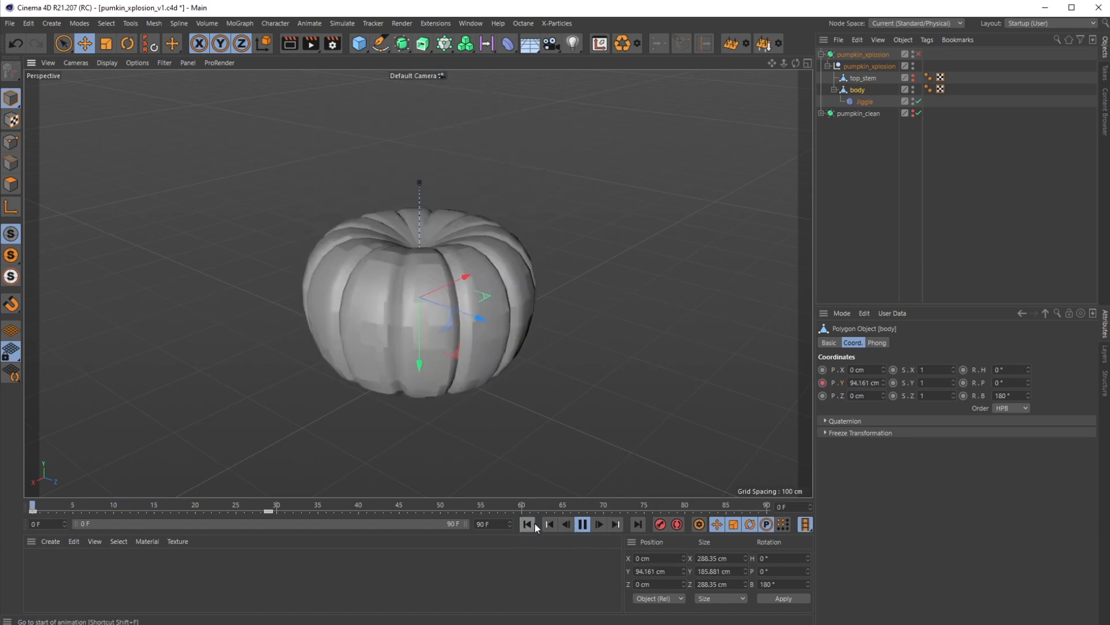
click(864, 102)
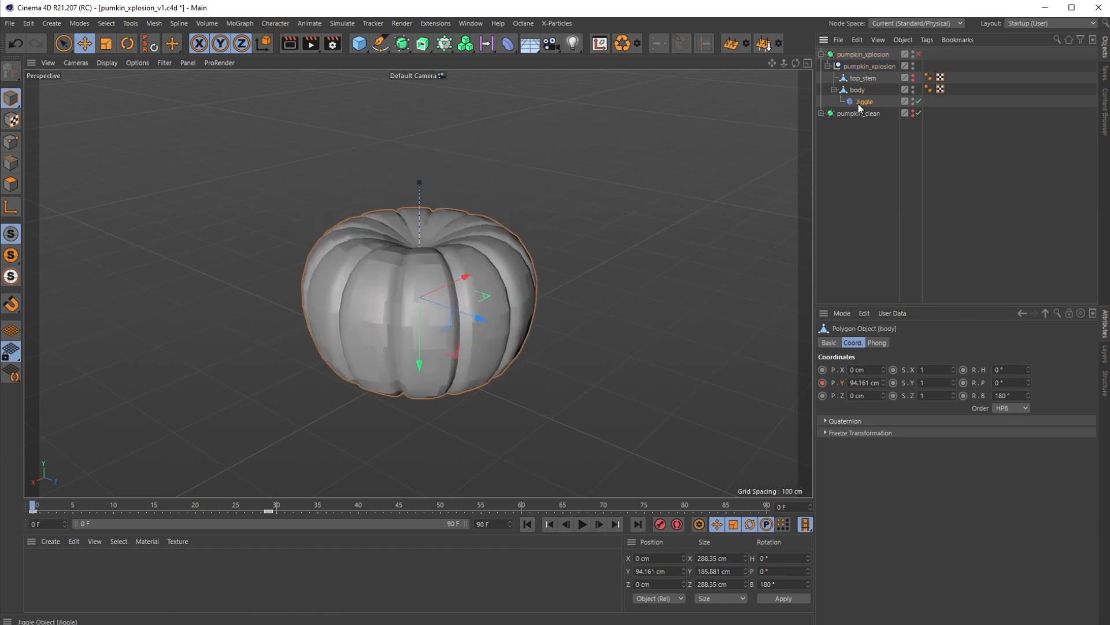
click(862, 102)
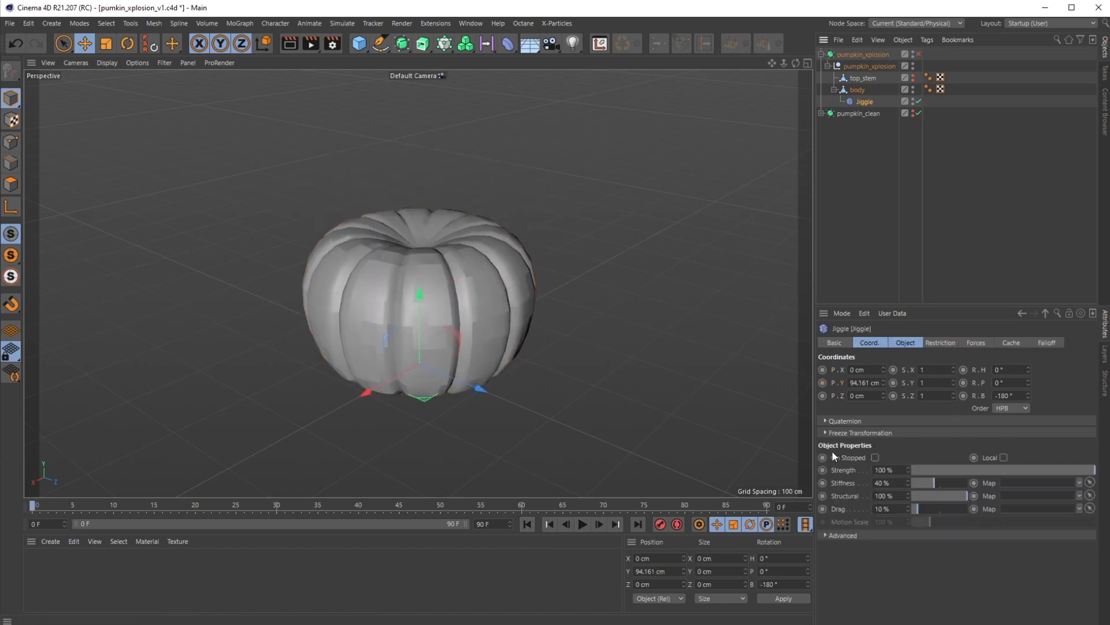
Review the Jiggle deformer's Forces settings, leaving gravity at zero, and return to strength and stiffness.
click(822, 458)
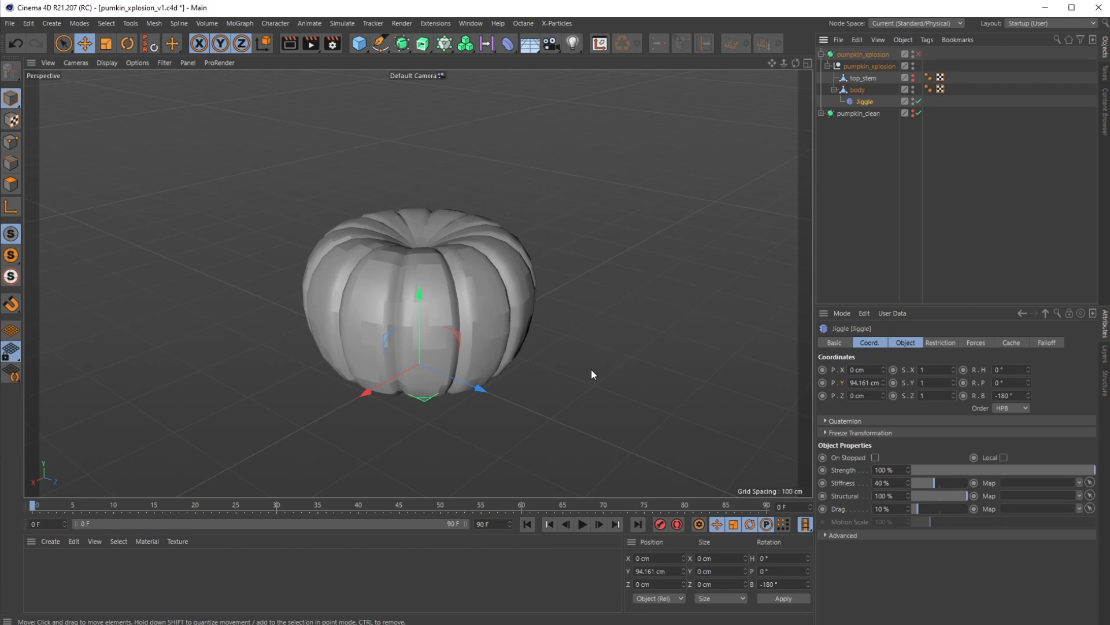
mouse_move(982, 348)
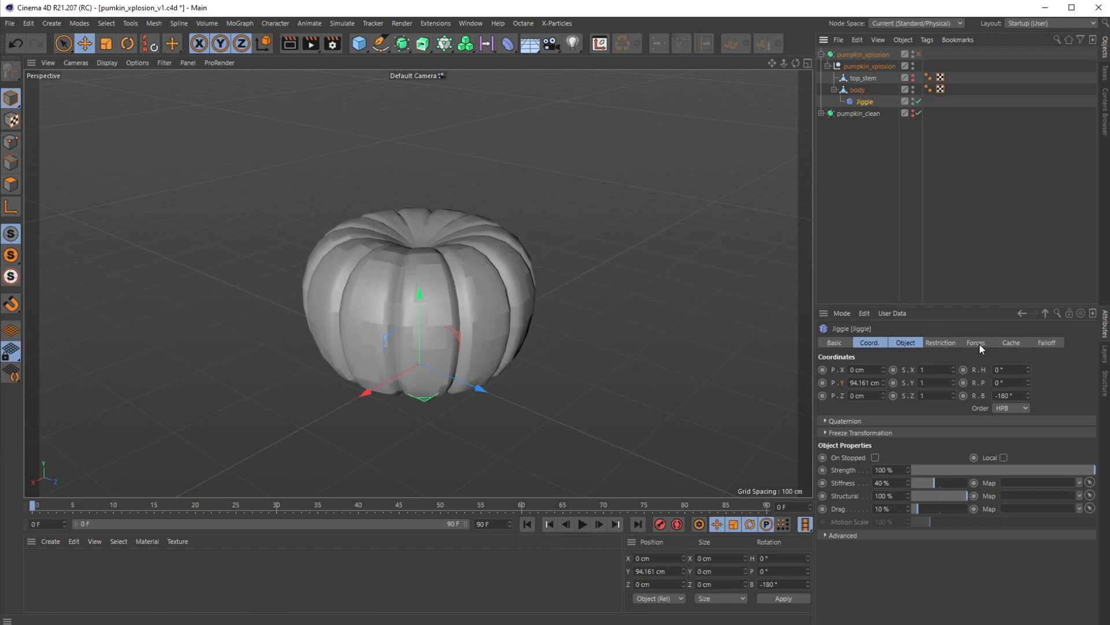
click(975, 343)
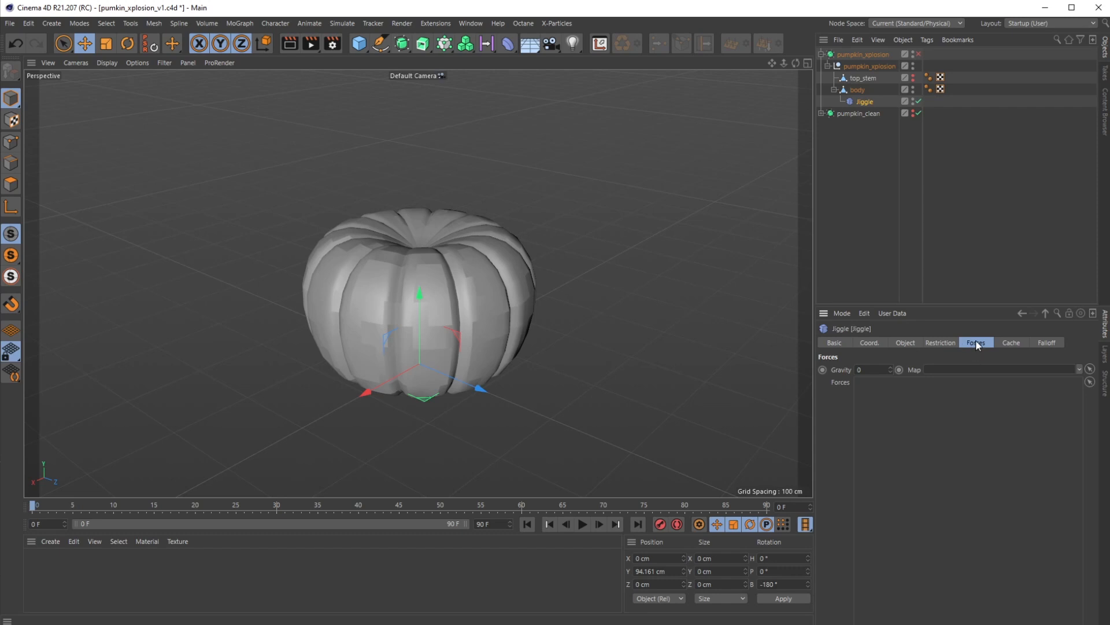
mouse_move(942, 339)
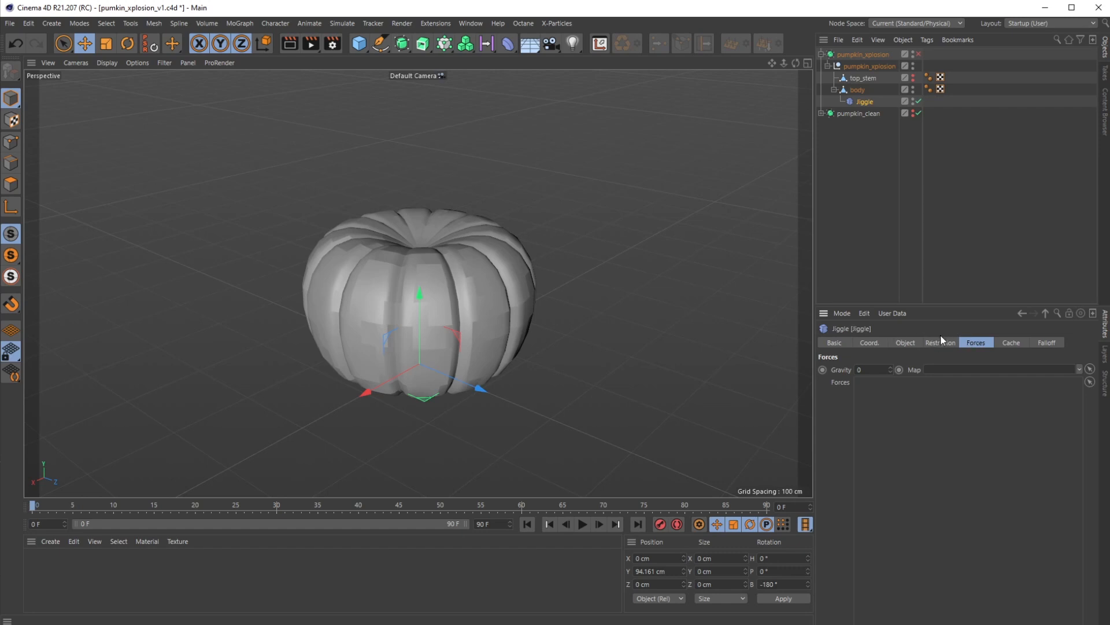
click(904, 343)
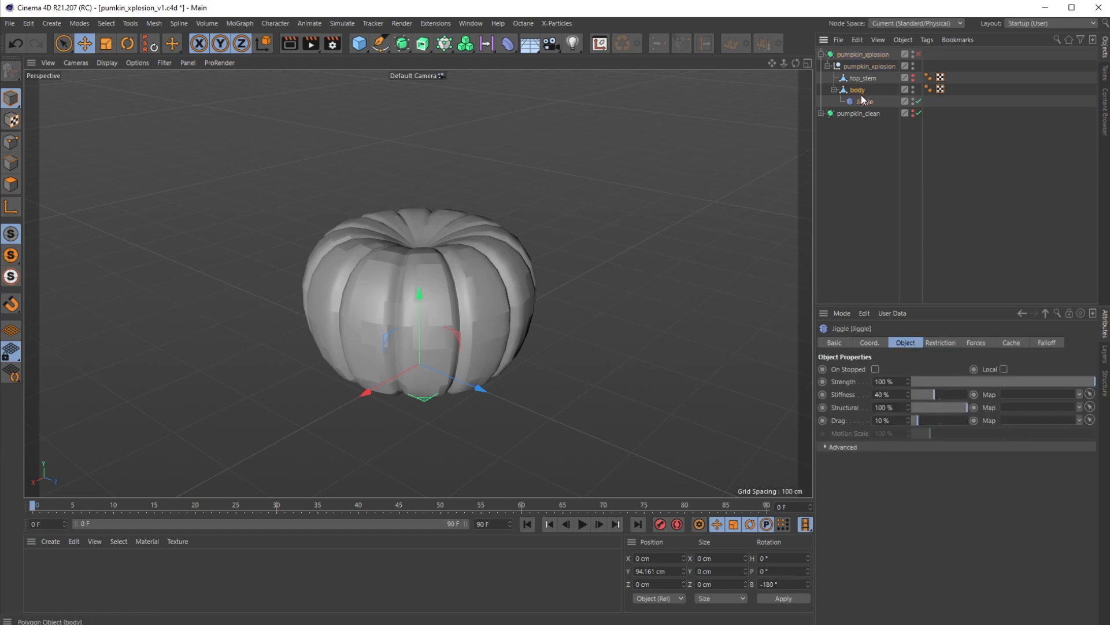
Delete the body's P.Y animation track so the pumpkin rests at frame 0.
click(857, 90)
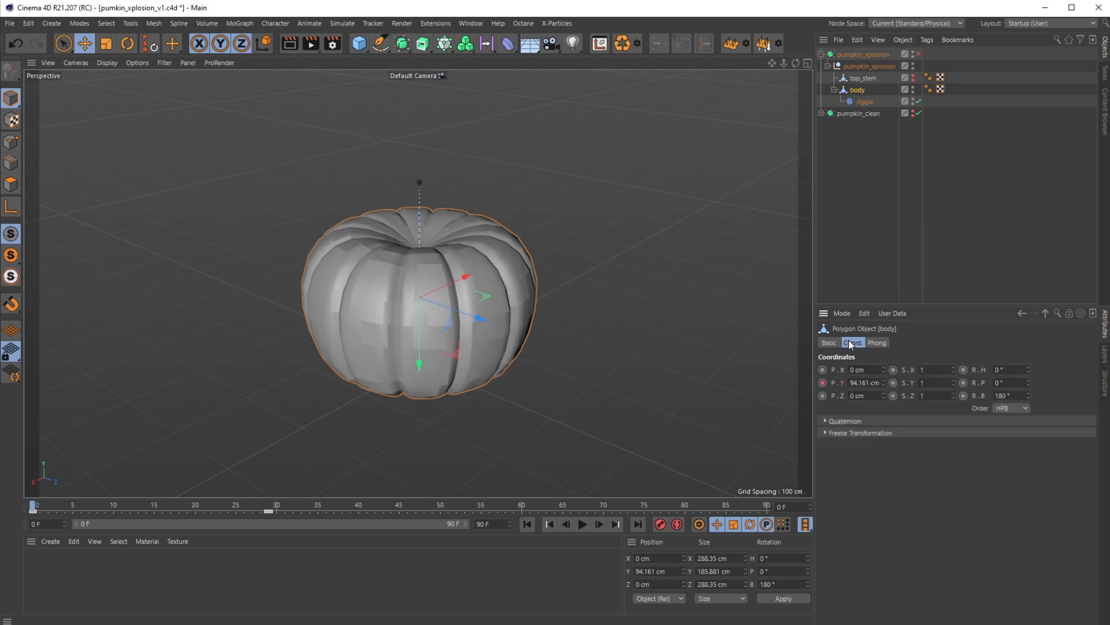
right_click(857, 383)
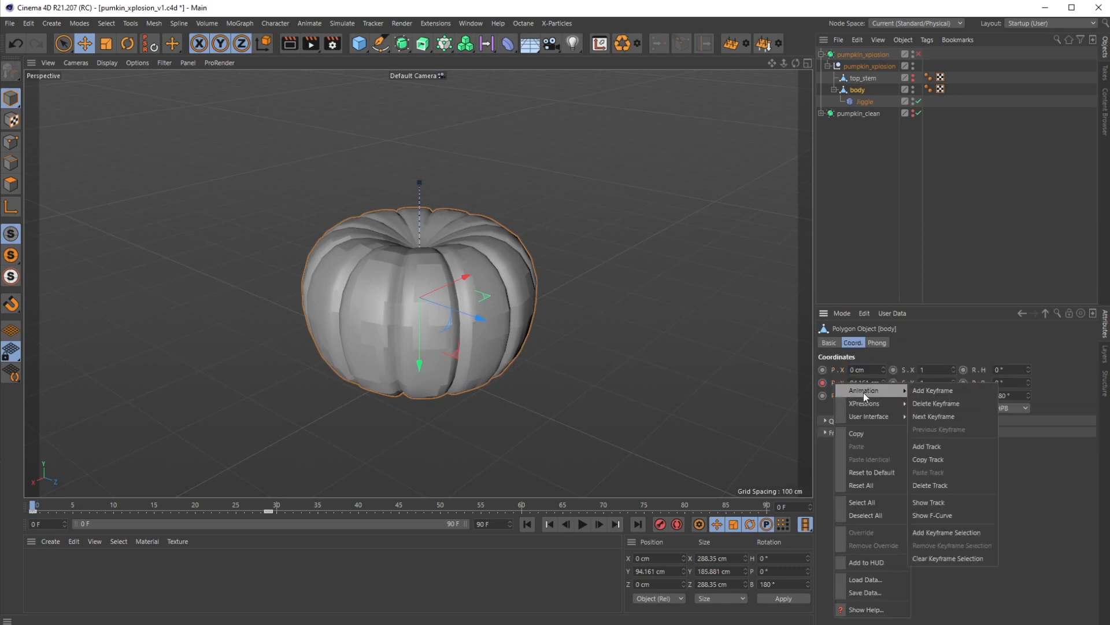
click(864, 102)
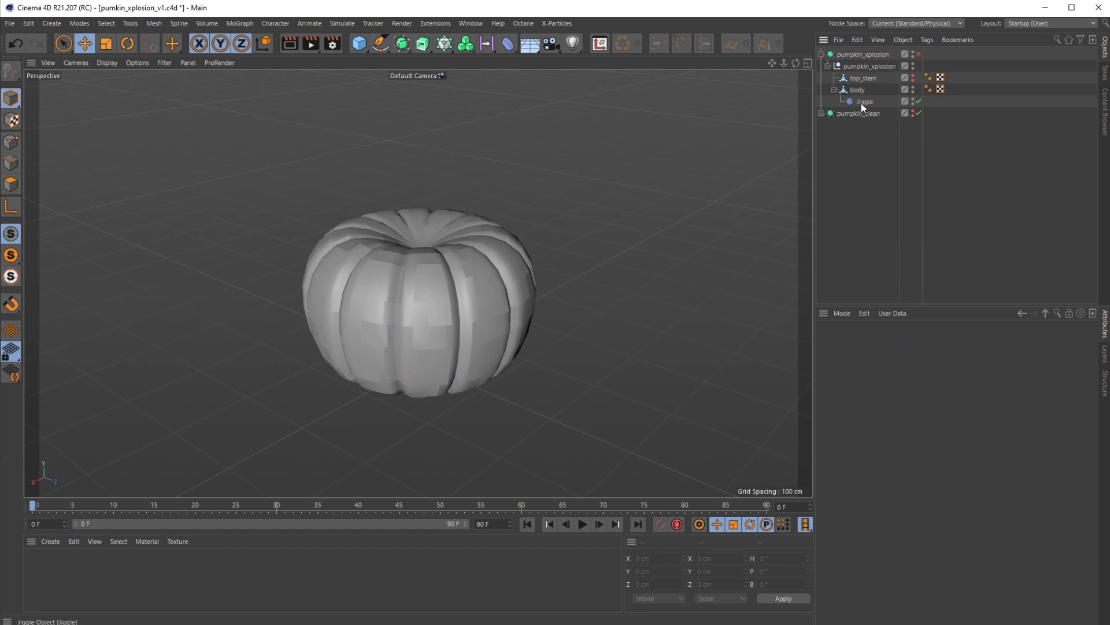
Add an Attractor force to the scene from Simulate > Forces.
click(863, 102)
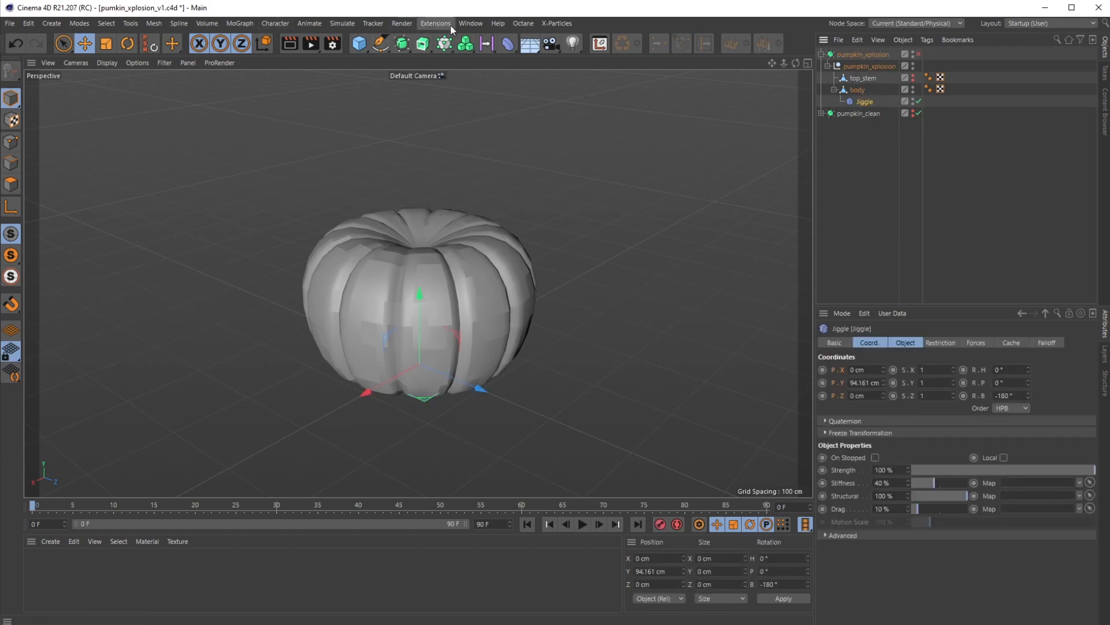
click(343, 23)
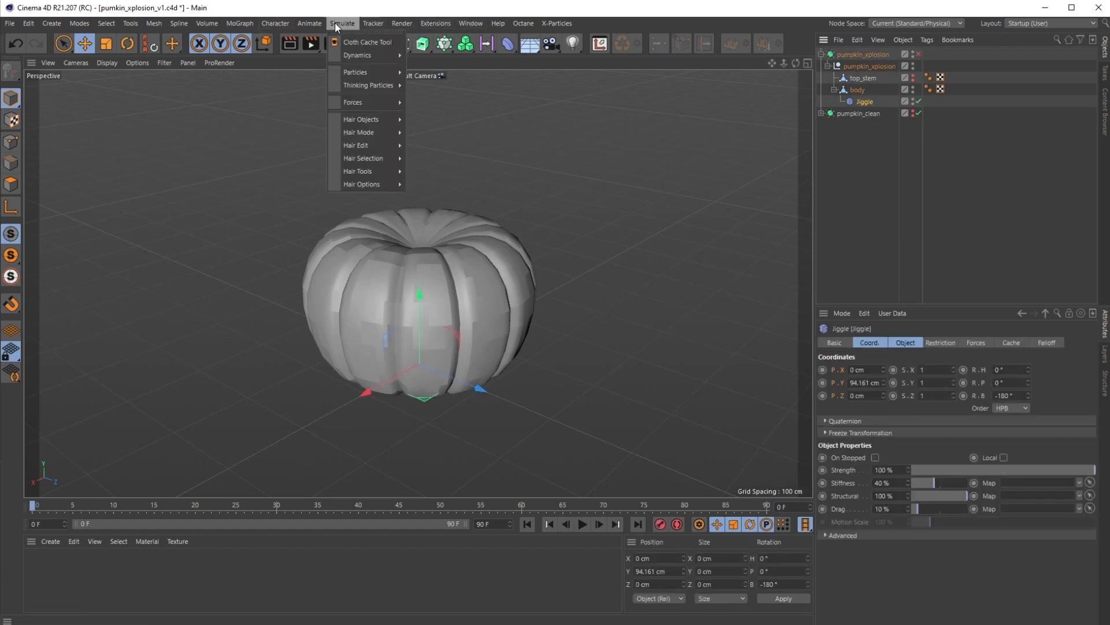
click(353, 102)
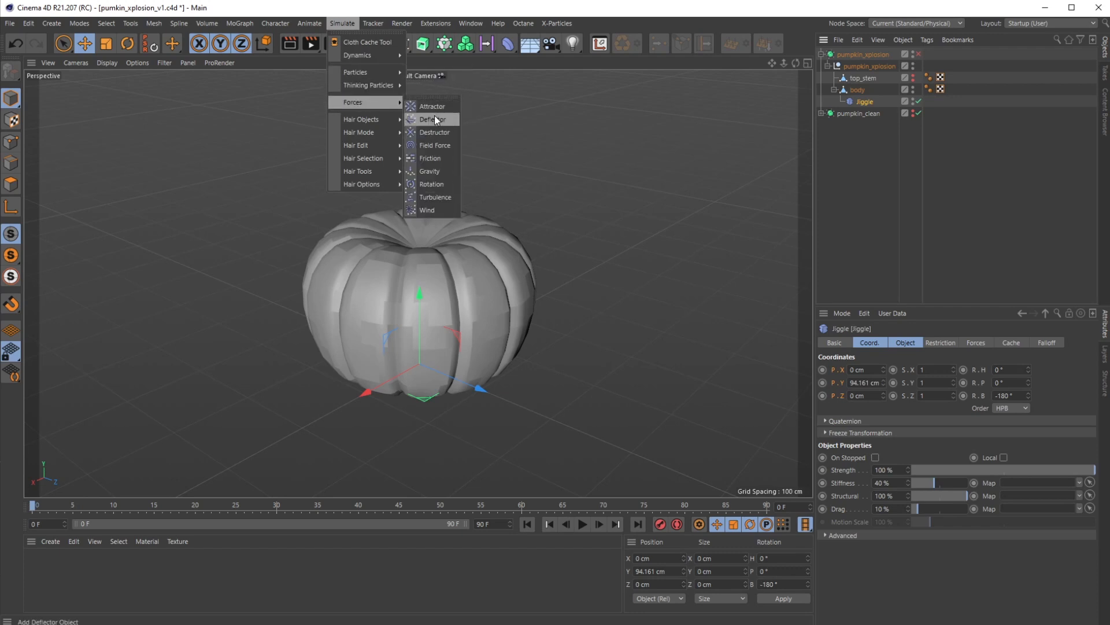
click(431, 106)
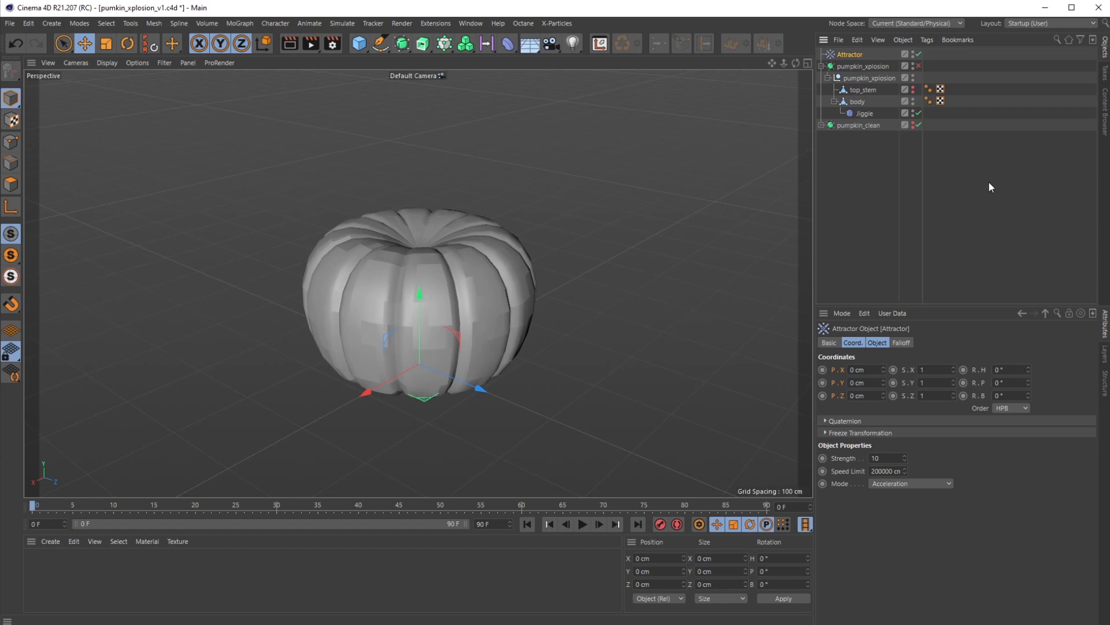
mouse_move(973, 178)
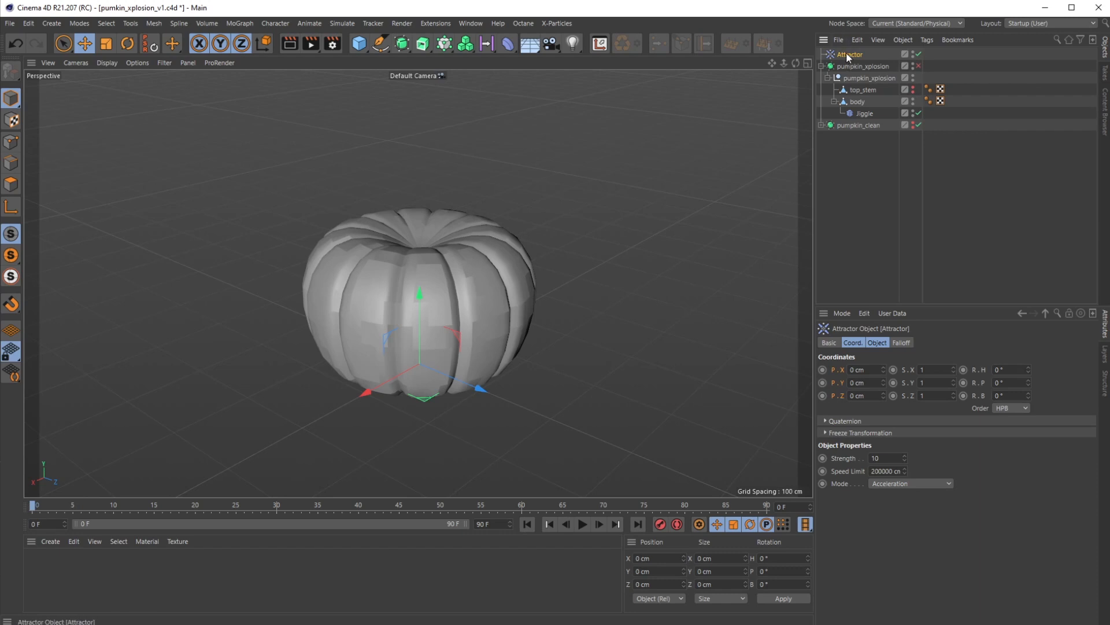
mouse_move(401, 23)
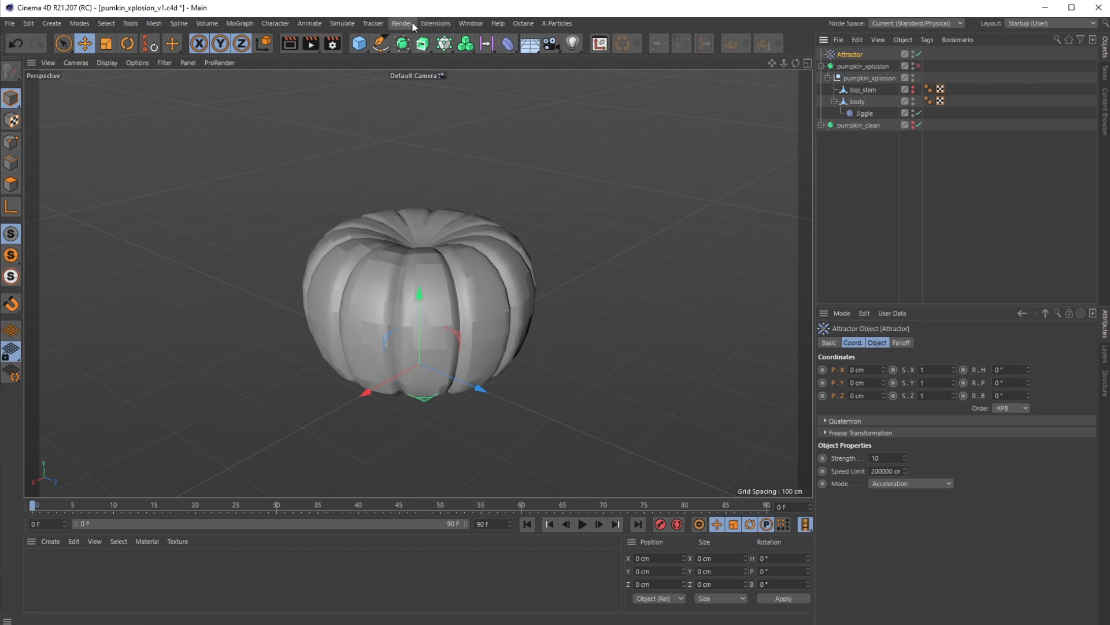
Add Turbulence and Gravity forces above pumpkin_xplosion, then select the Attractor for editing.
click(343, 23)
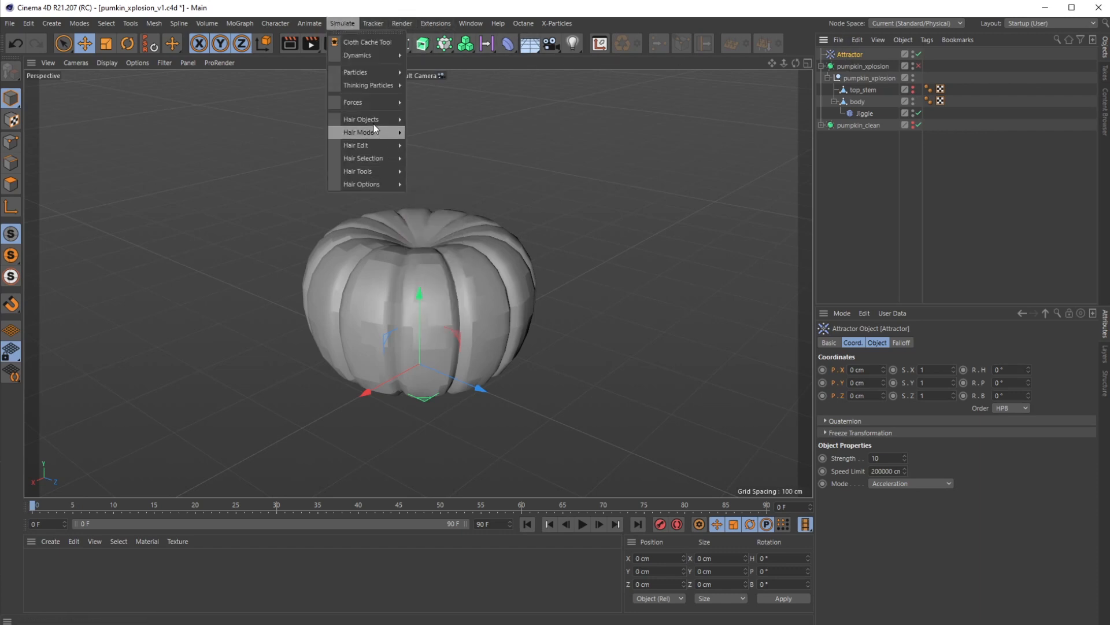
mouse_move(351, 101)
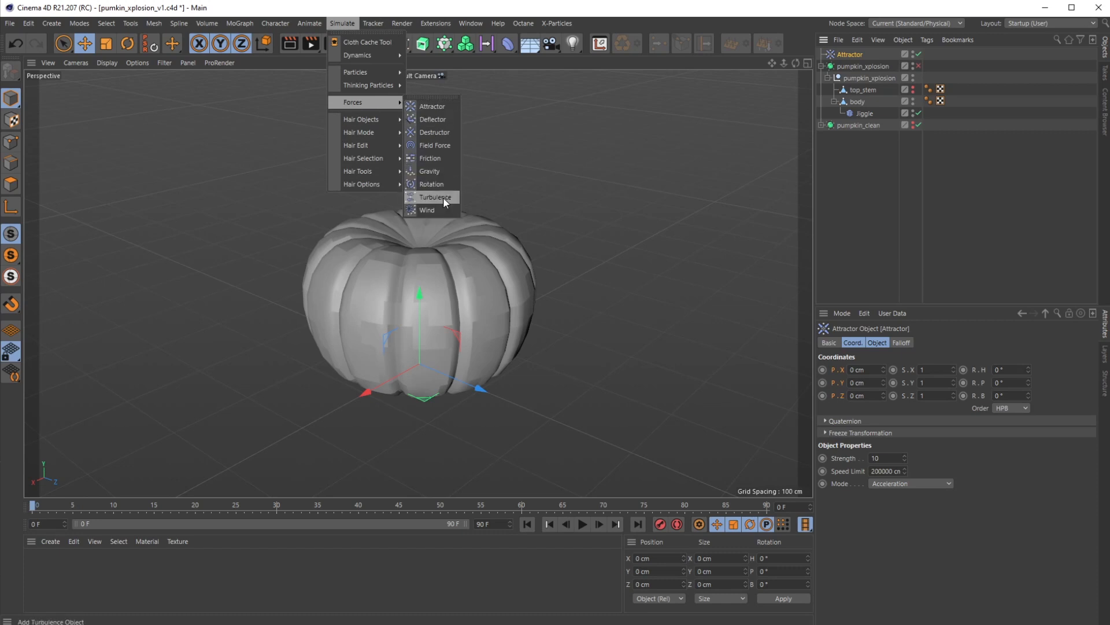
click(434, 197)
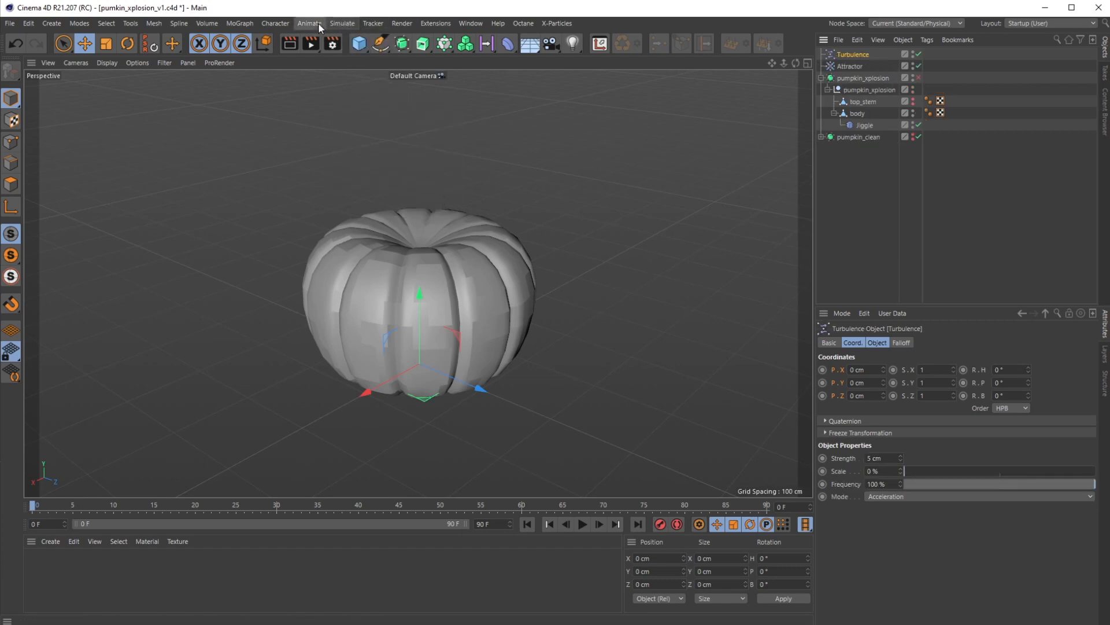
click(342, 24)
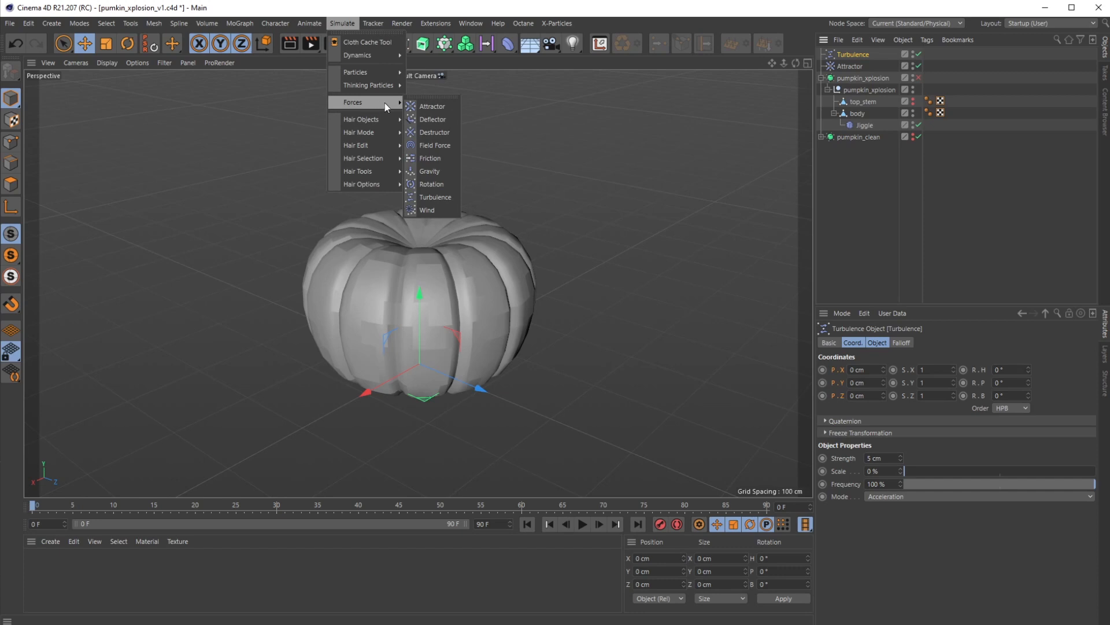
click(429, 171)
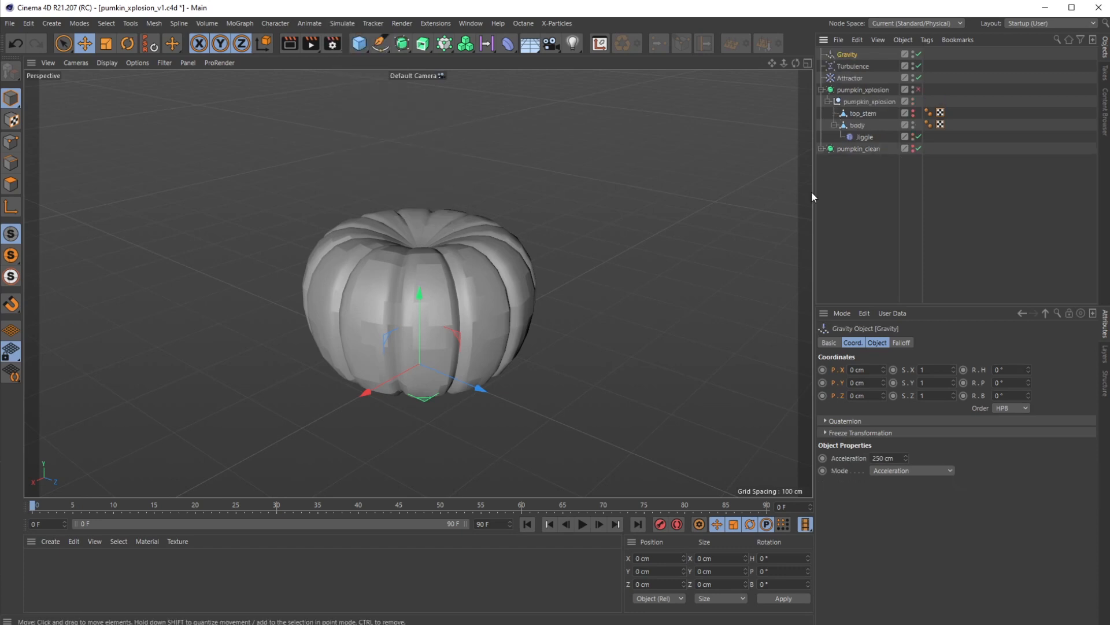
click(848, 78)
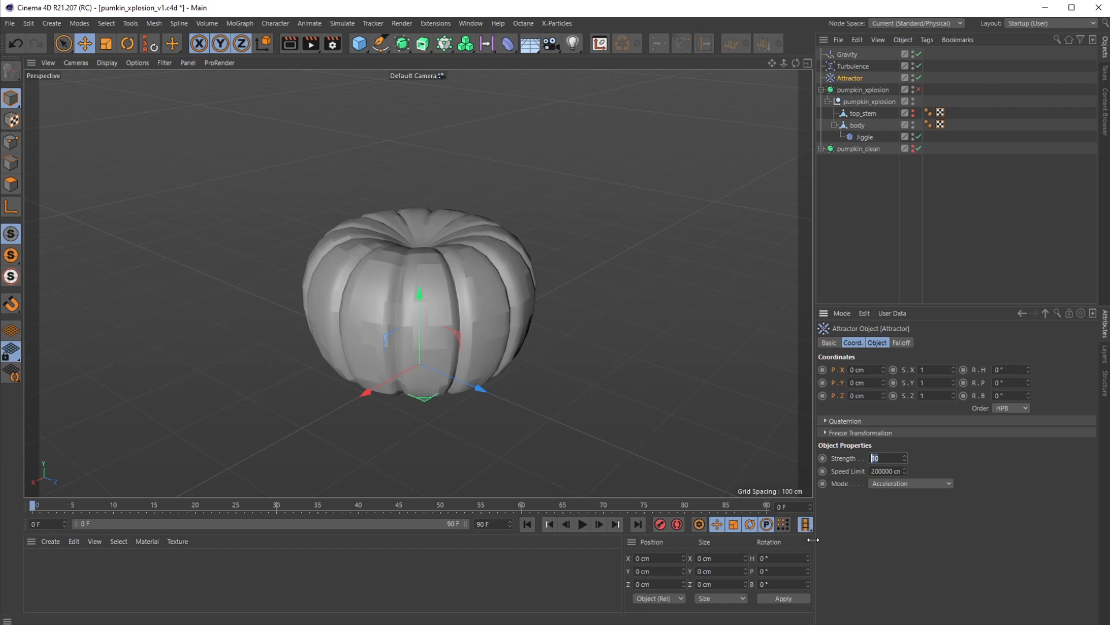
Set the Attractor strength to -600 and the Turbulence to 100 cm strength with 80% scale.
text(-600)
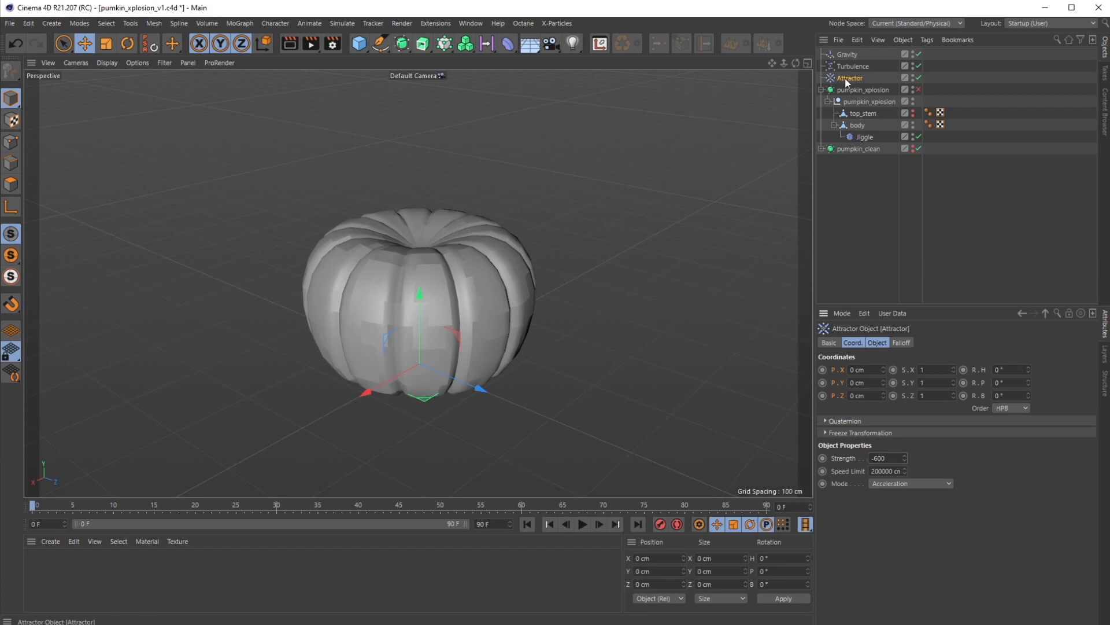
click(854, 66)
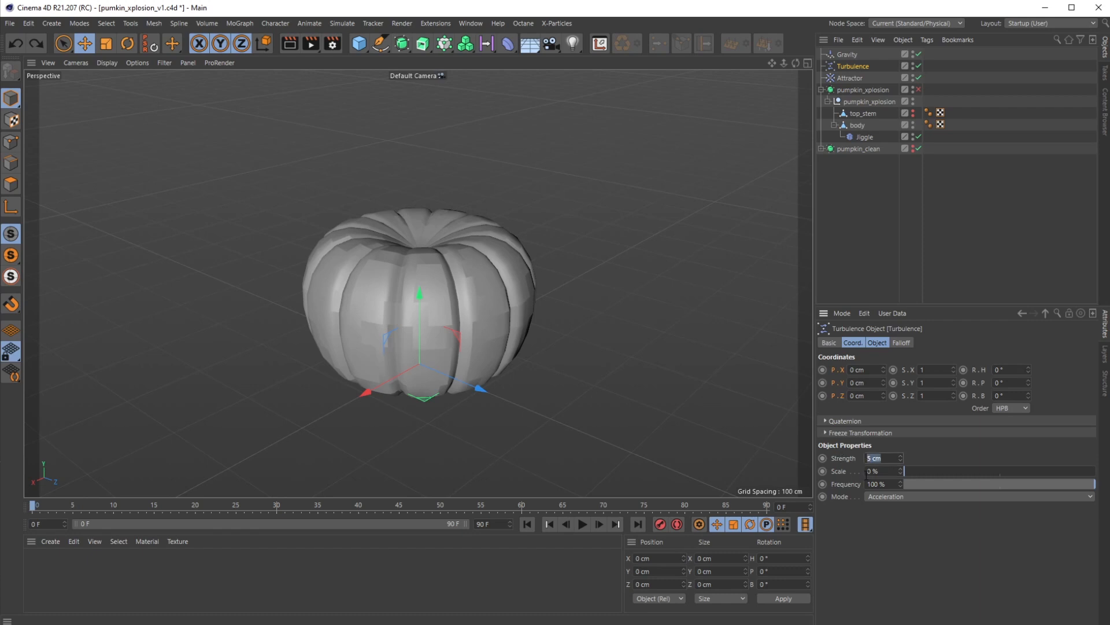
text(100 cm)
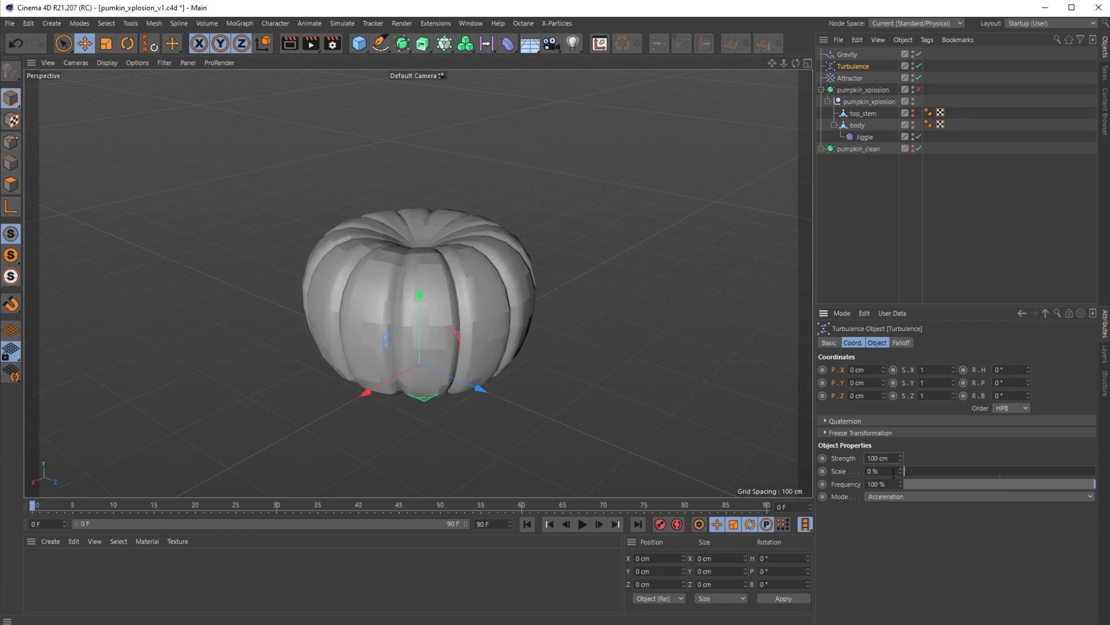
click(881, 471)
text(80)
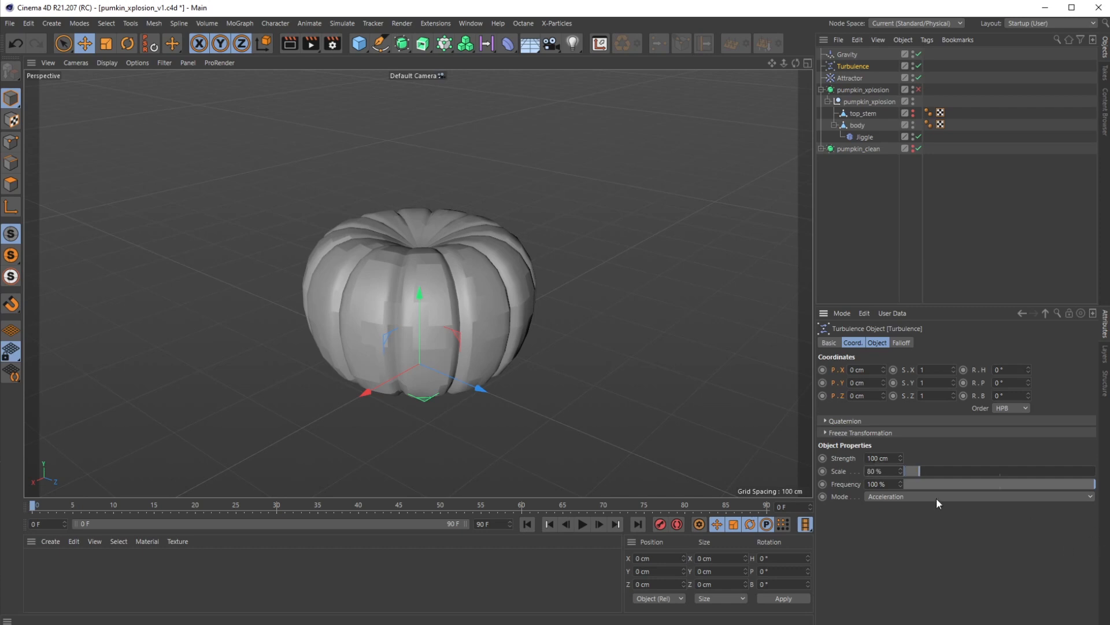
mouse_move(945, 478)
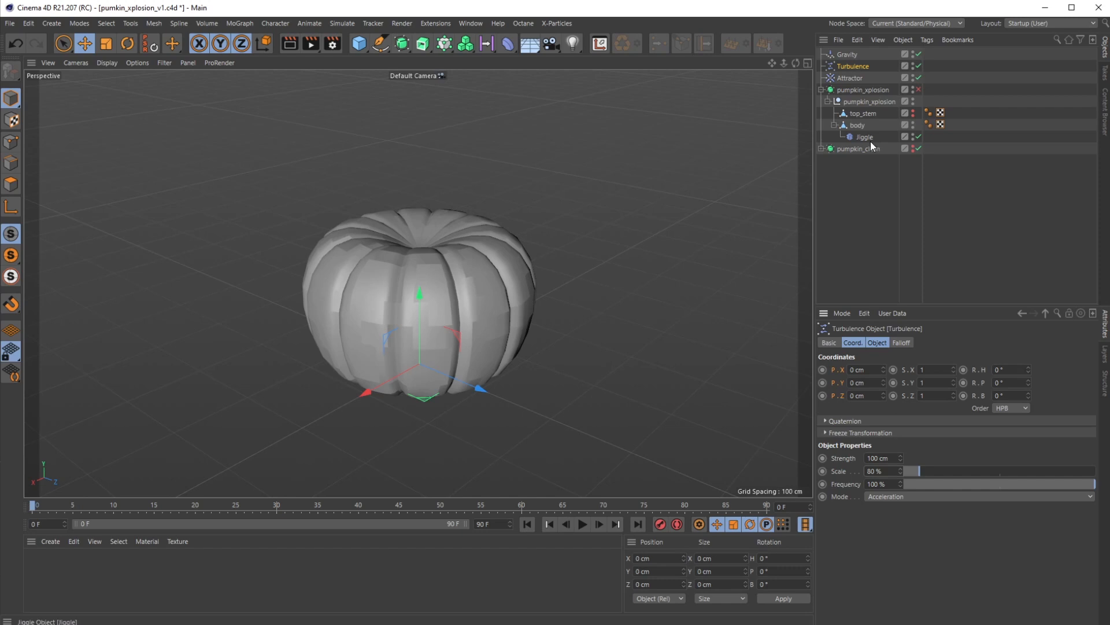
Select the Gravity force and then the Jiggle deformer on the pumpkin body.
click(843, 55)
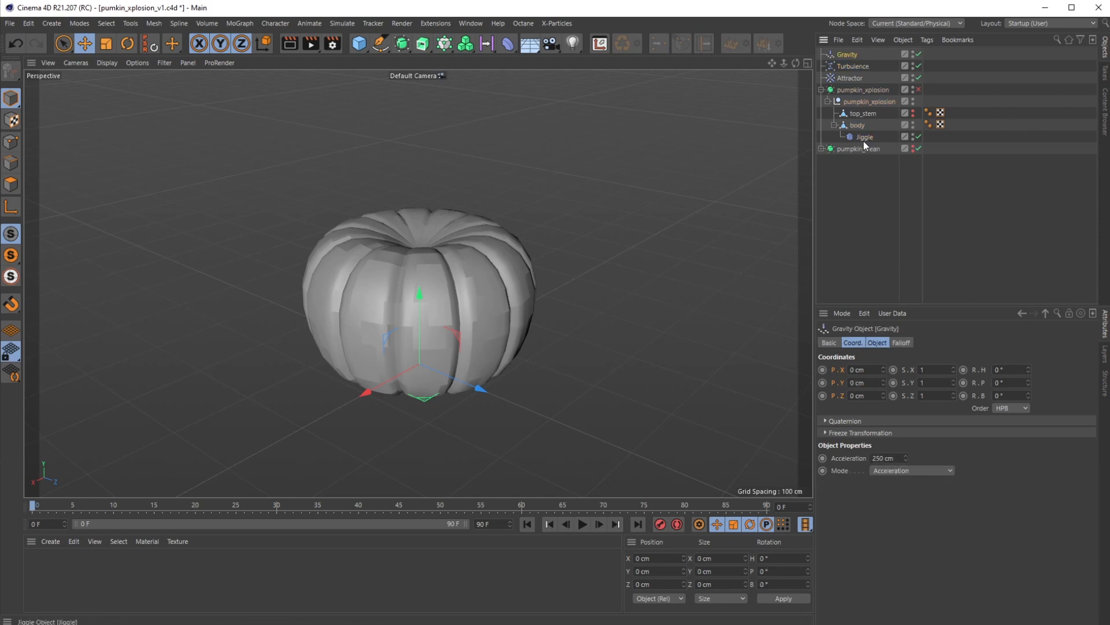
click(865, 137)
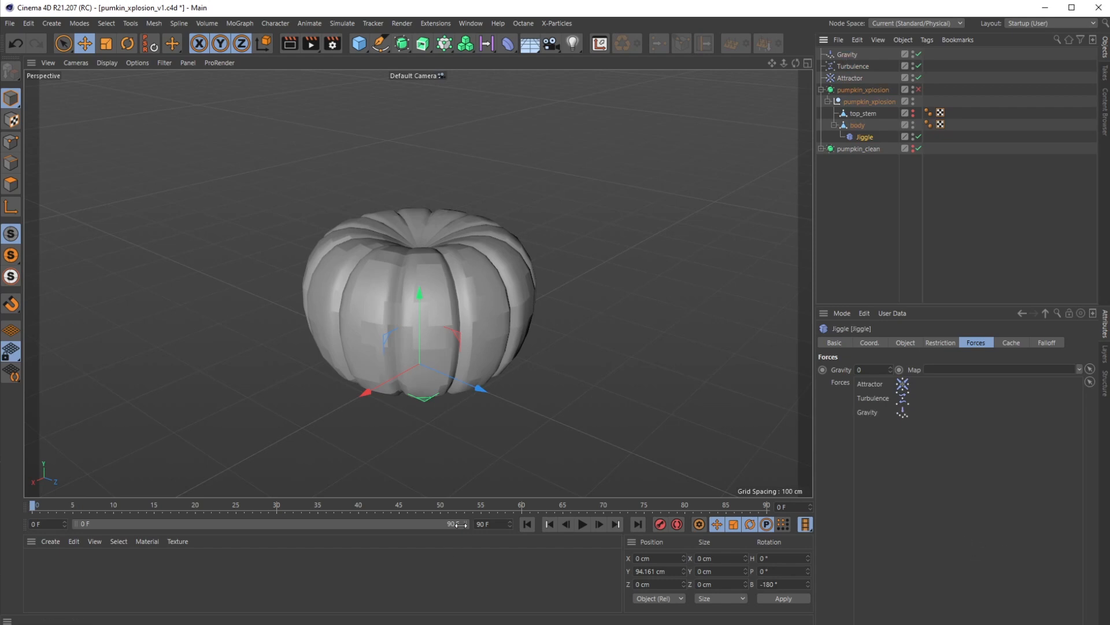
Preview the Jiggle driven by the three forces and check its 1% stiffness, structural and 0% drag values.
click(582, 524)
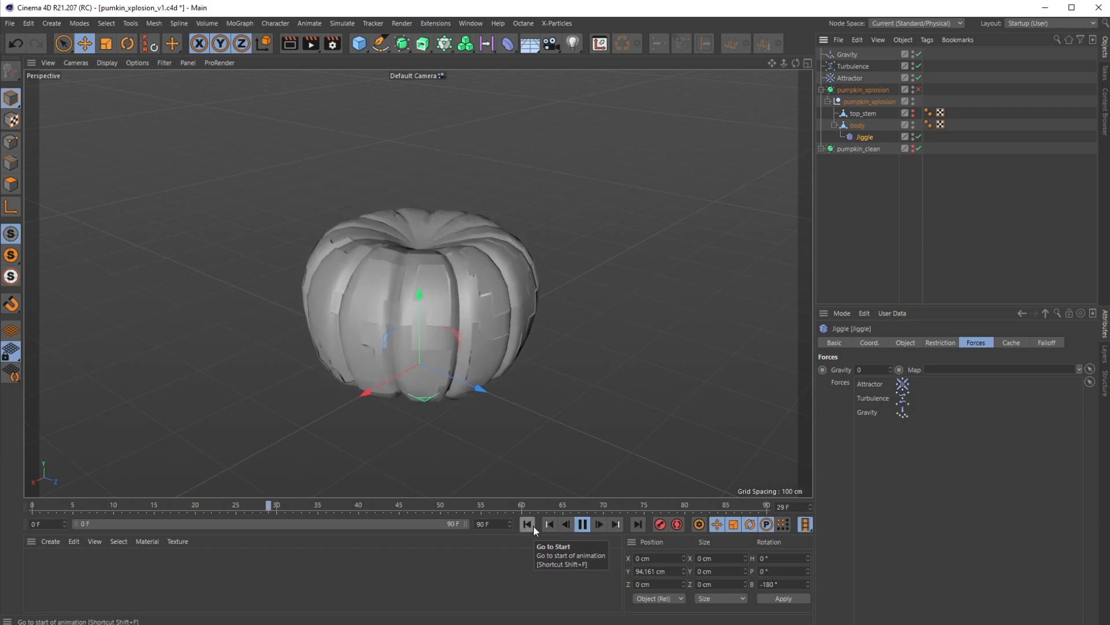
click(528, 524)
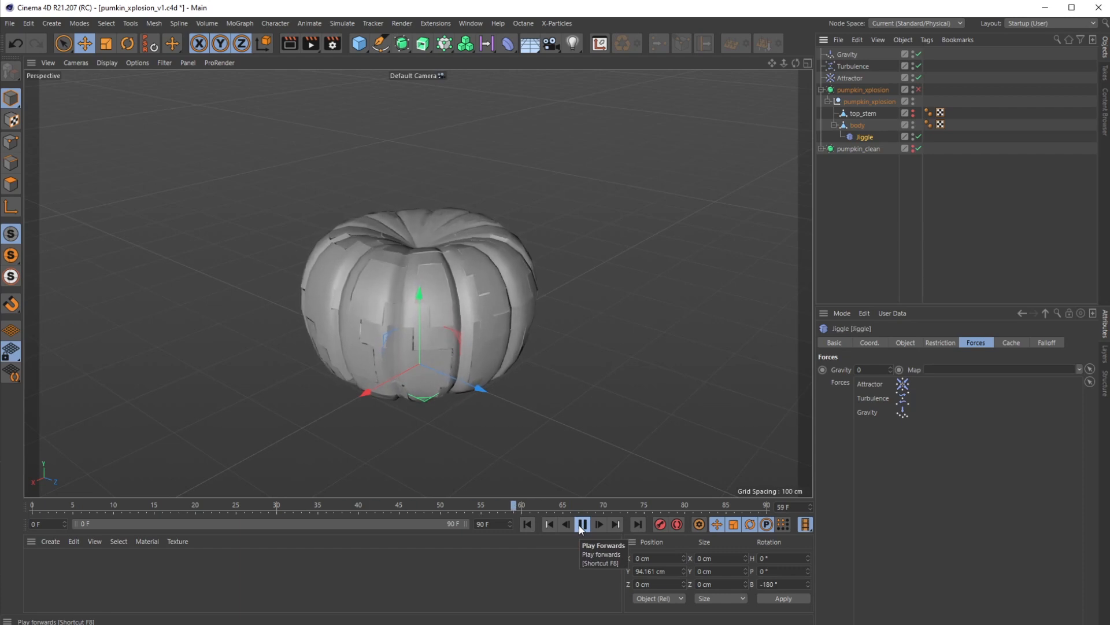
click(582, 524)
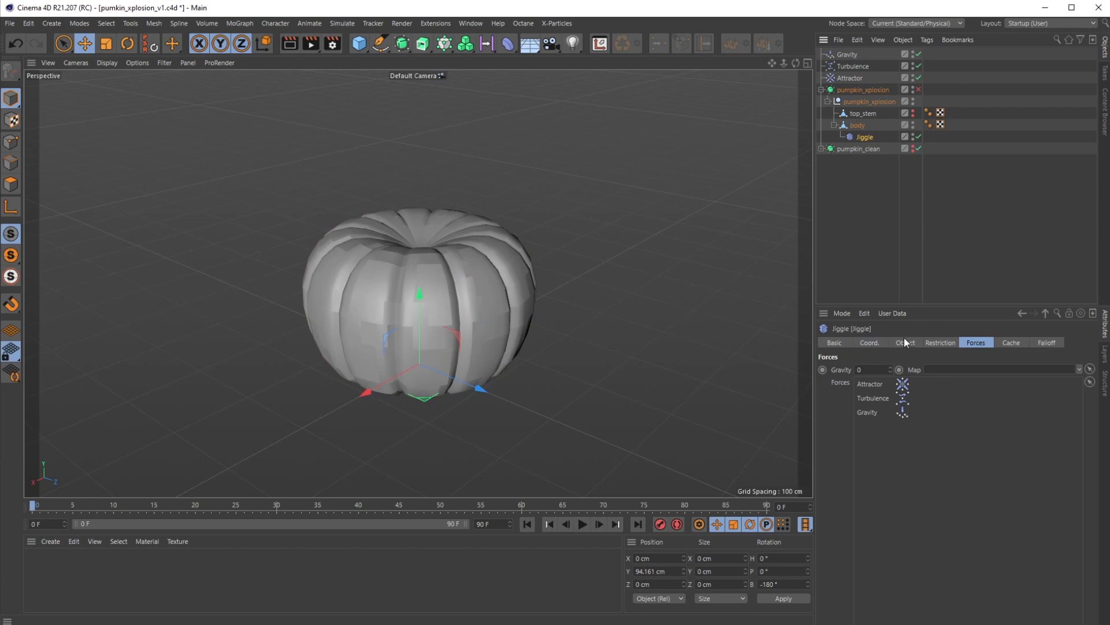
click(905, 343)
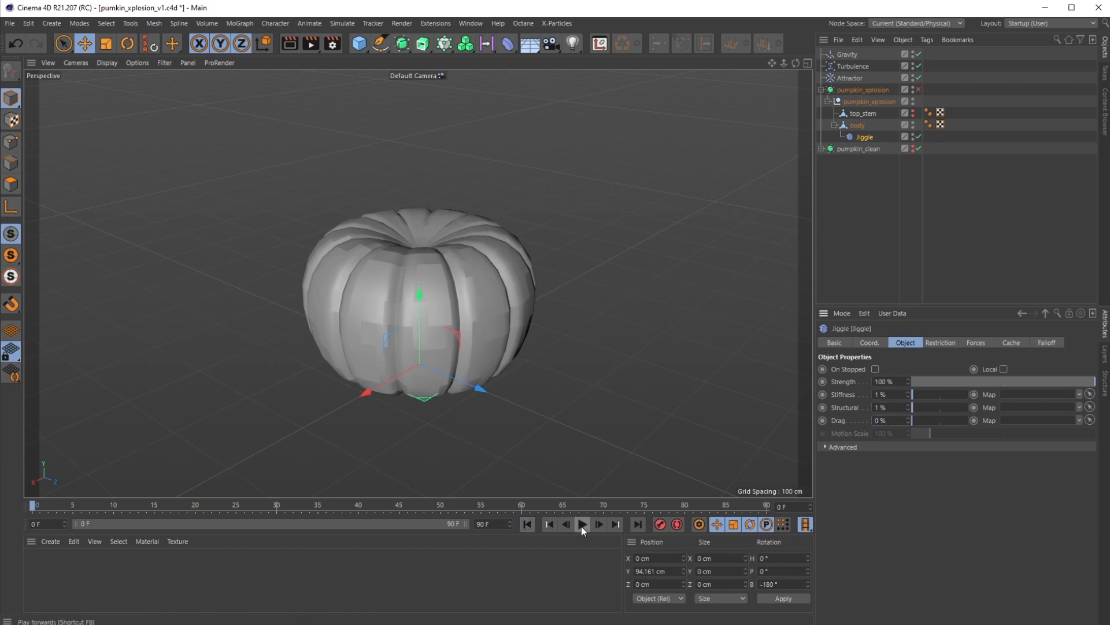
click(583, 524)
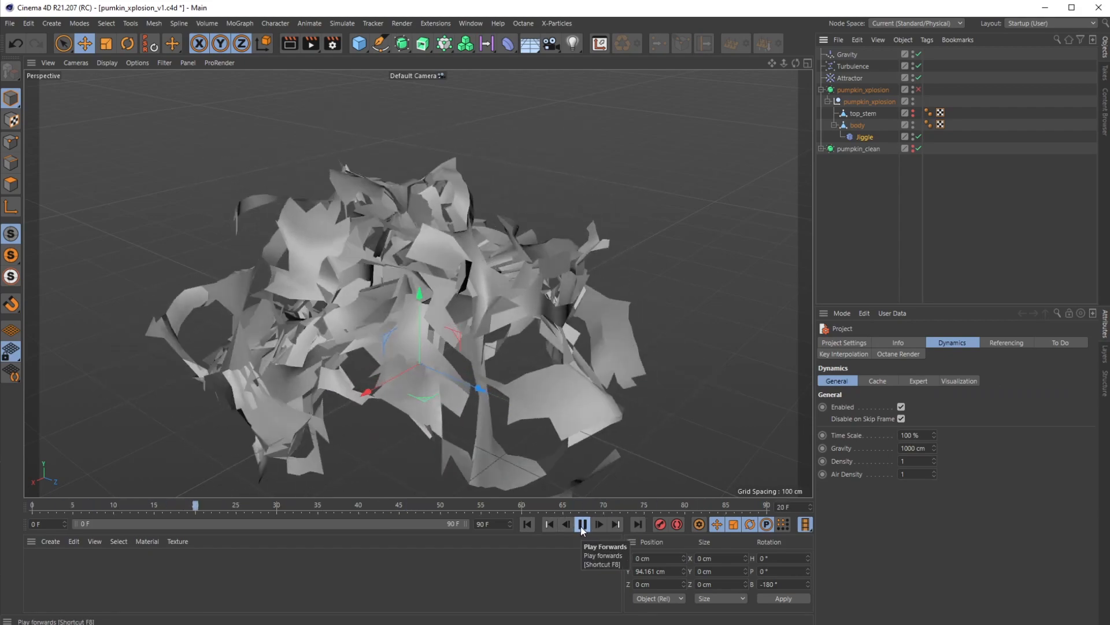
Enable the pumpkin_xplosion Subdivision Surface and replay so the pieces blow apart smoothed.
click(582, 524)
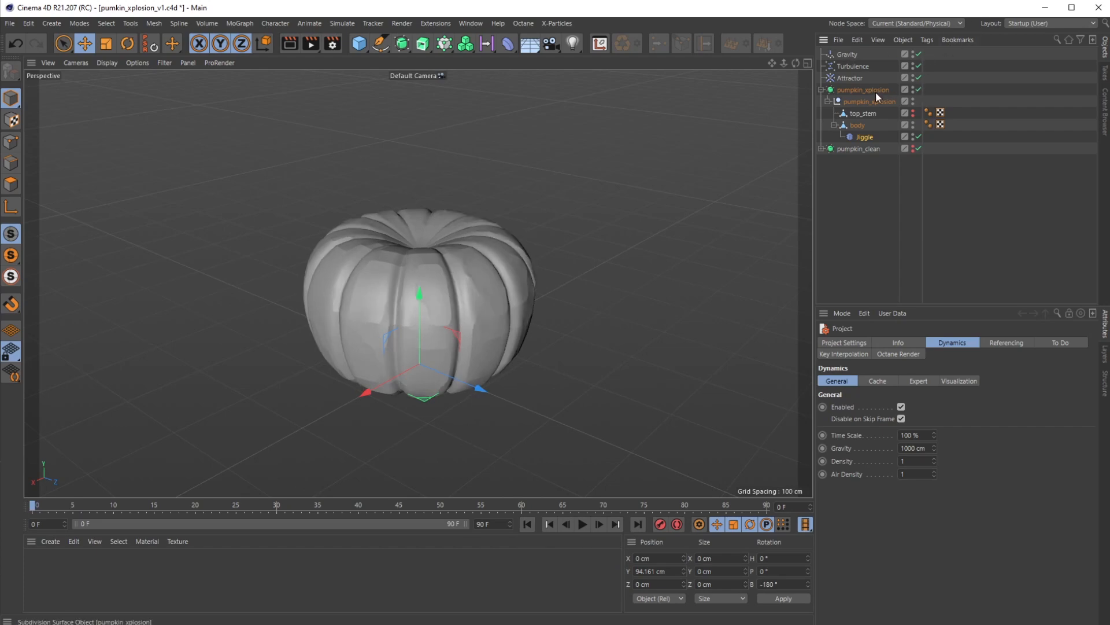
click(582, 524)
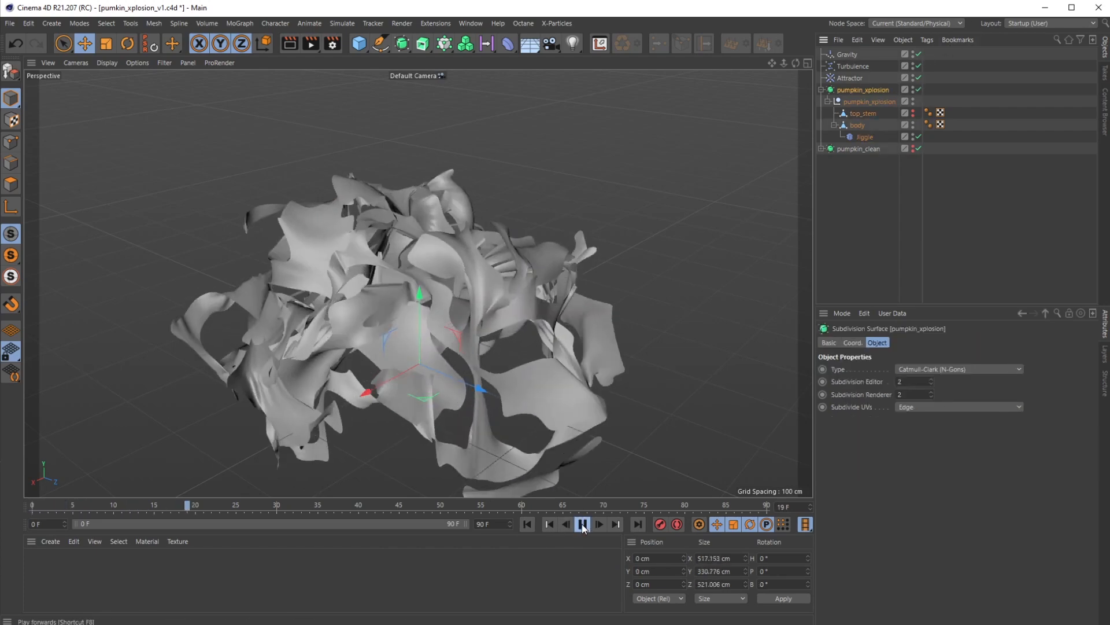
click(582, 524)
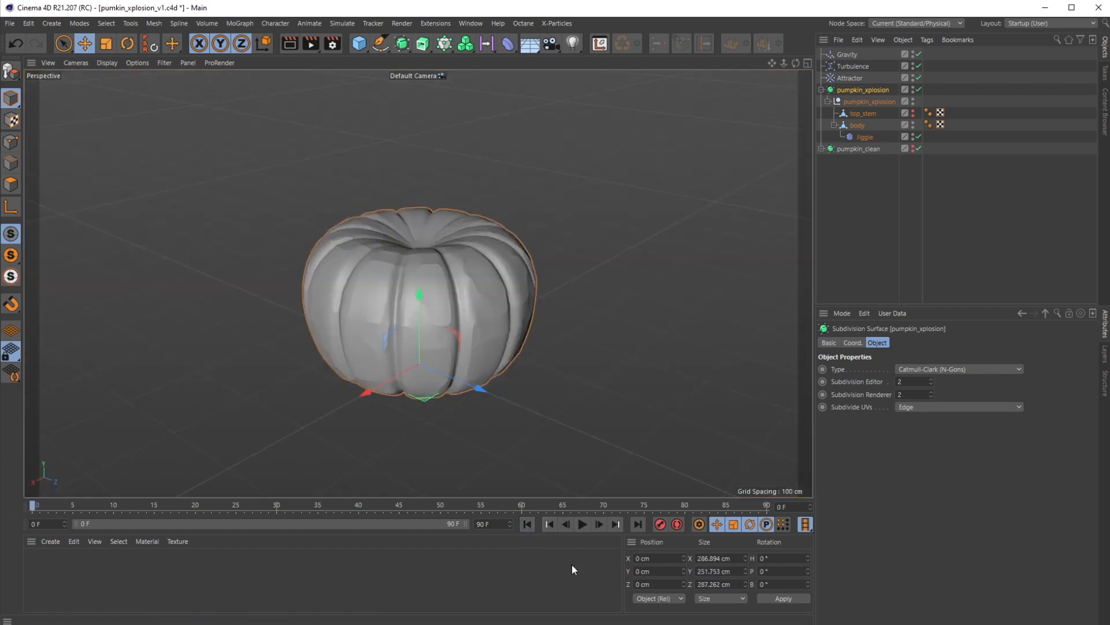
click(582, 524)
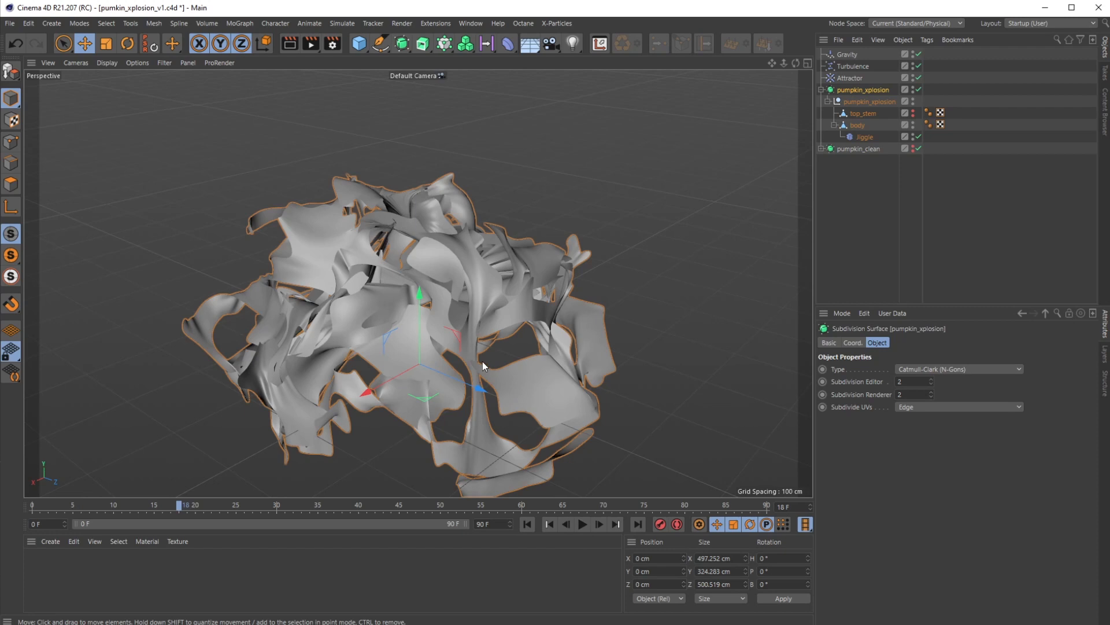
mouse_move(536, 443)
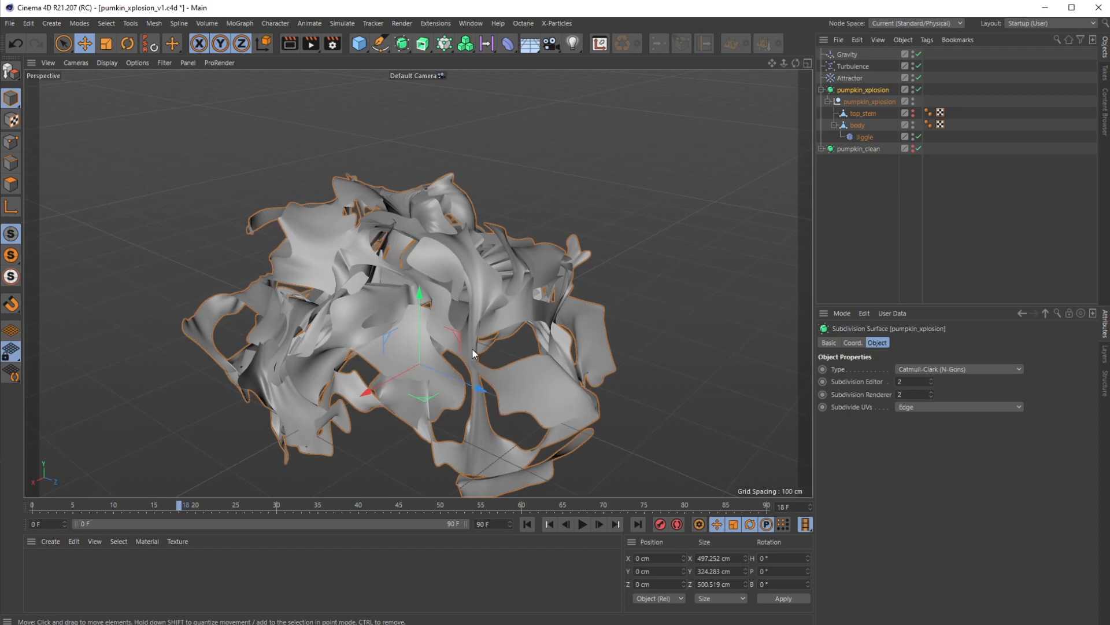
mouse_move(554, 356)
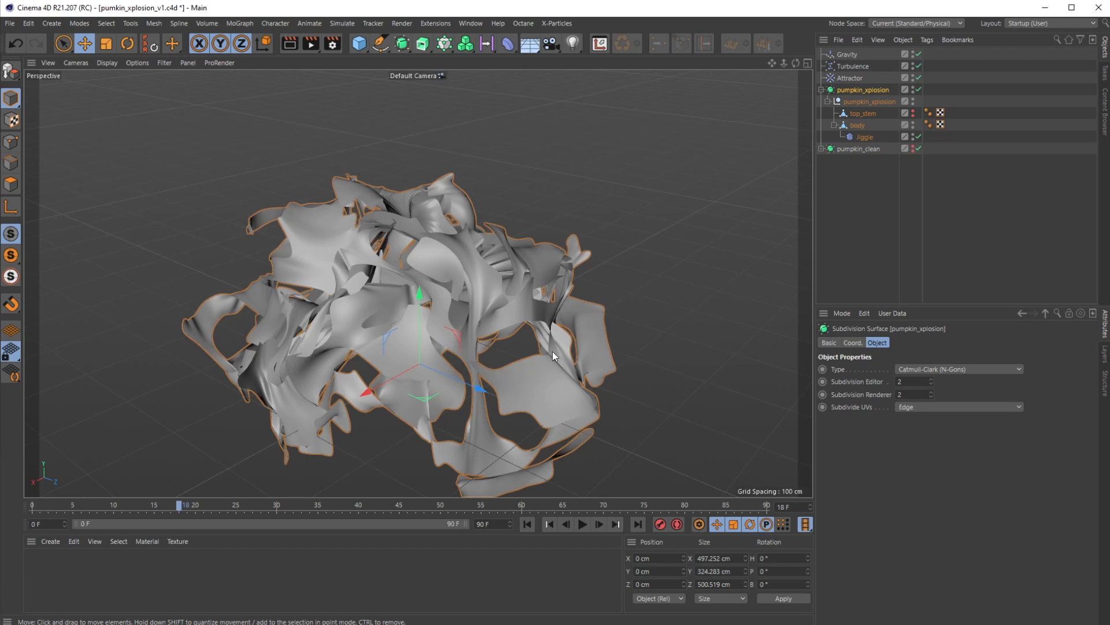
mouse_move(419, 463)
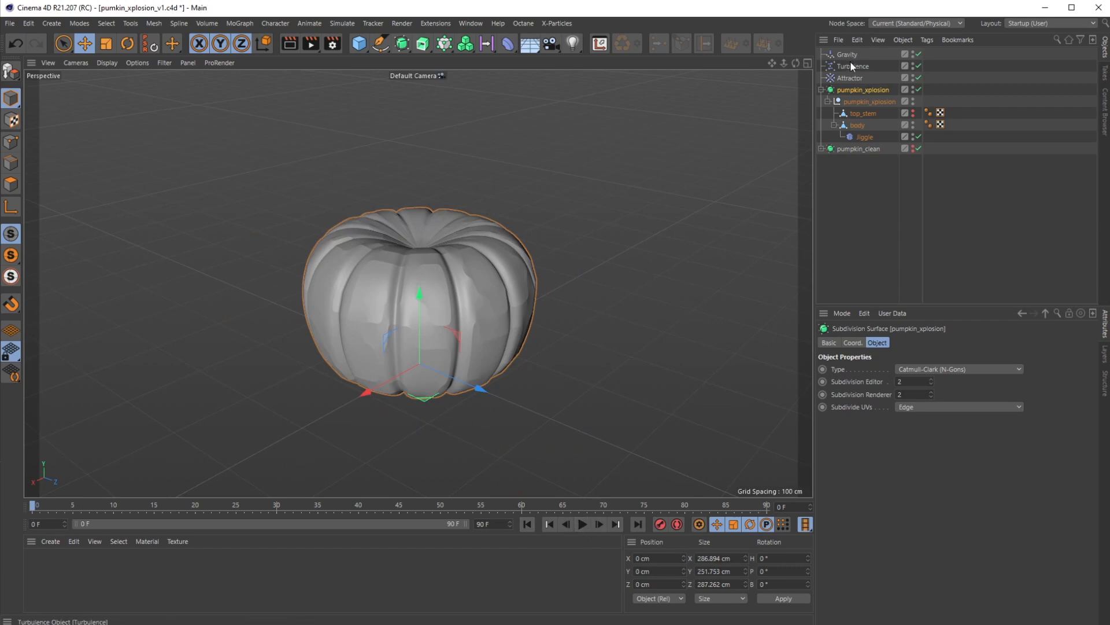
Set the Turbulence to 50 cm strength at 100% scale and preview the new scatter.
click(852, 66)
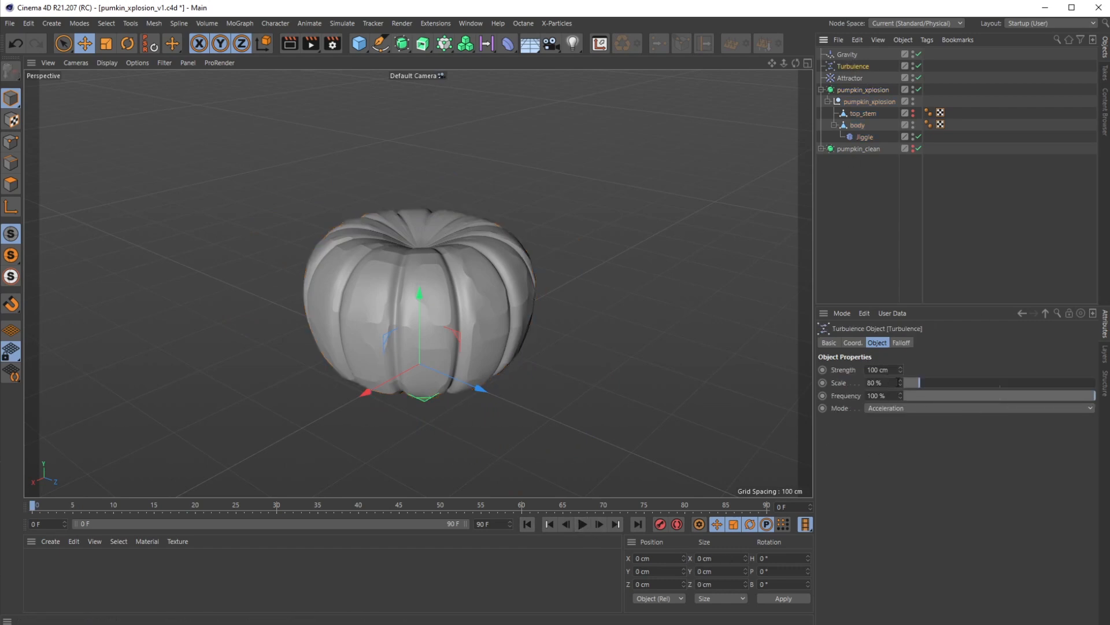
triple_click(881, 369)
text(50)
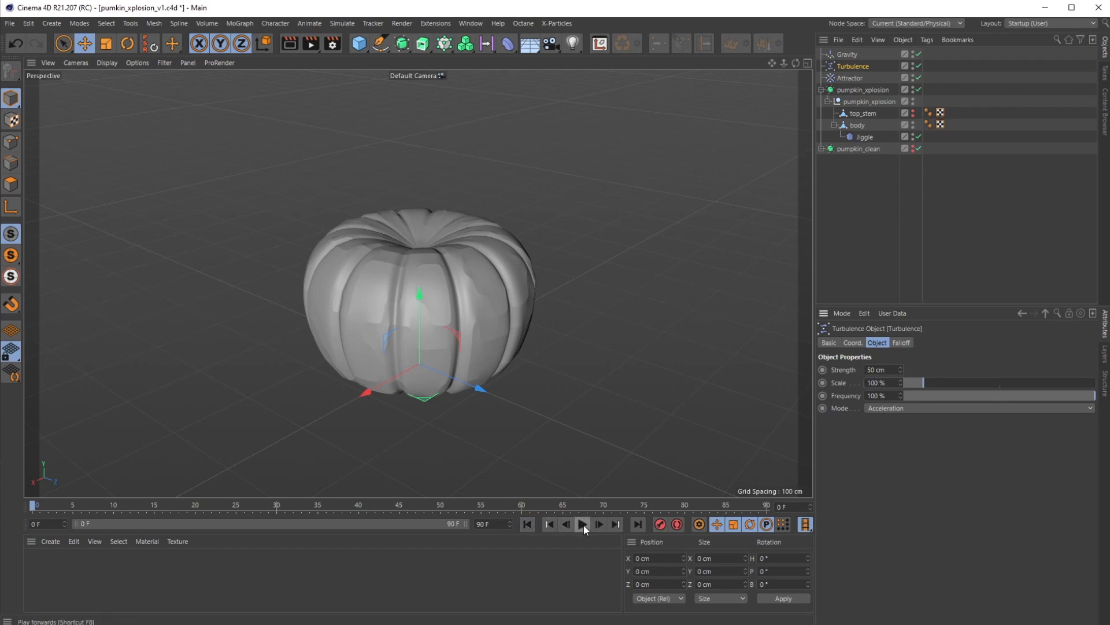
click(583, 524)
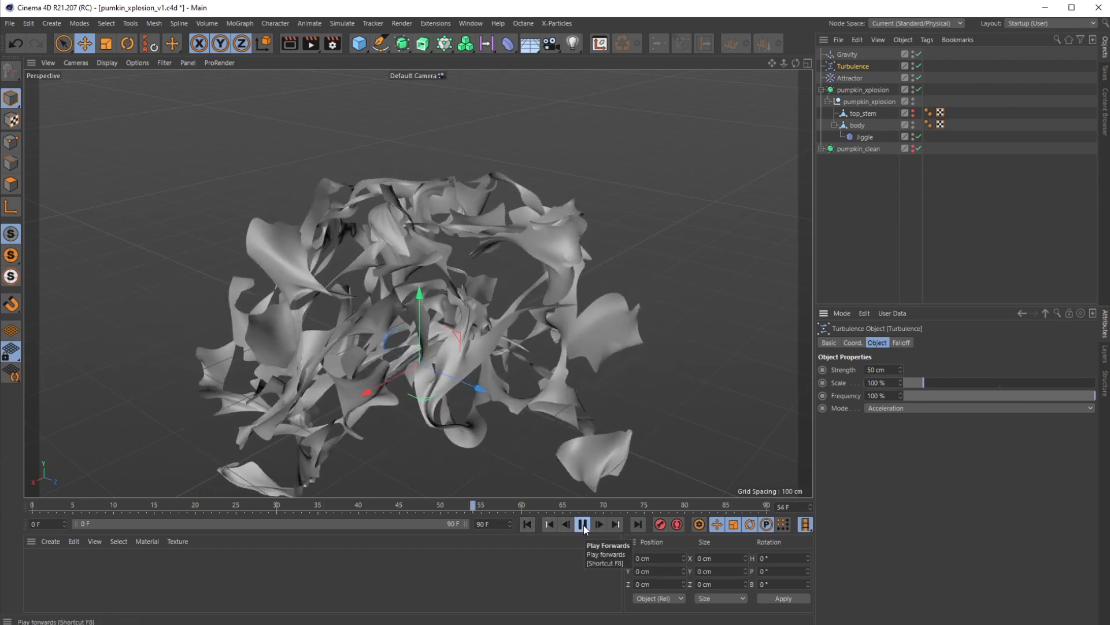
click(582, 524)
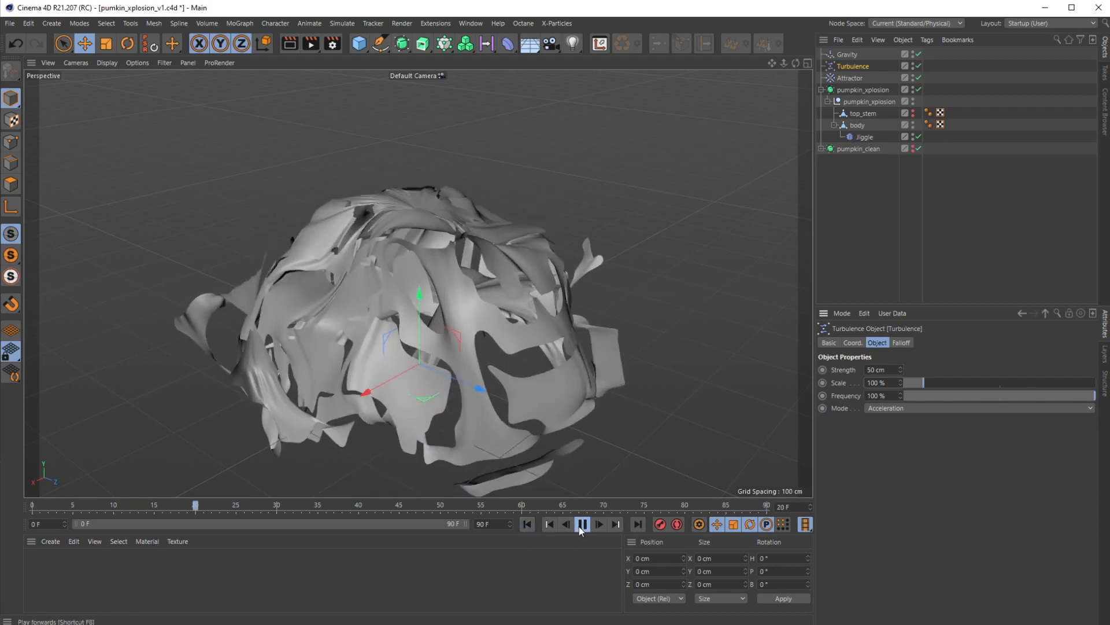
click(582, 524)
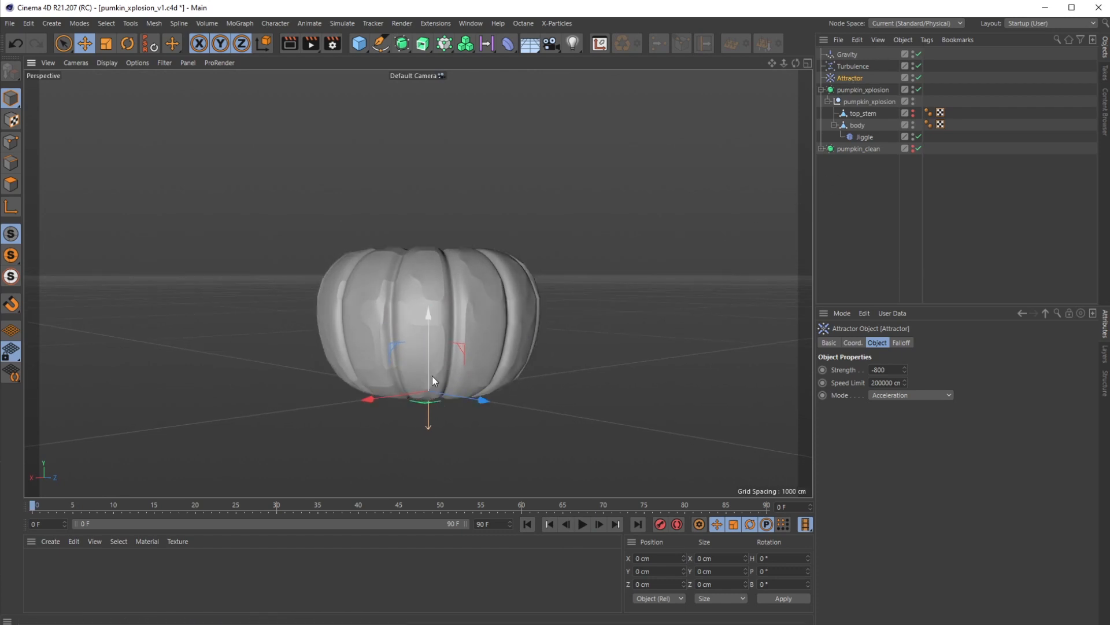
Play and stop the explosion, return to frame 0 and select the Gravity force and Jiggle deformer.
click(844, 55)
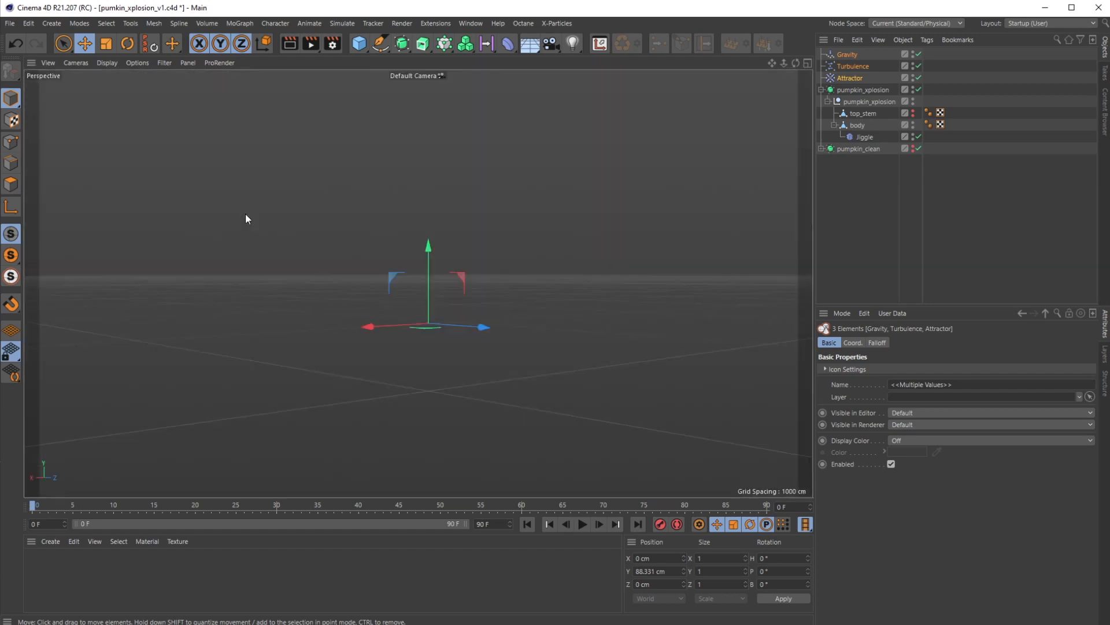
click(581, 524)
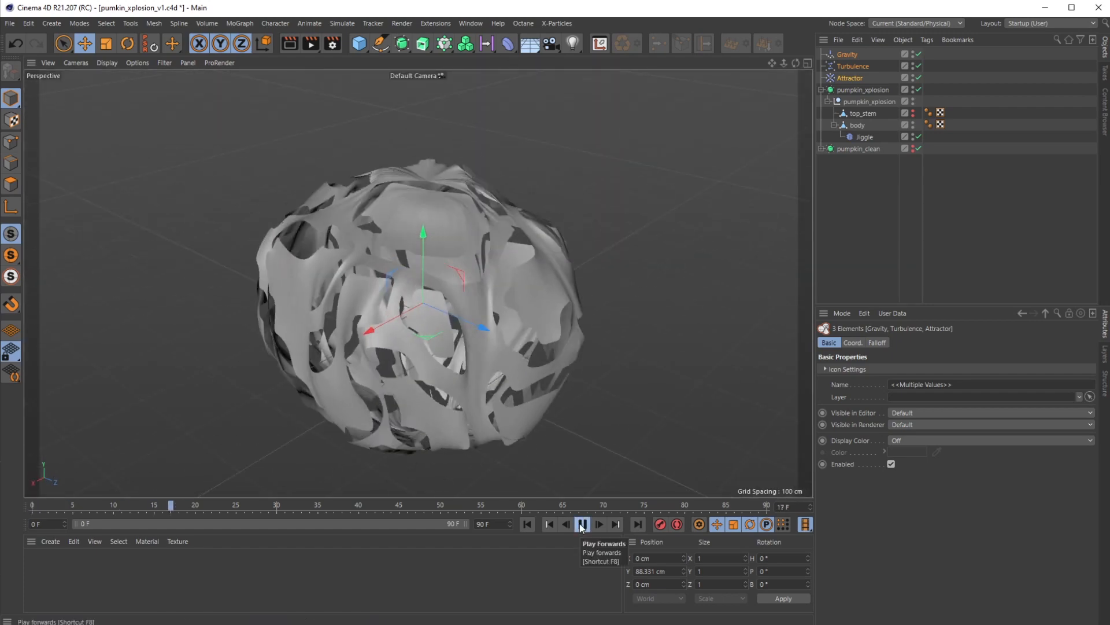
click(582, 524)
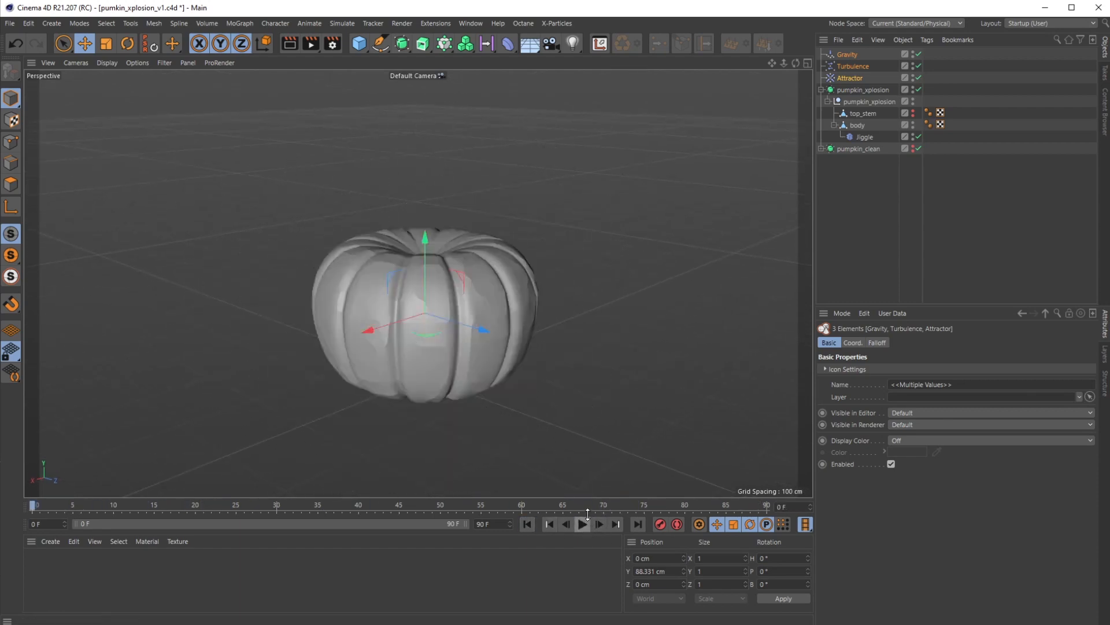
click(846, 55)
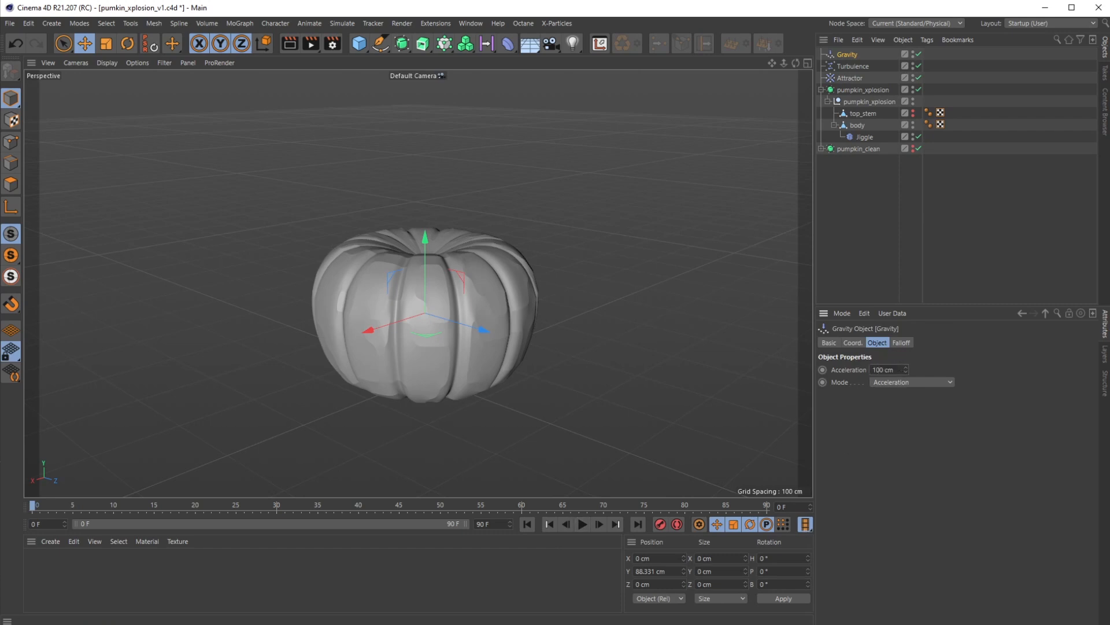
click(581, 524)
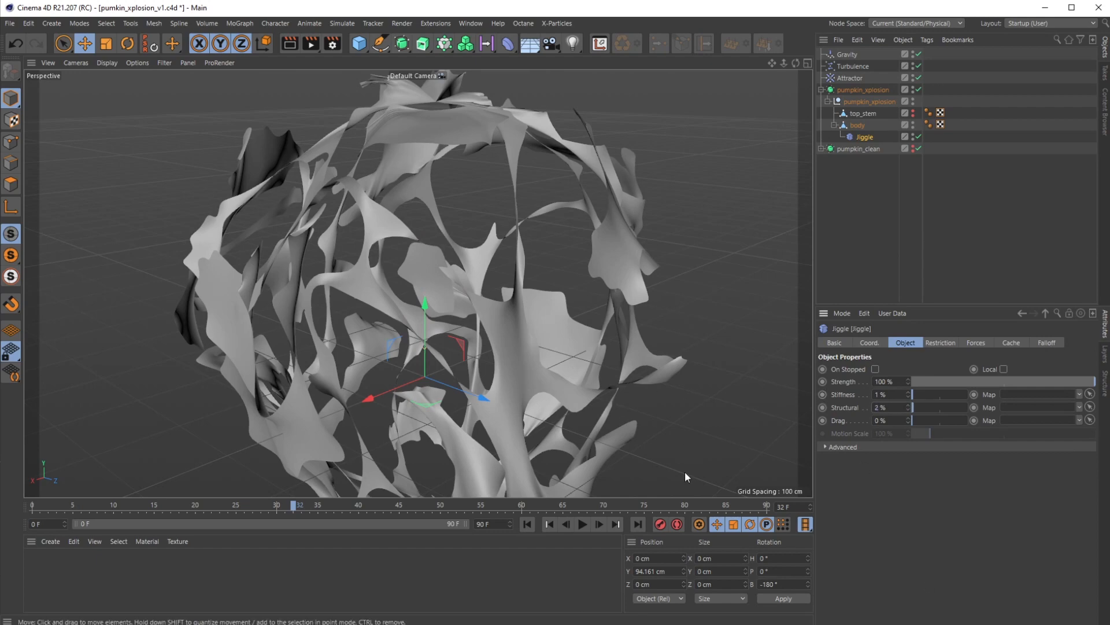
Play the explosion with Jiggle at 1% stiffness, 2% structural, 0% drag and extend the scene to 500 frames.
click(582, 524)
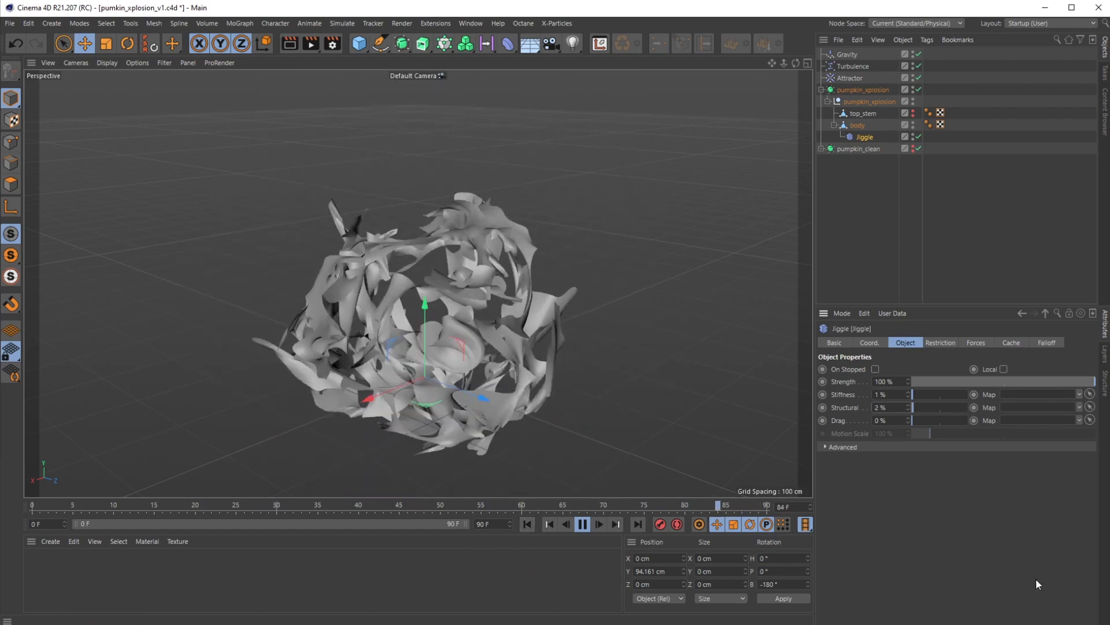
click(940, 342)
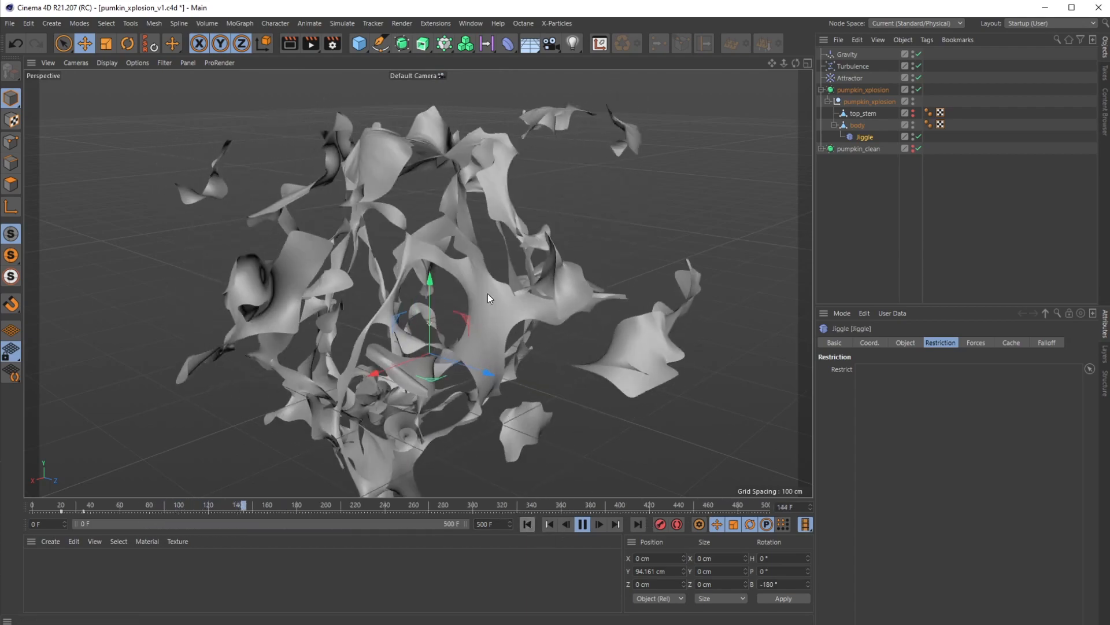
Play the 500-frame animation past frame 380 and return to the Jiggle's Object settings.
click(599, 524)
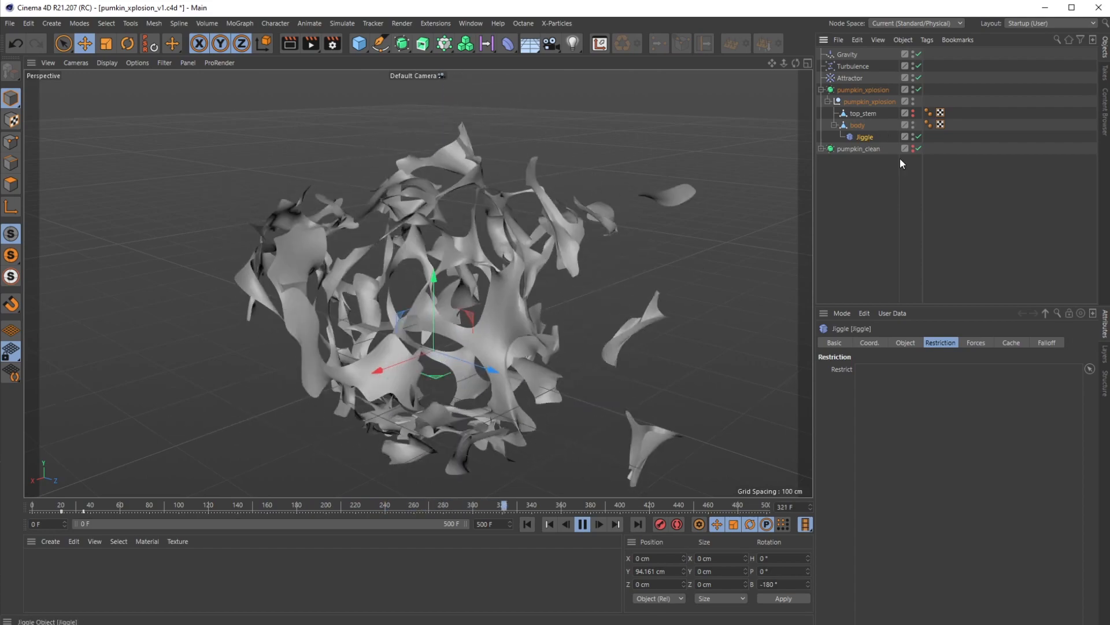
click(904, 342)
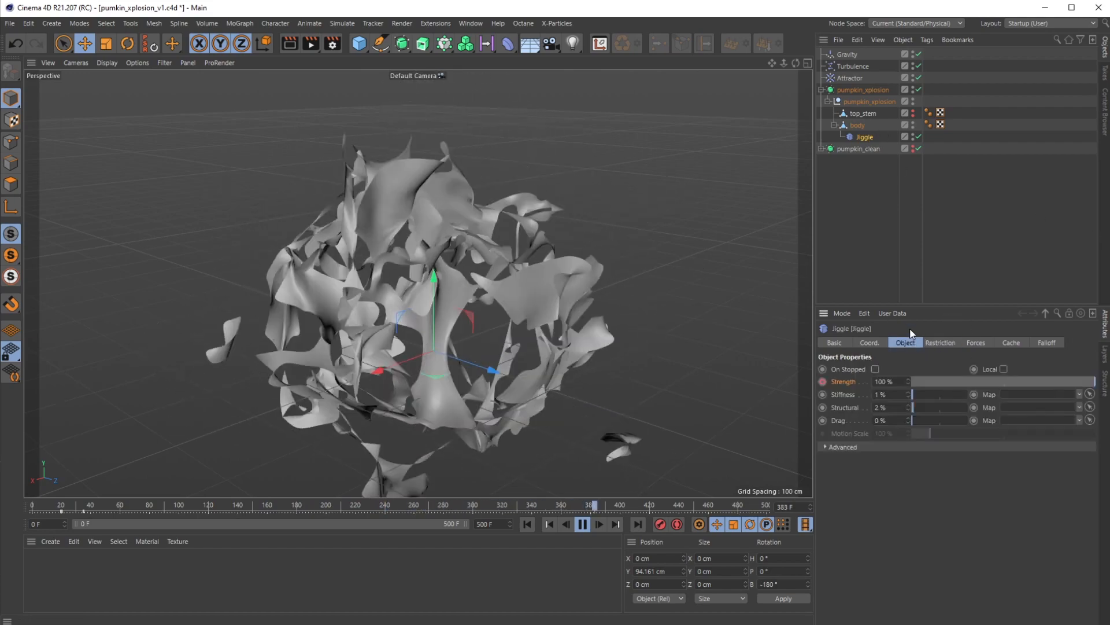
In Jiggle Advanced set Springs to 0 and Iterations to 1, replaying to see the pieces stretch into strands.
click(825, 447)
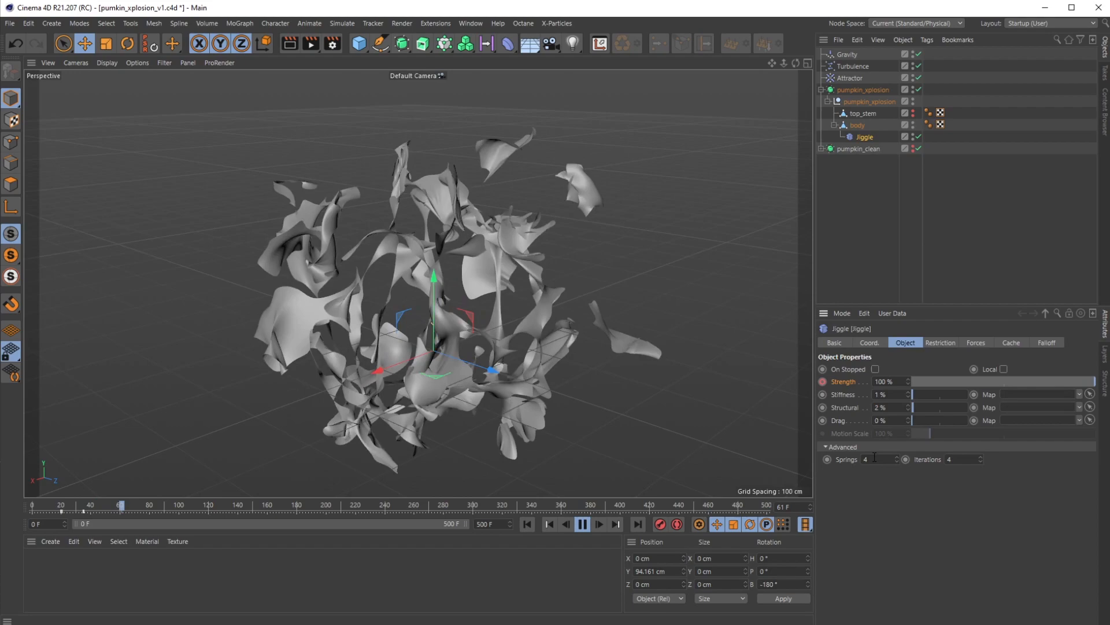
click(582, 524)
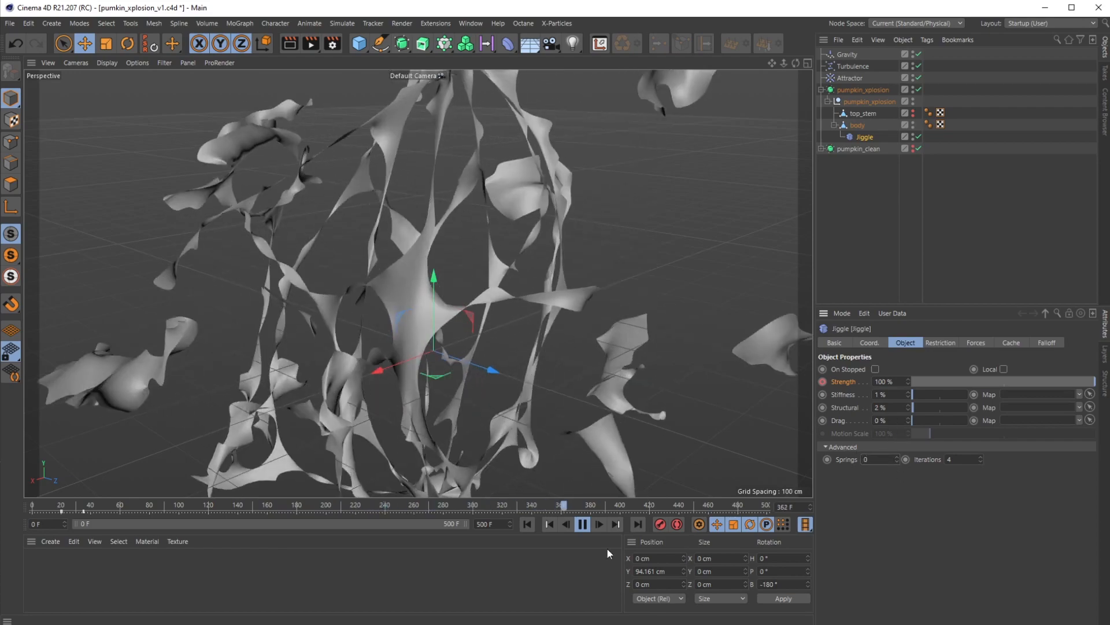
click(598, 524)
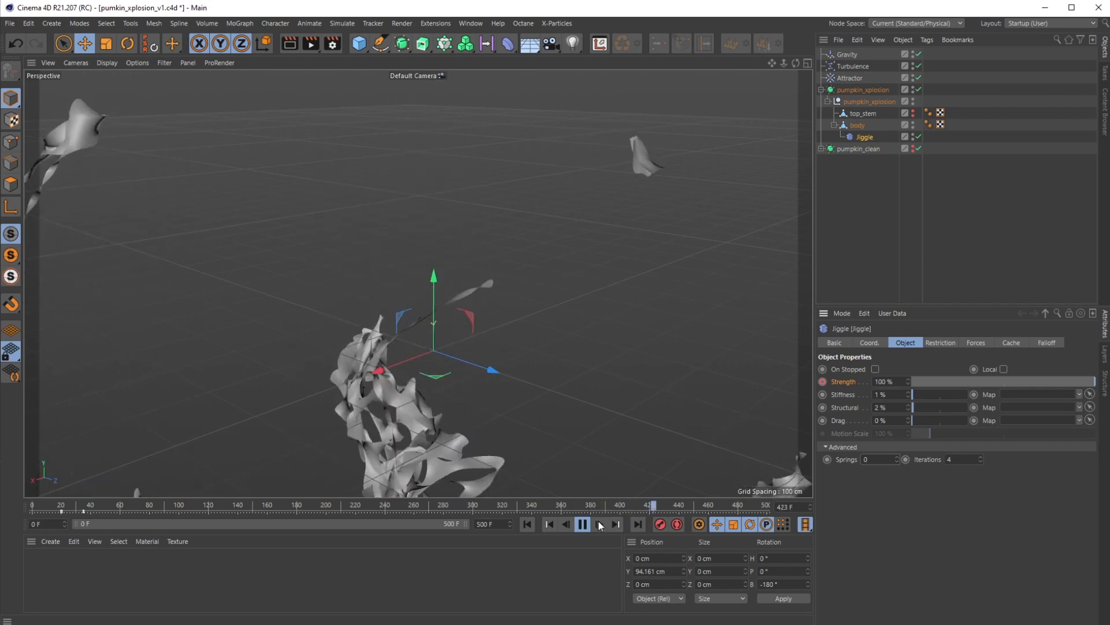
click(598, 524)
text(4)
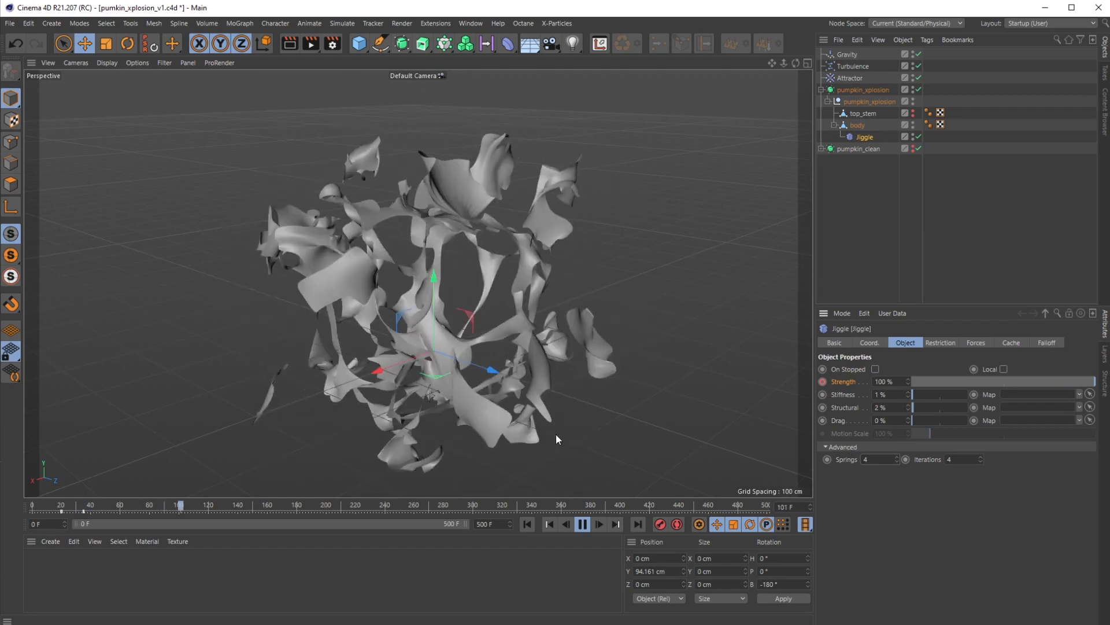
click(599, 524)
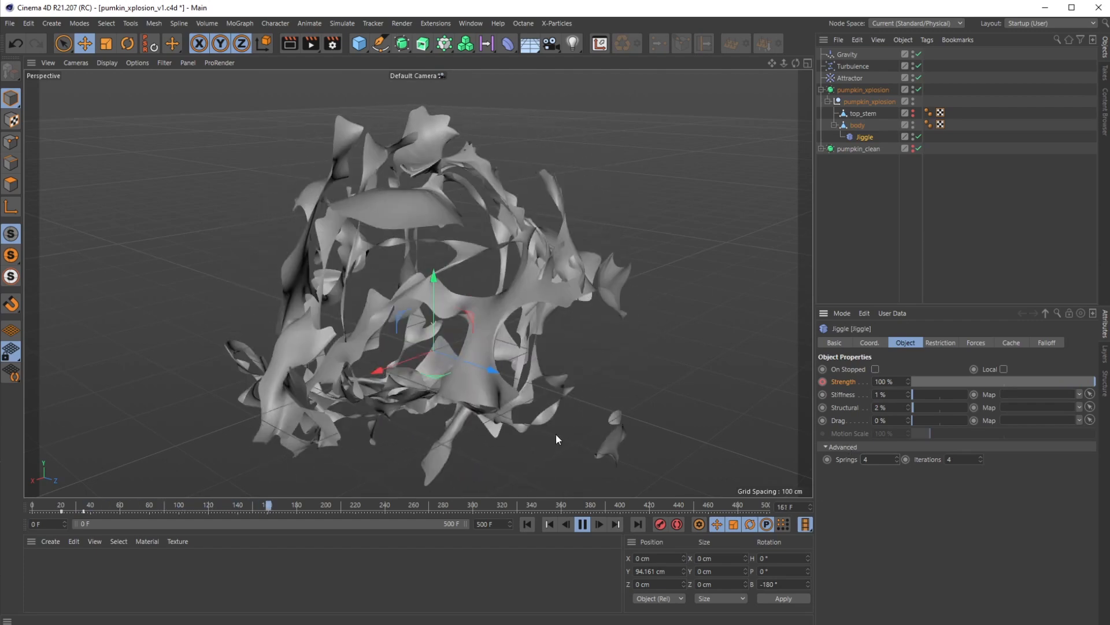
click(581, 524)
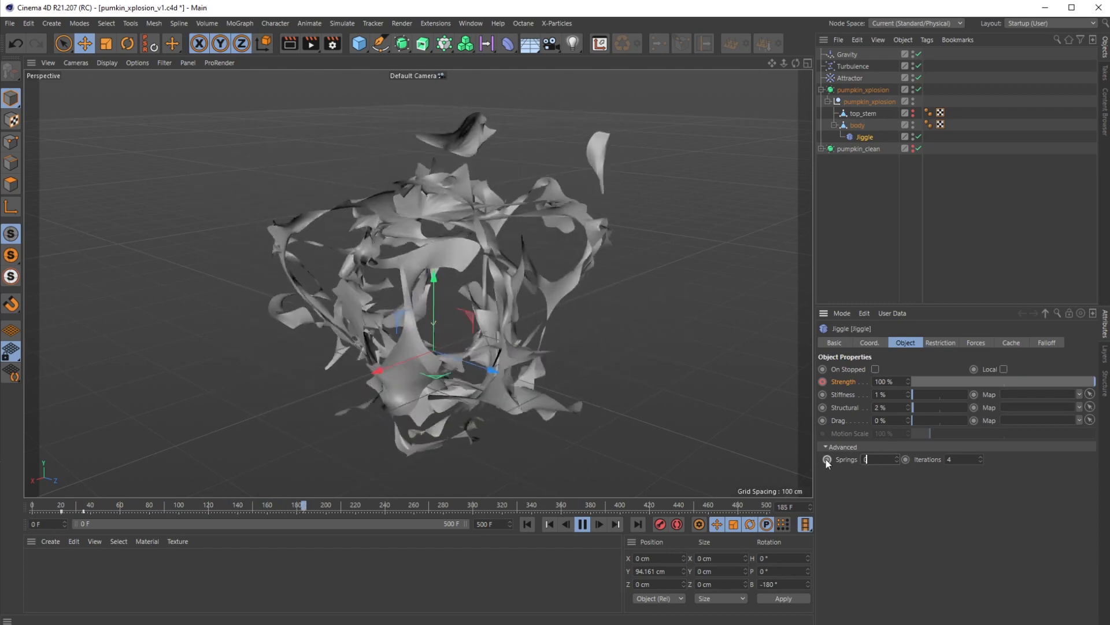
click(581, 524)
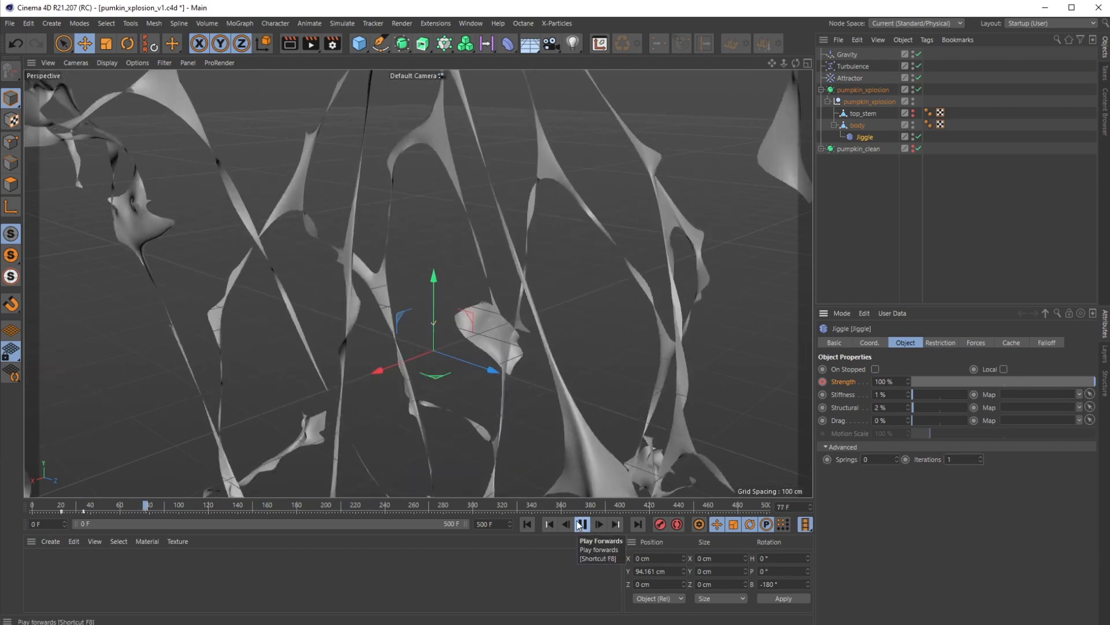
Try Jiggle Iterations at 20 then 10, replaying the explosion from the start each time.
click(580, 524)
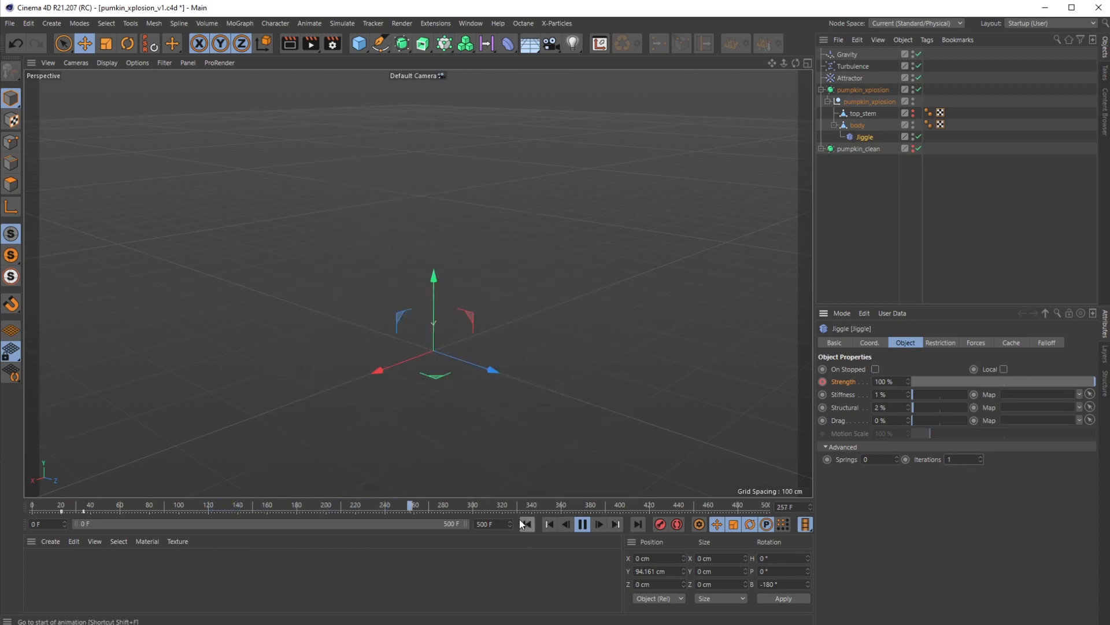
click(598, 524)
text(20)
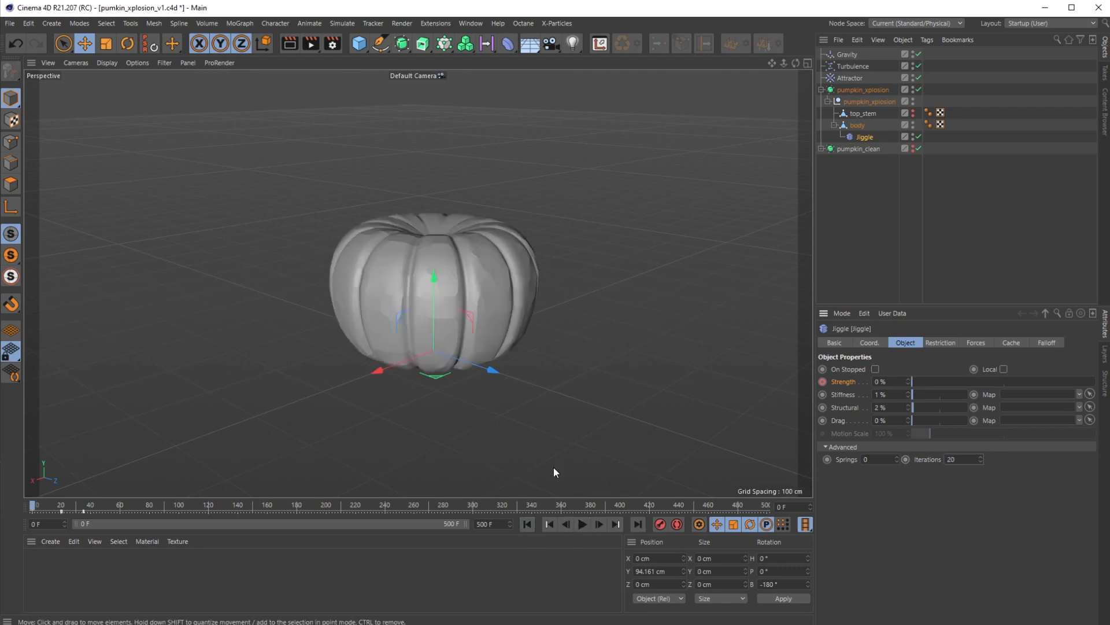
click(581, 524)
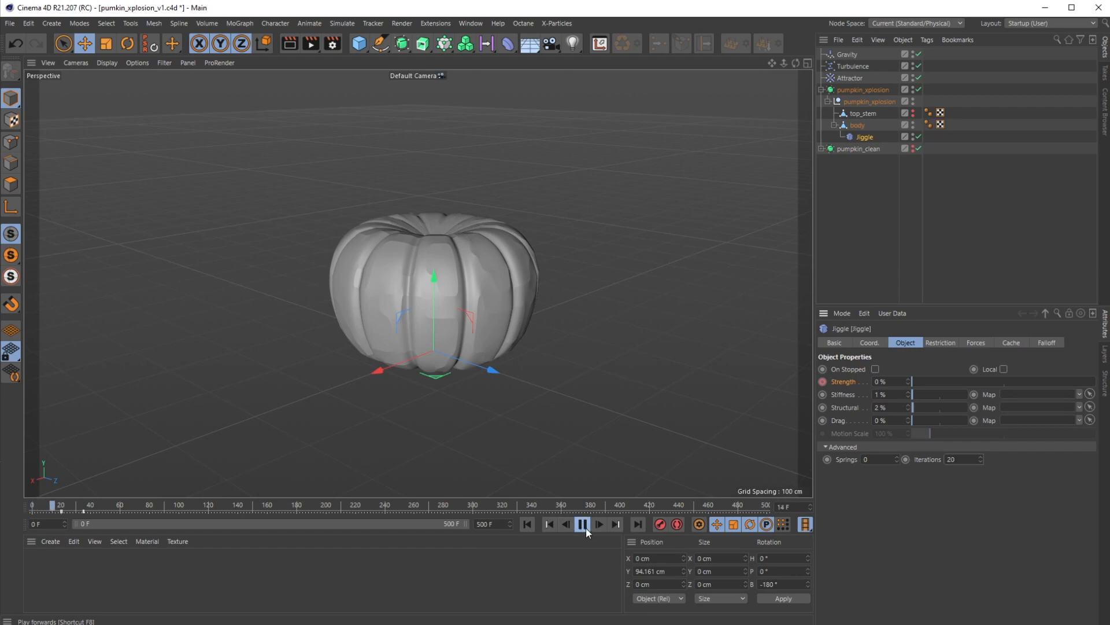
click(598, 524)
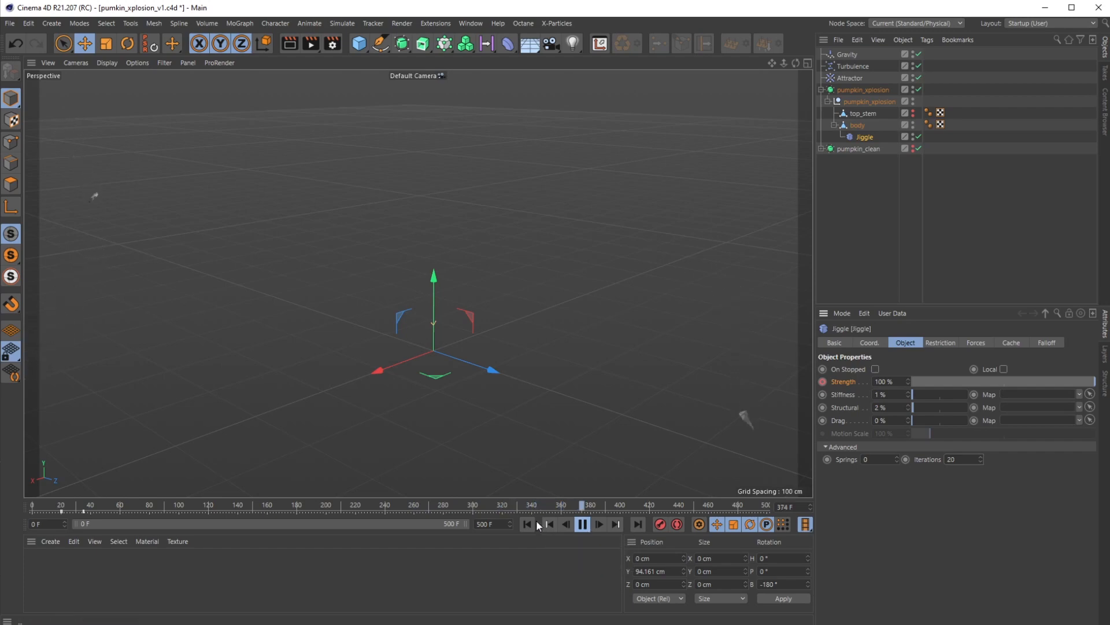
click(598, 524)
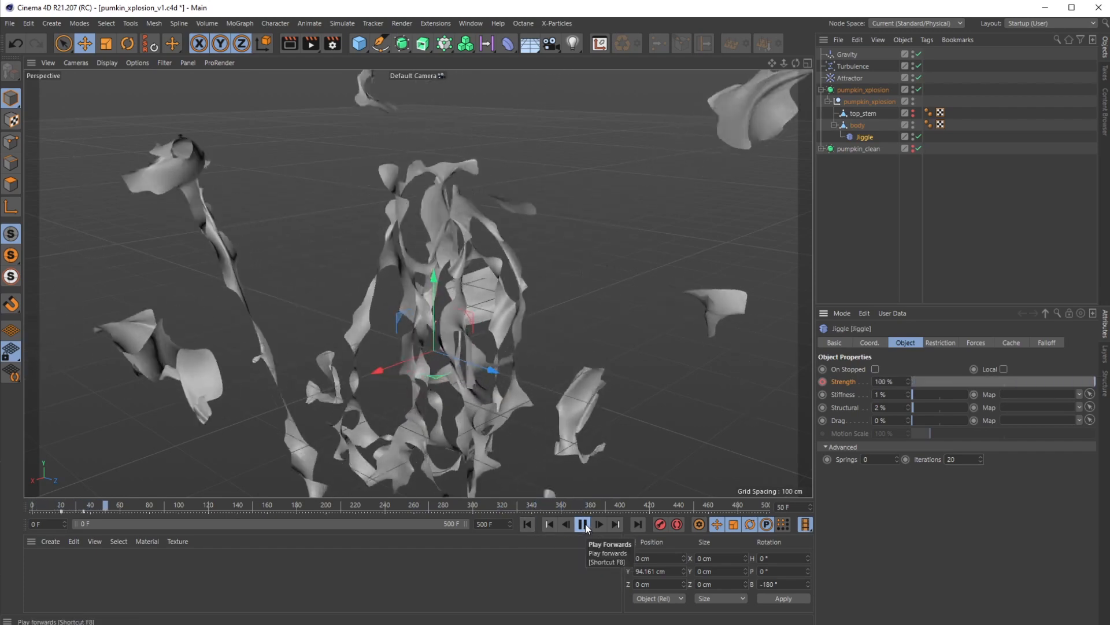
click(582, 524)
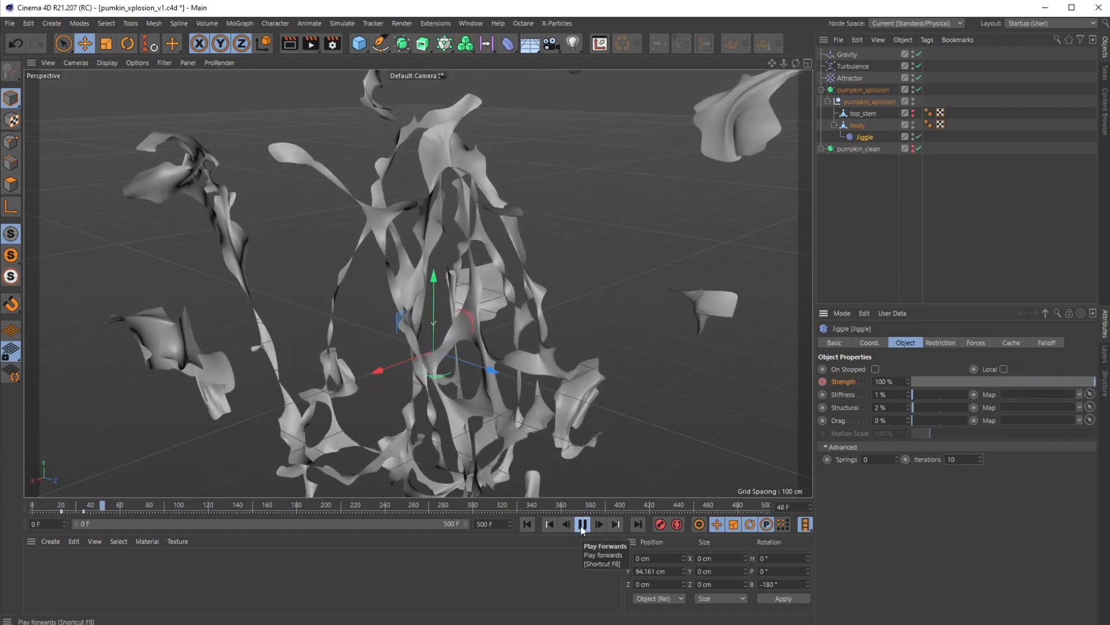
Pause and resume the explosion playback with 10 iterations, then return to frame 0.
click(582, 524)
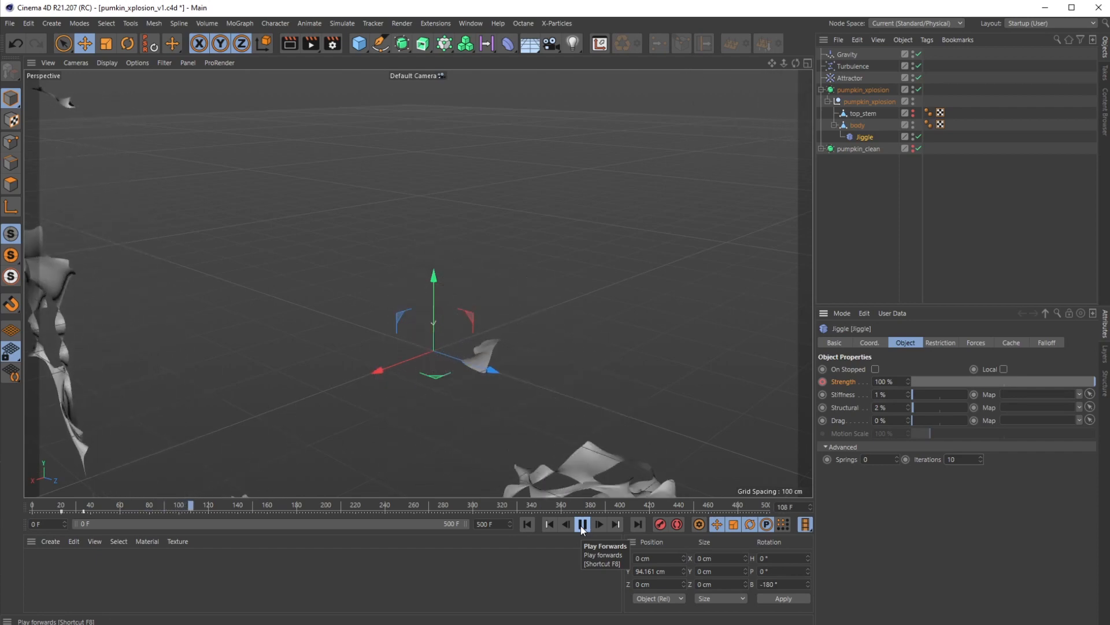
click(582, 524)
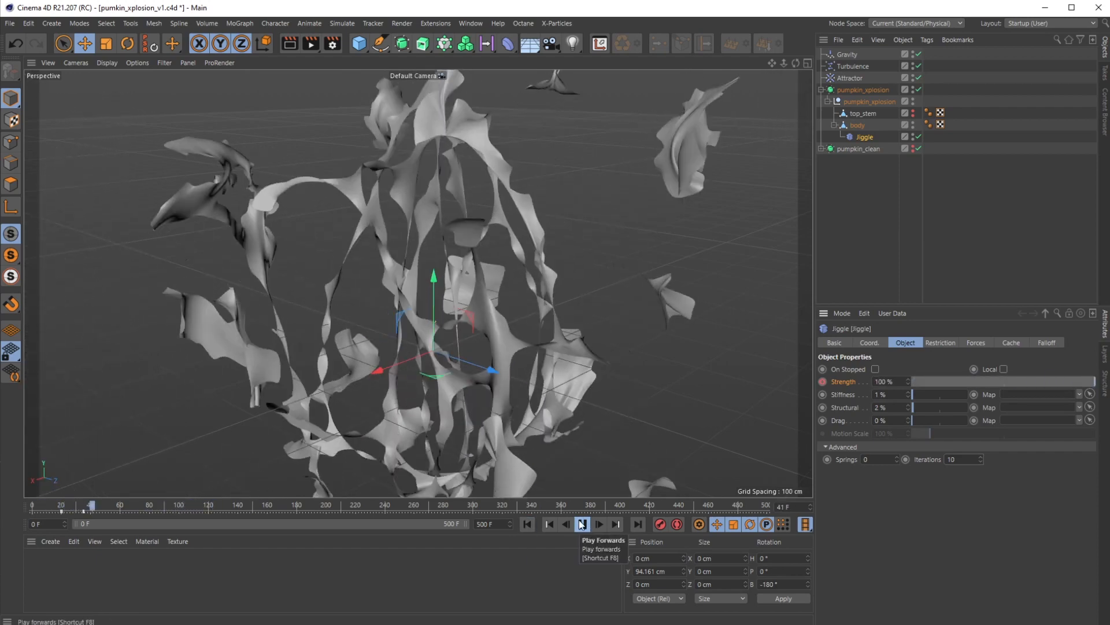
click(582, 524)
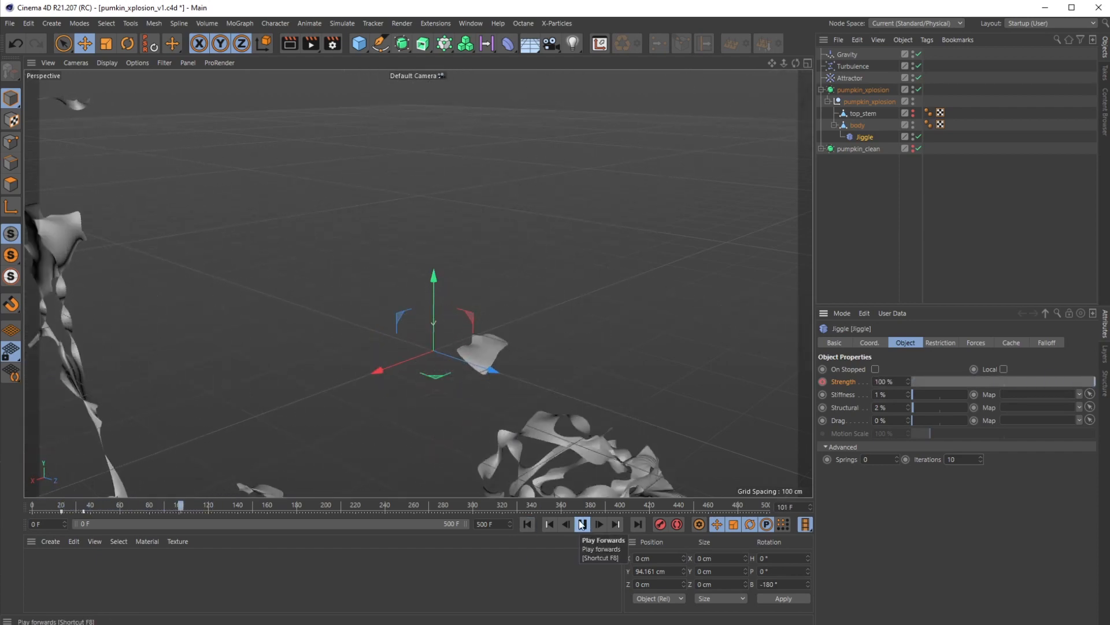
click(583, 523)
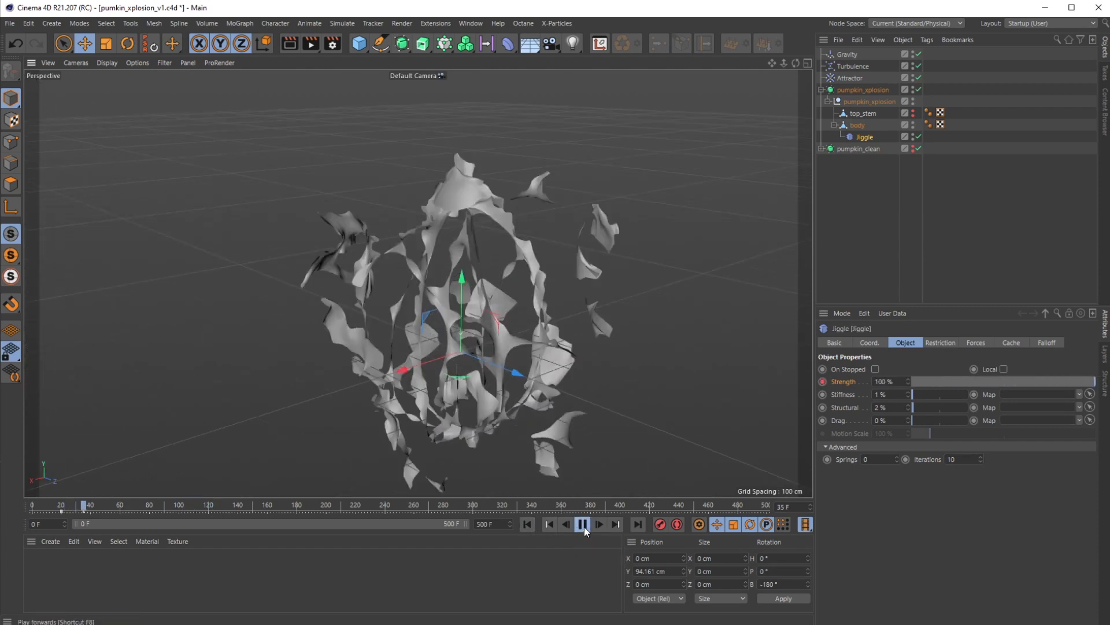
click(582, 524)
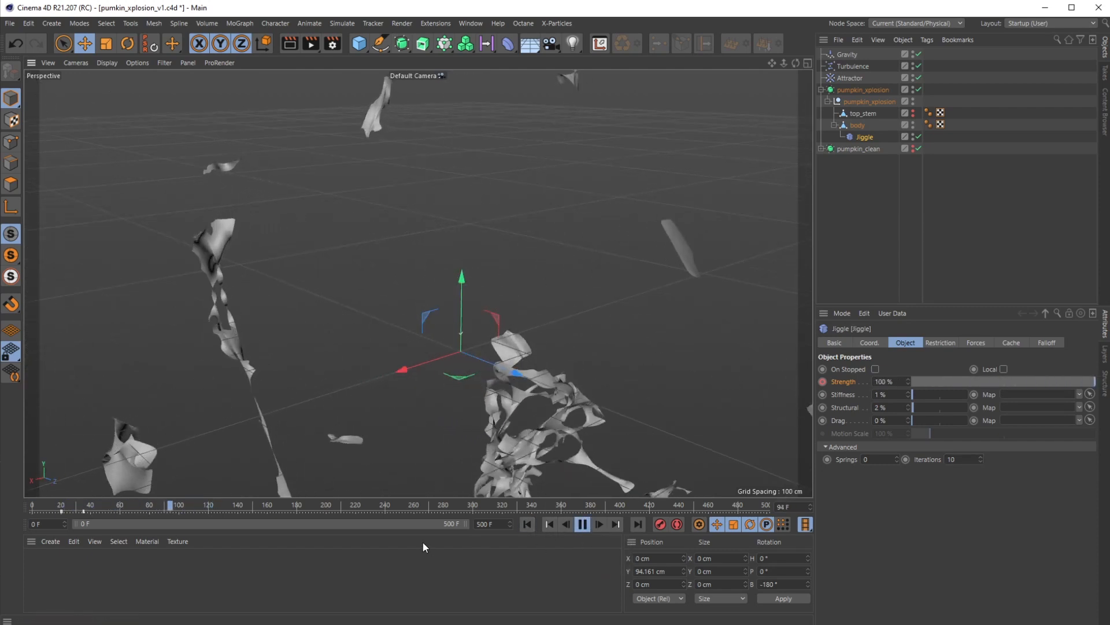
click(528, 524)
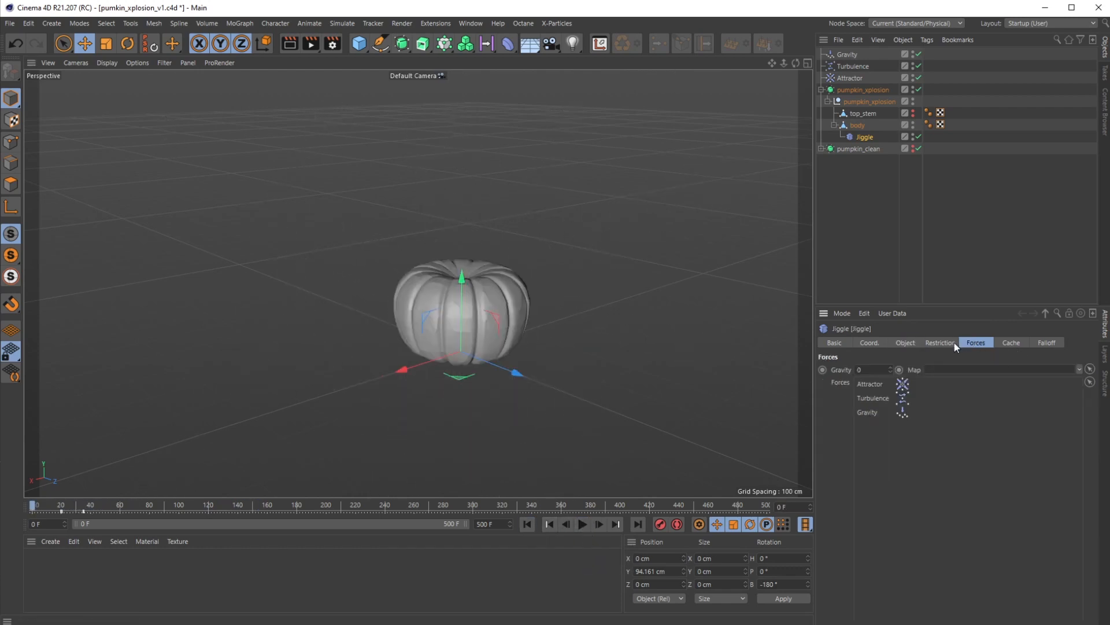
Enable Strength on the Jiggle deformer and preview the pumpkin breaking apart on playback.
click(1011, 342)
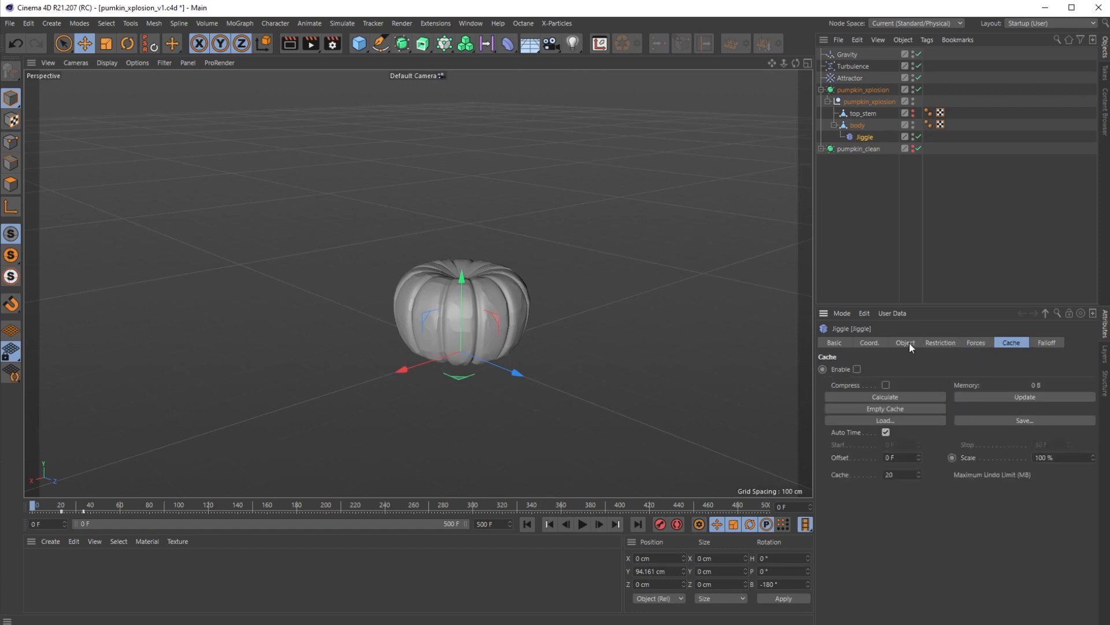
click(905, 343)
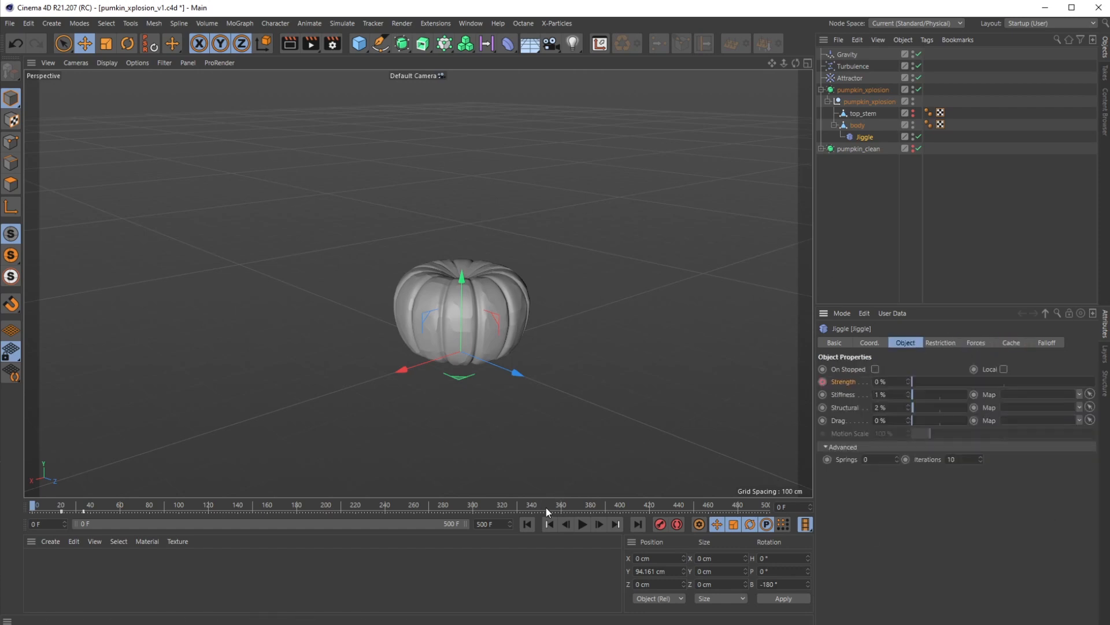
click(582, 524)
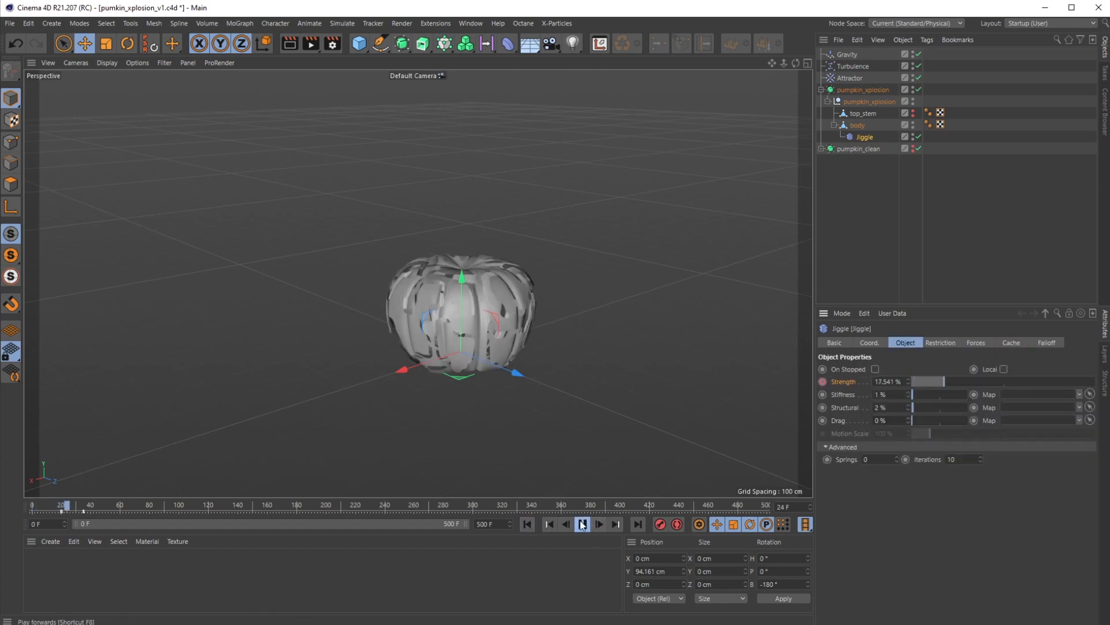
click(582, 524)
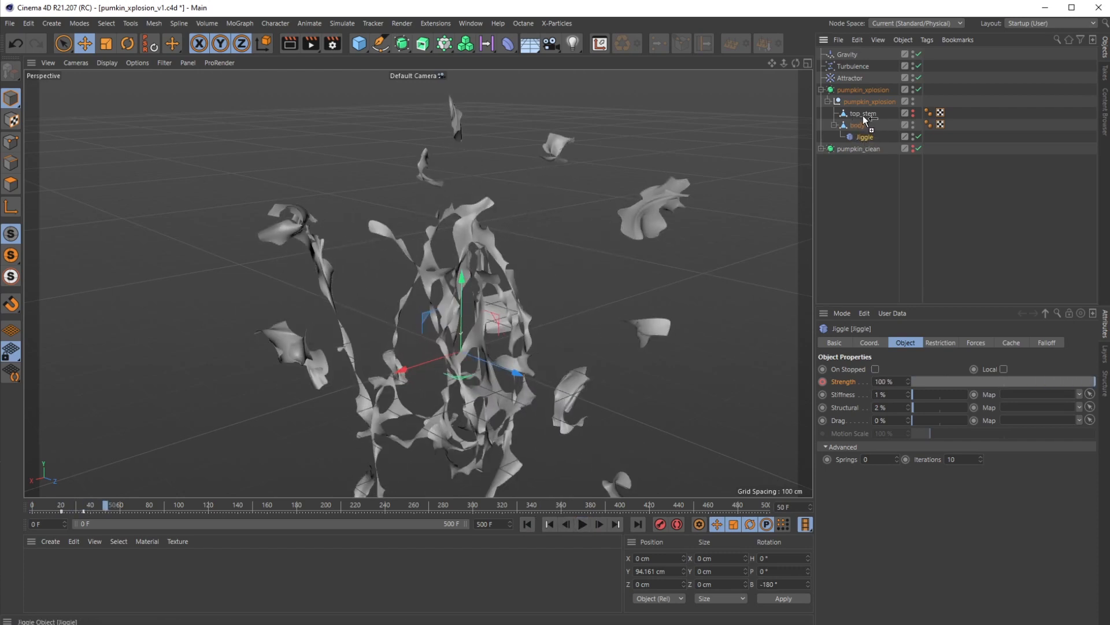
Copy the Jiggle deformer under top_stem and replay so the stem flops apart with the pieces.
click(863, 114)
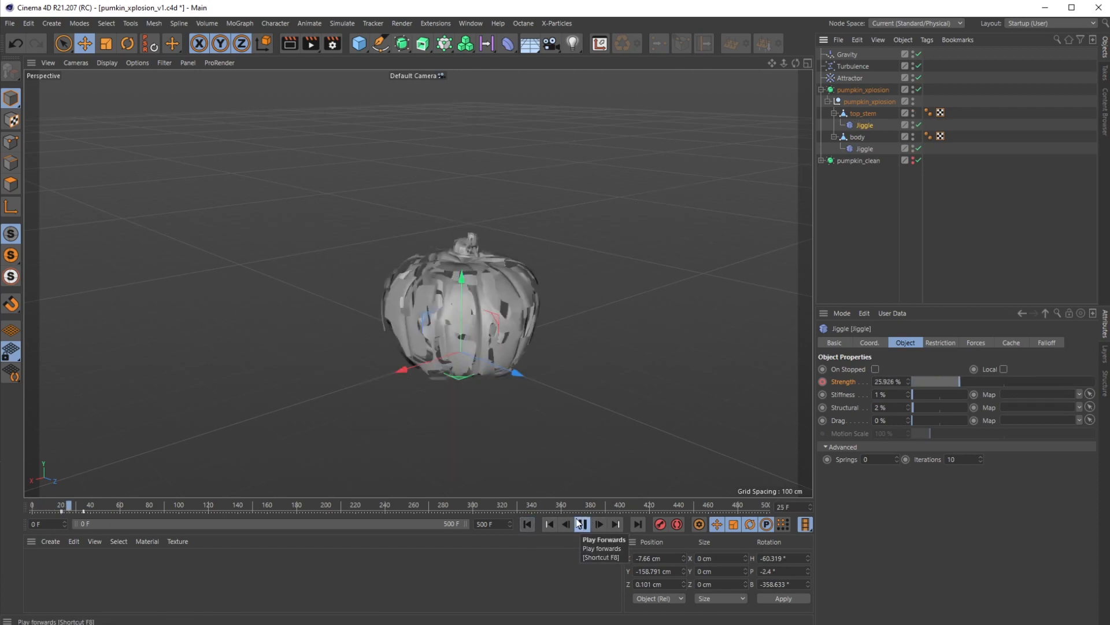
click(581, 524)
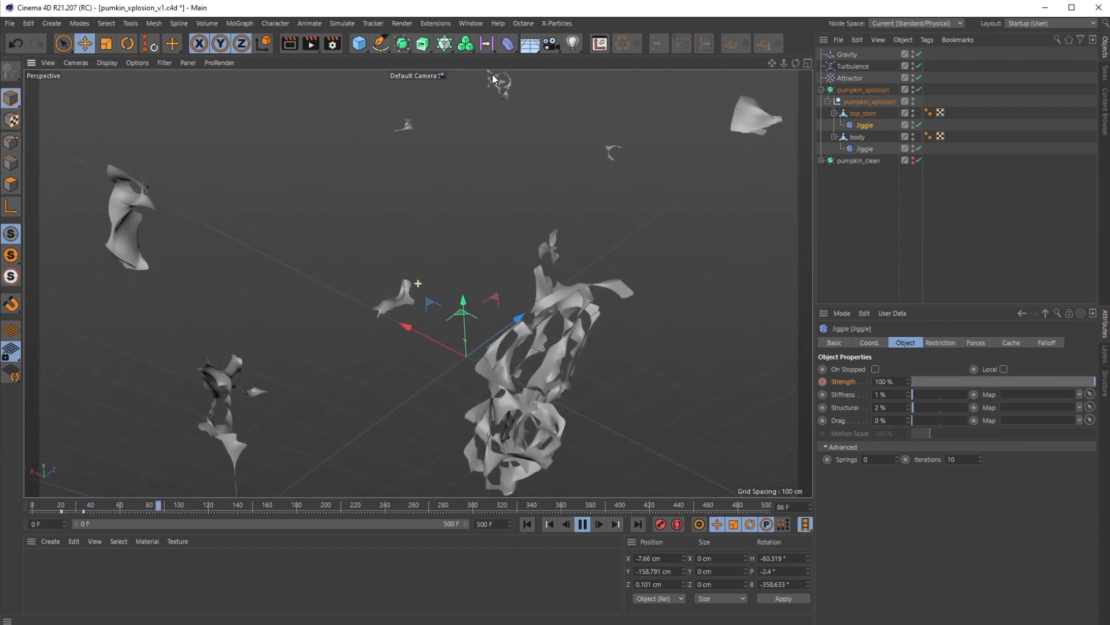
click(582, 524)
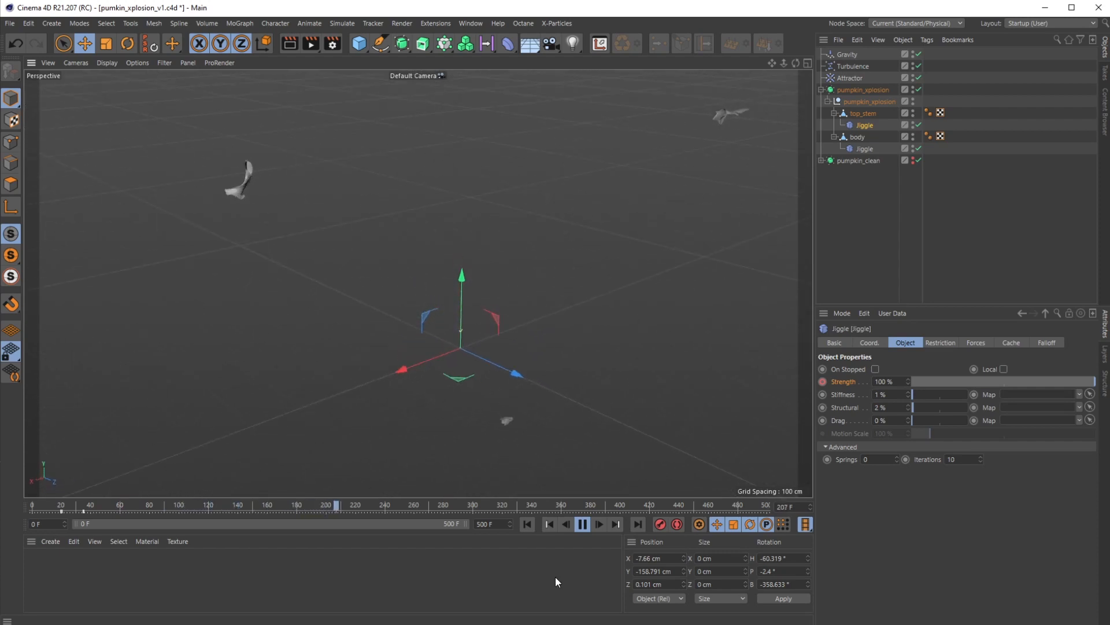
click(582, 524)
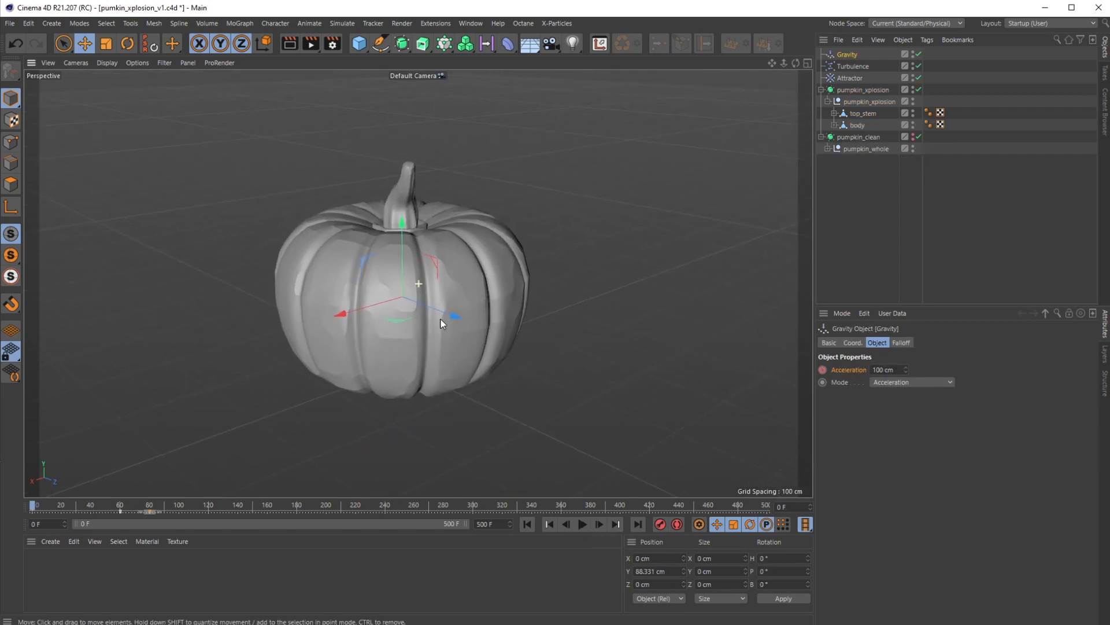
Fold the pumpkin_xplosion hierarchy and bring up its tag options.
click(828, 89)
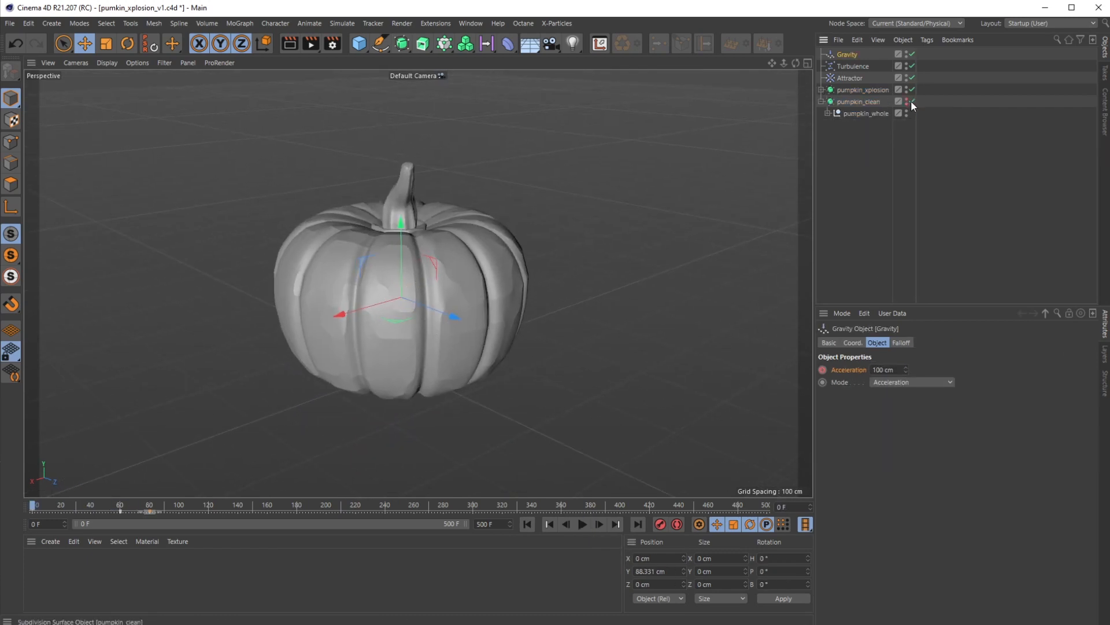
click(912, 101)
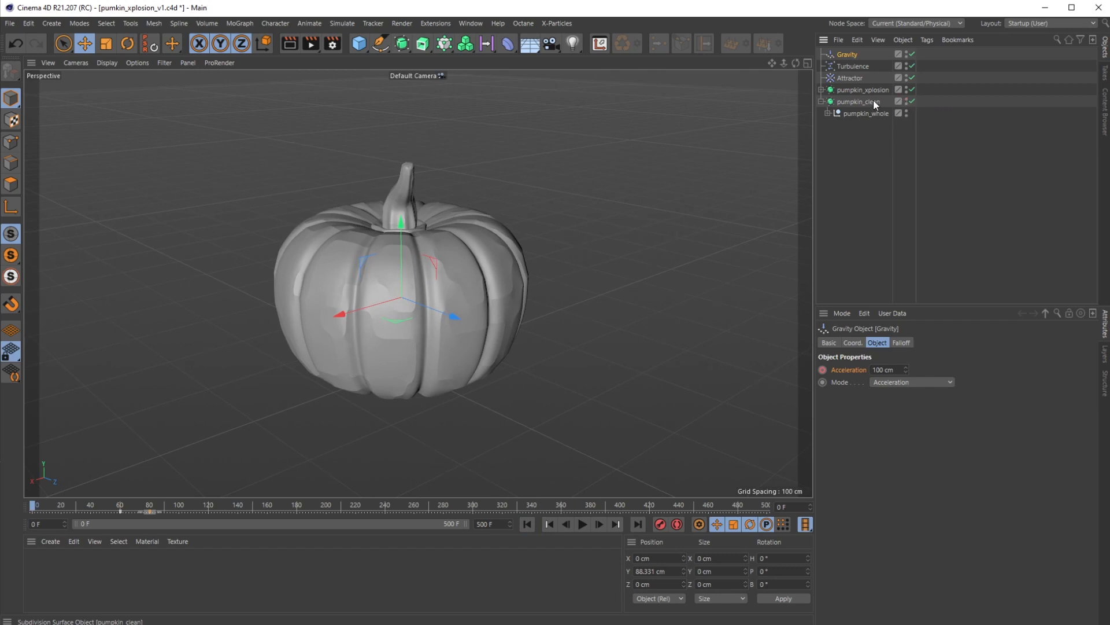
click(858, 102)
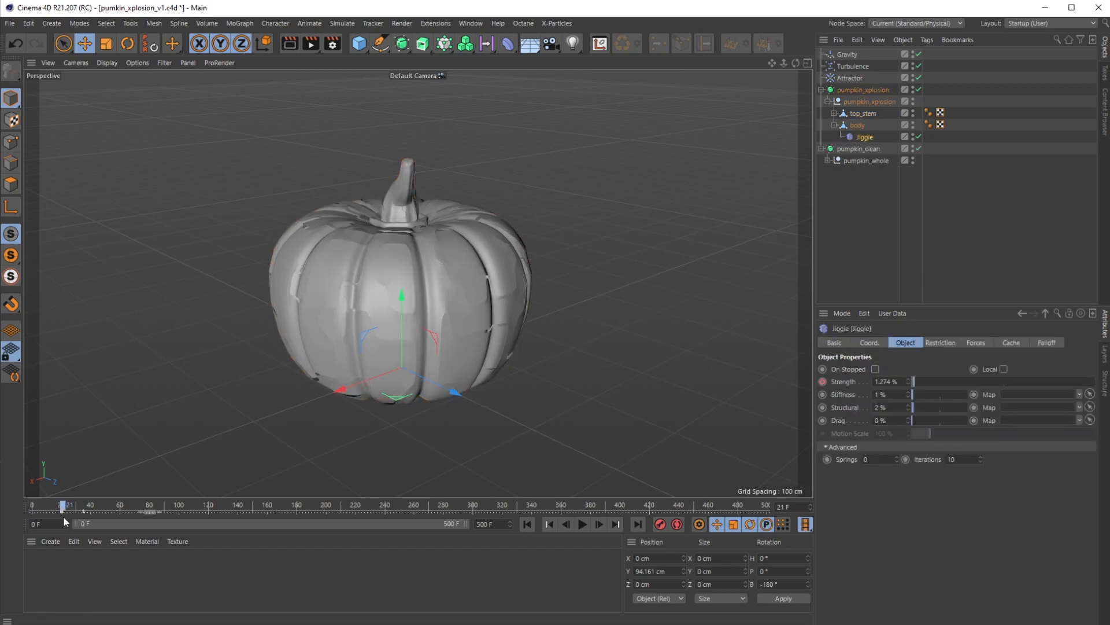
right_click(862, 89)
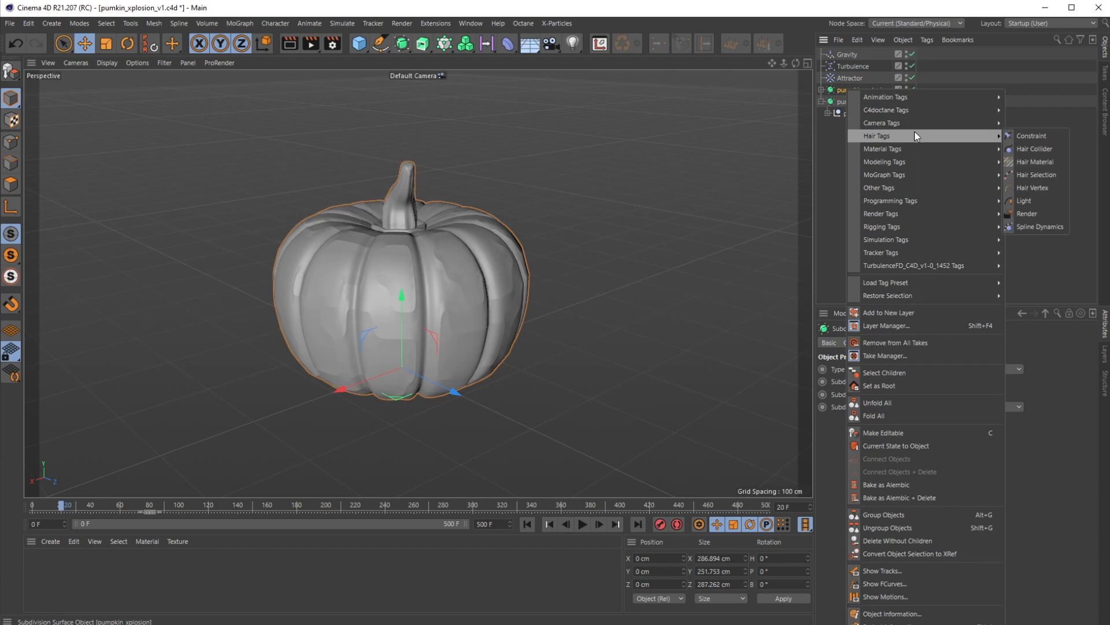
mouse_move(914, 213)
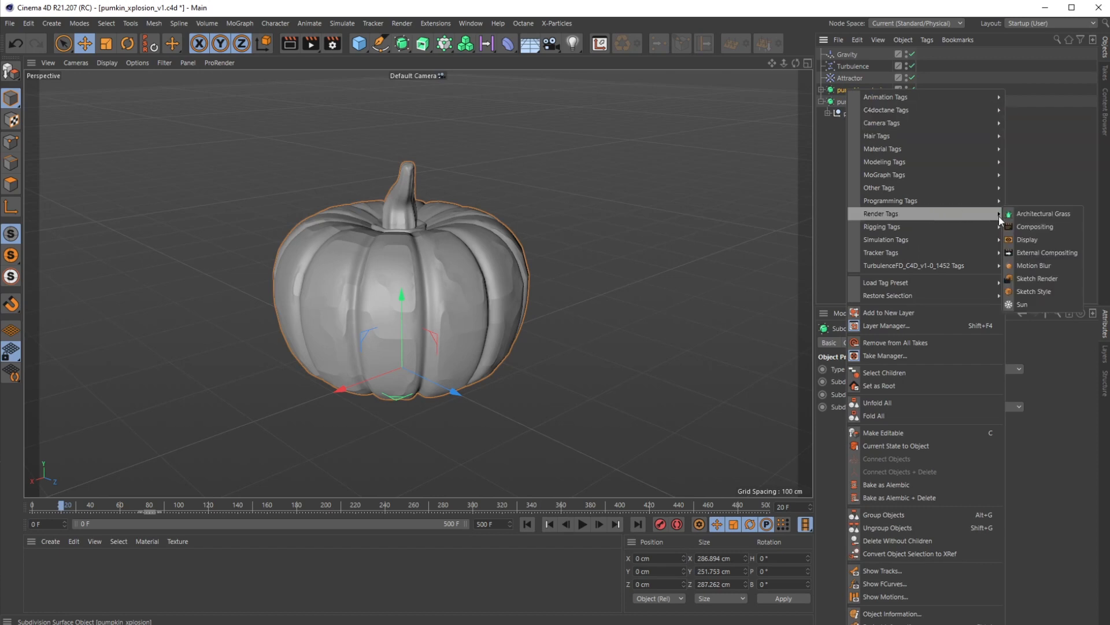
Add a Display tag with Visibility Use enabled, keyed 0% at frame 19 and 100% at frame 20.
click(1027, 240)
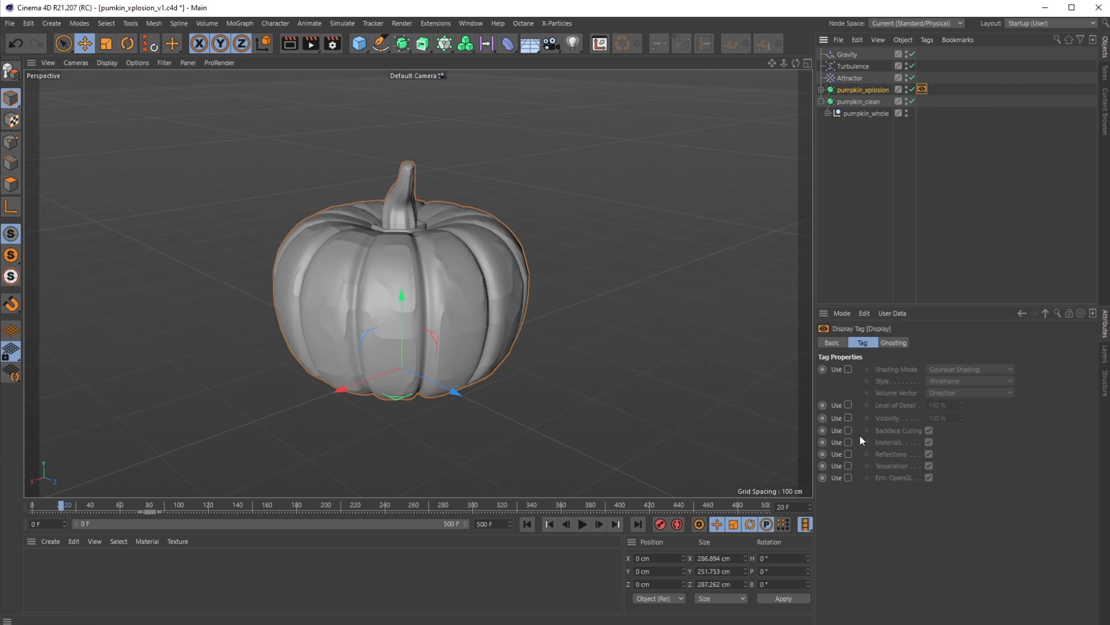
click(848, 418)
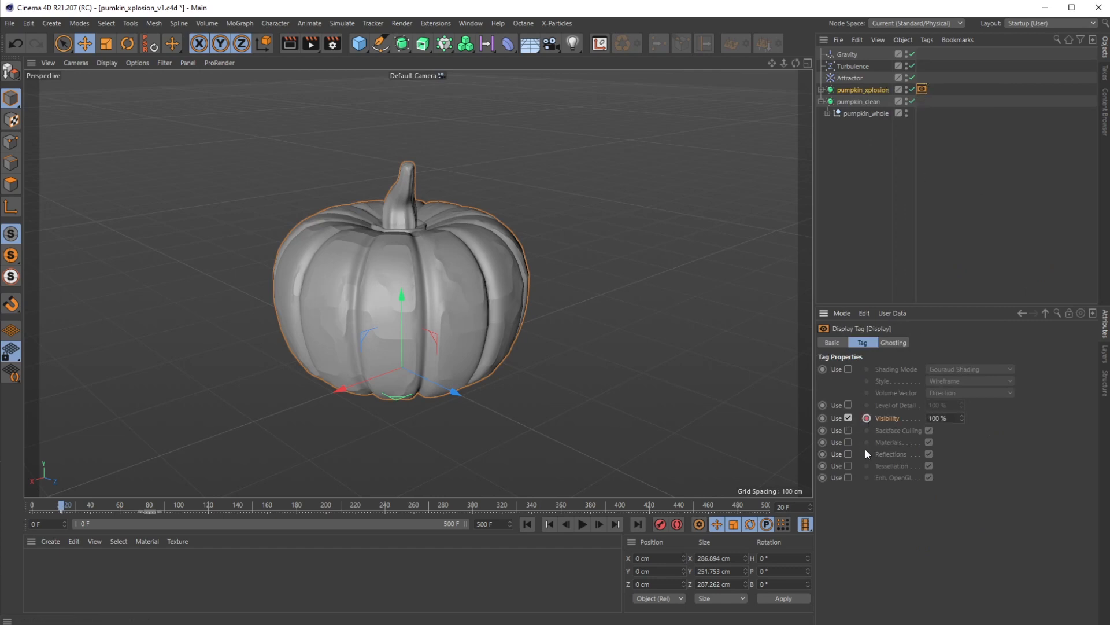
mouse_move(967, 417)
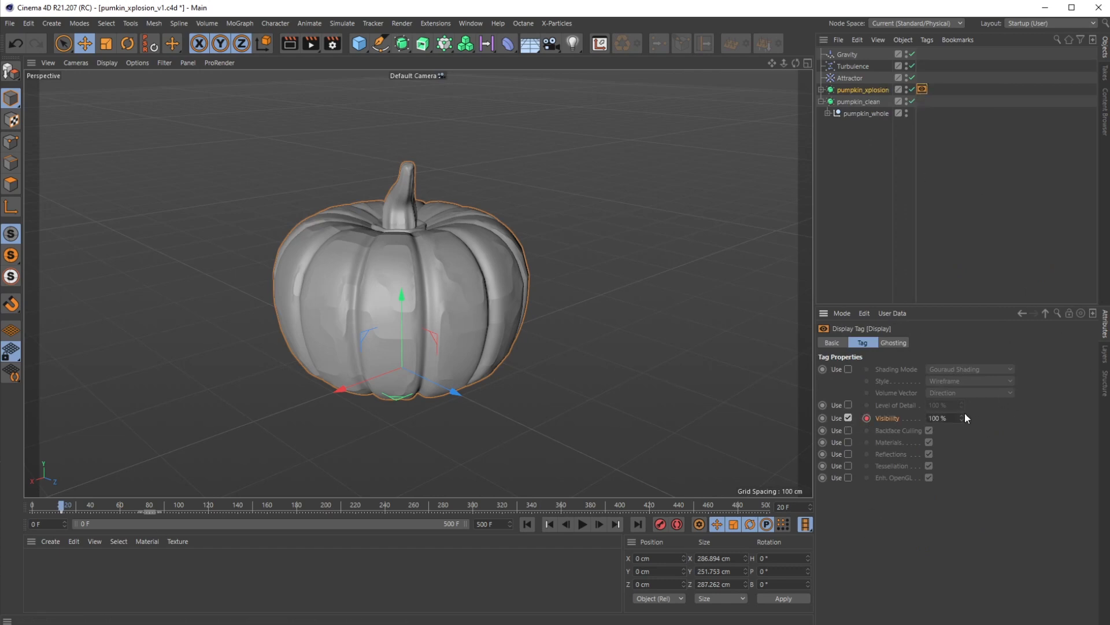
mouse_move(548, 524)
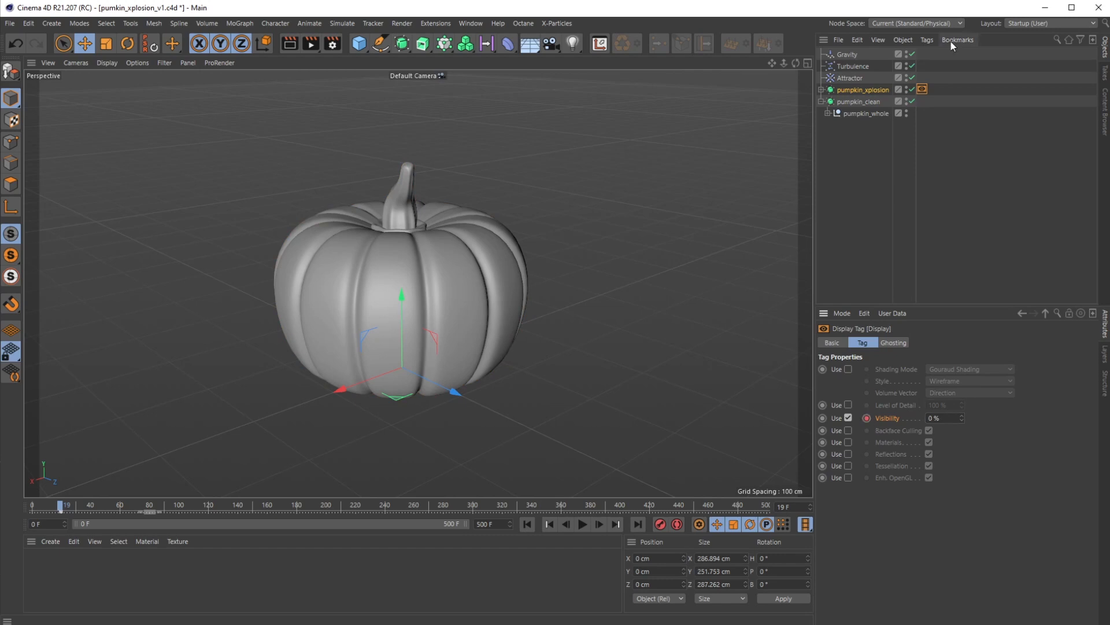
click(859, 102)
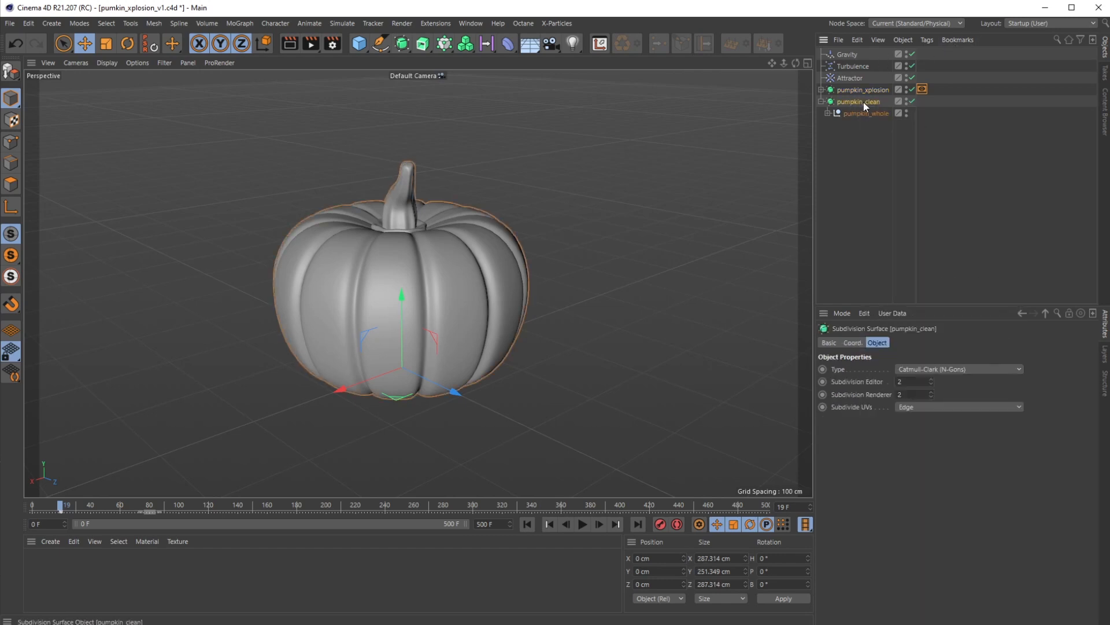
Give pumpkin_clean its own Display tag via Render Tags > Display.
right_click(857, 101)
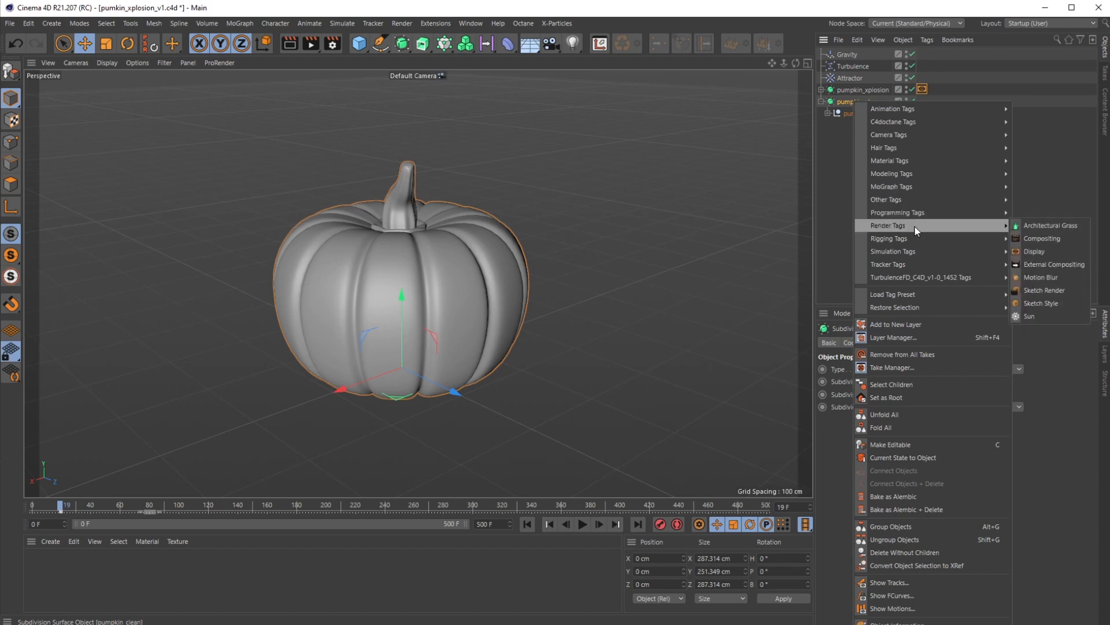
mouse_move(1035, 251)
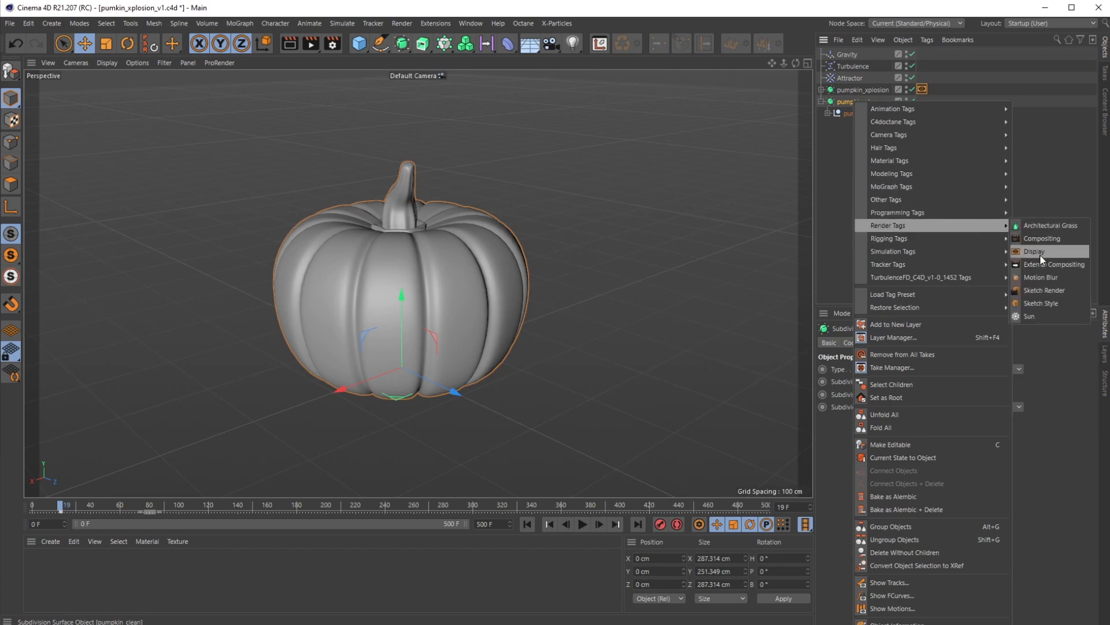
click(1034, 251)
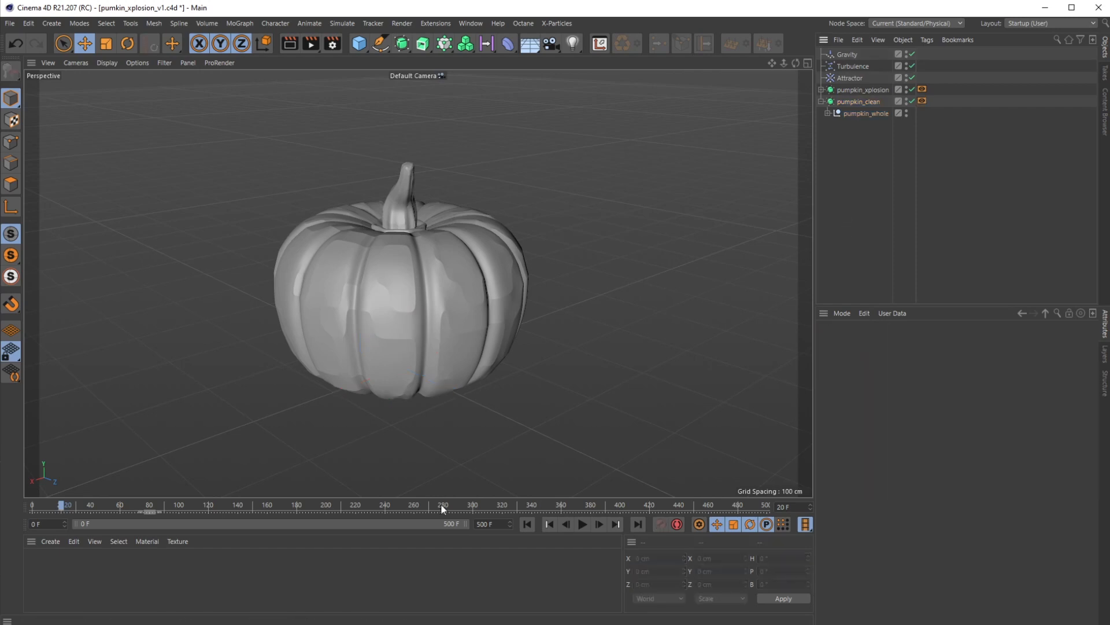
click(859, 101)
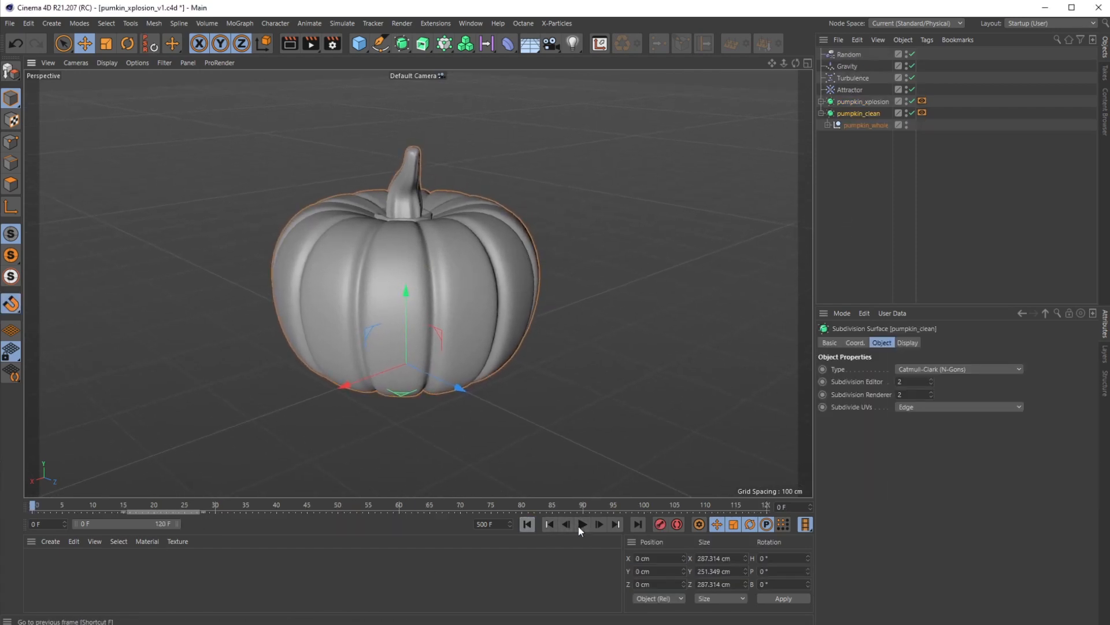
Play the finished 120-frame animation showing the pumpkin swapping and exploding into pieces.
click(582, 524)
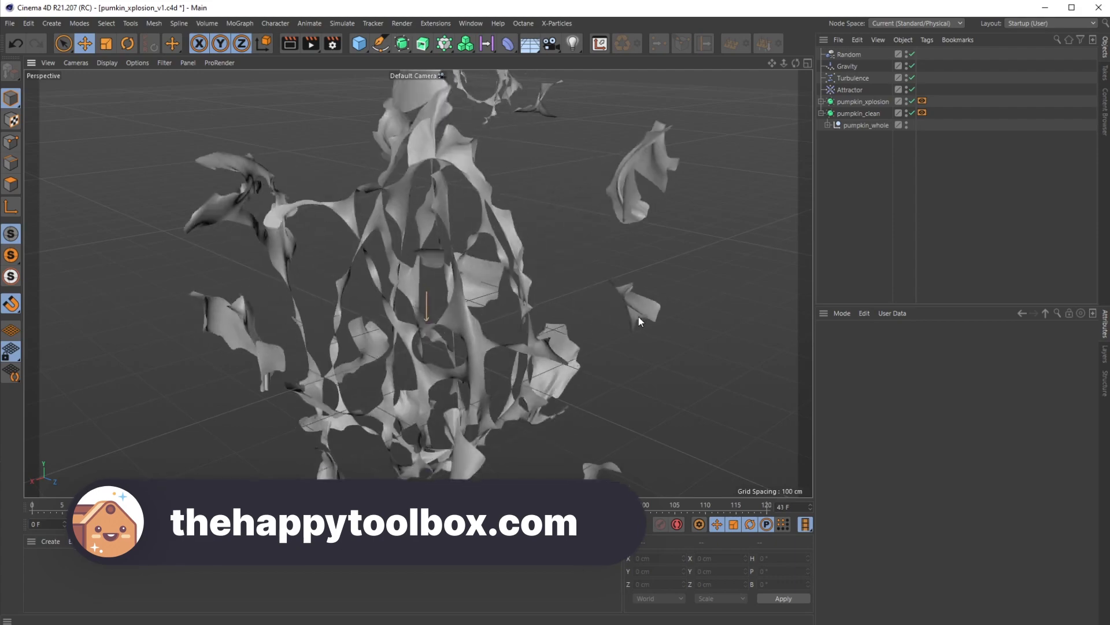
click(598, 525)
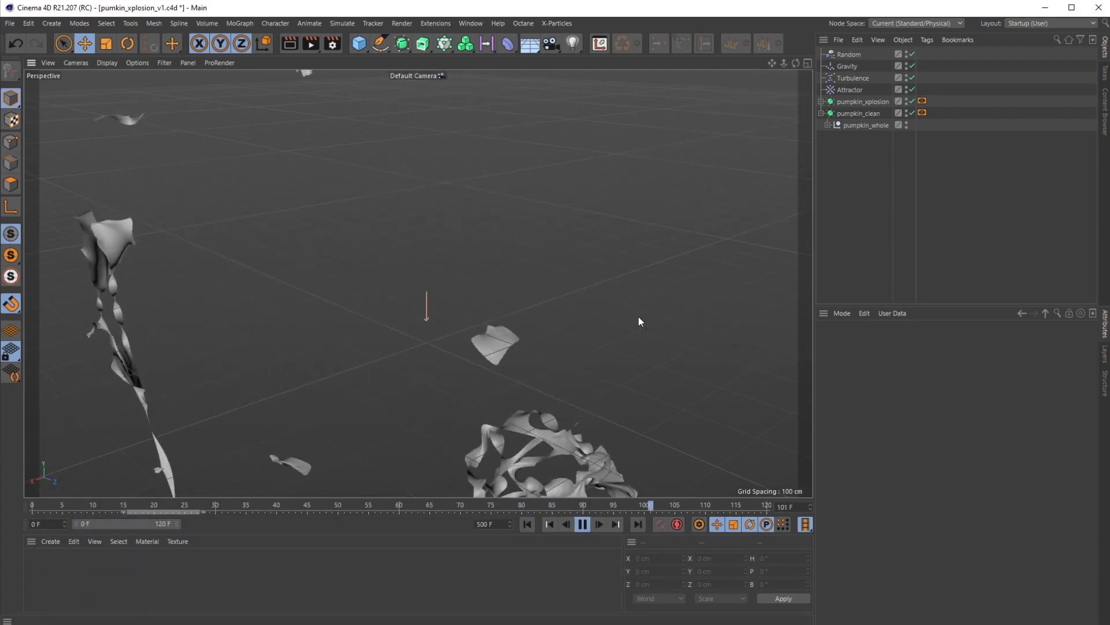